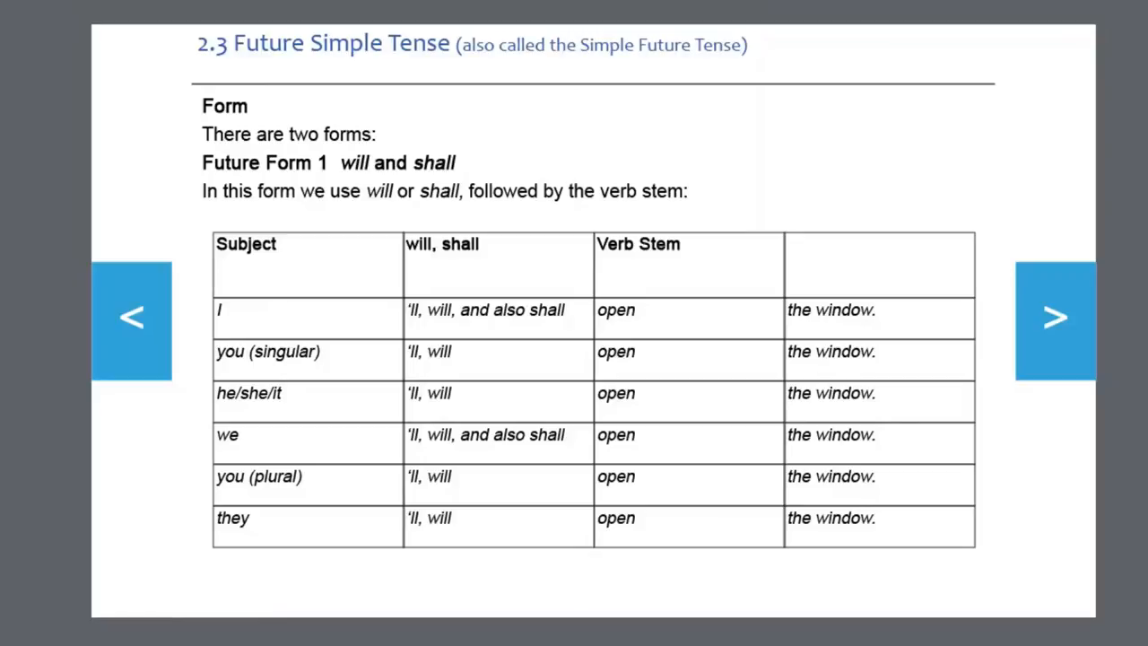
mouse_move(606, 285)
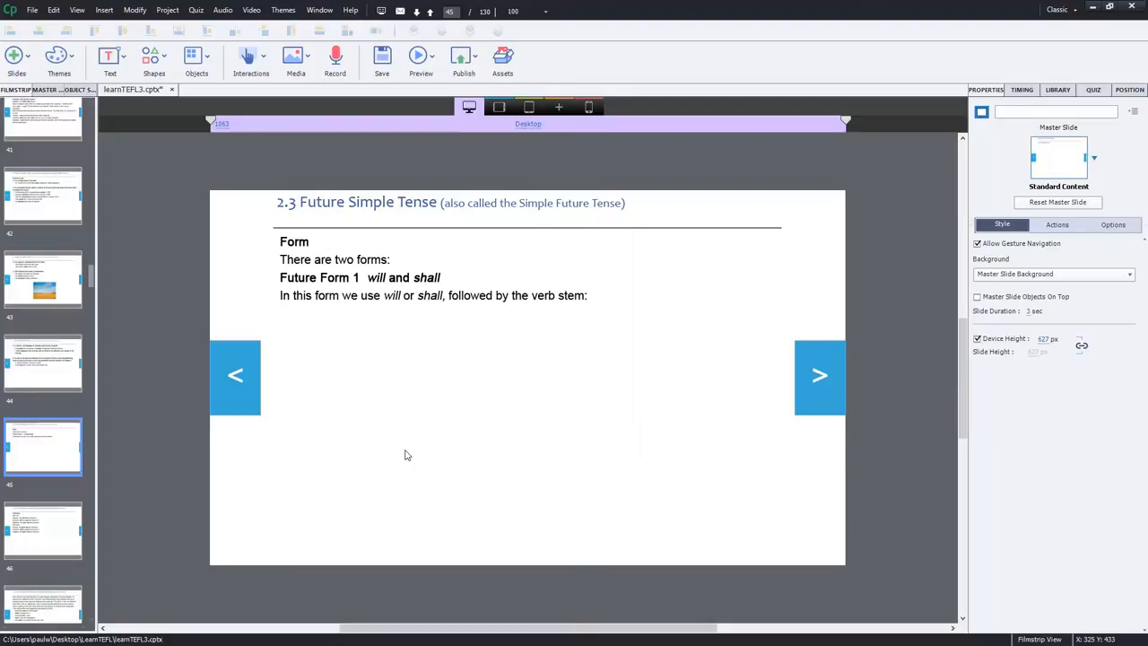
mouse_move(427, 445)
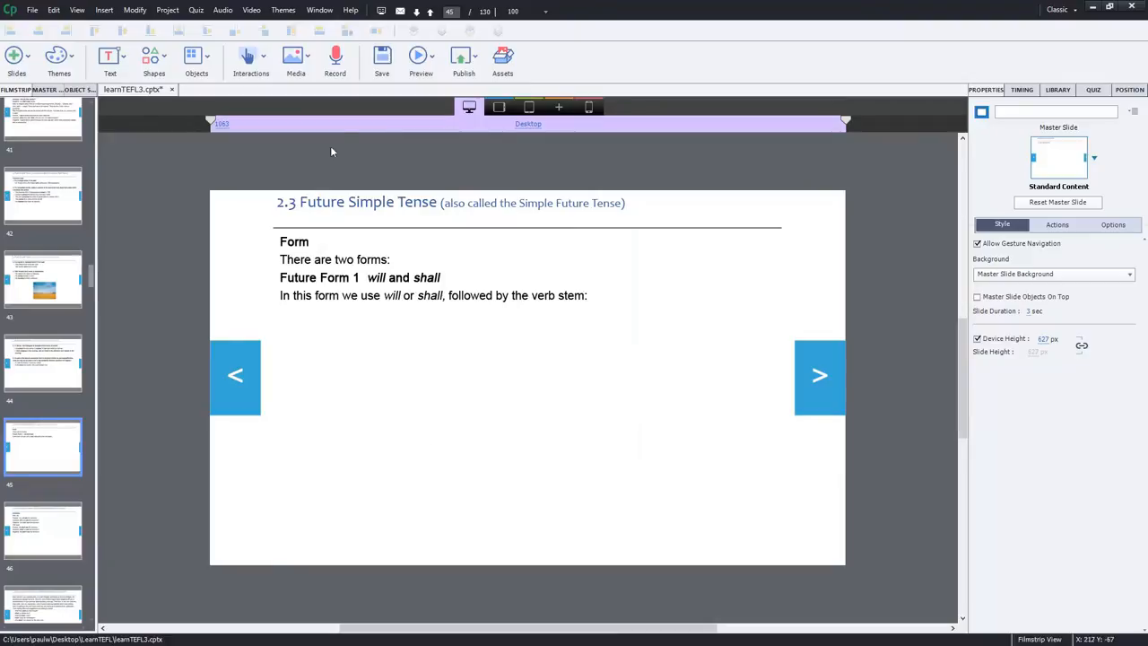
Insert a Table learning interaction from the Interactions gallery.
left_click(251, 61)
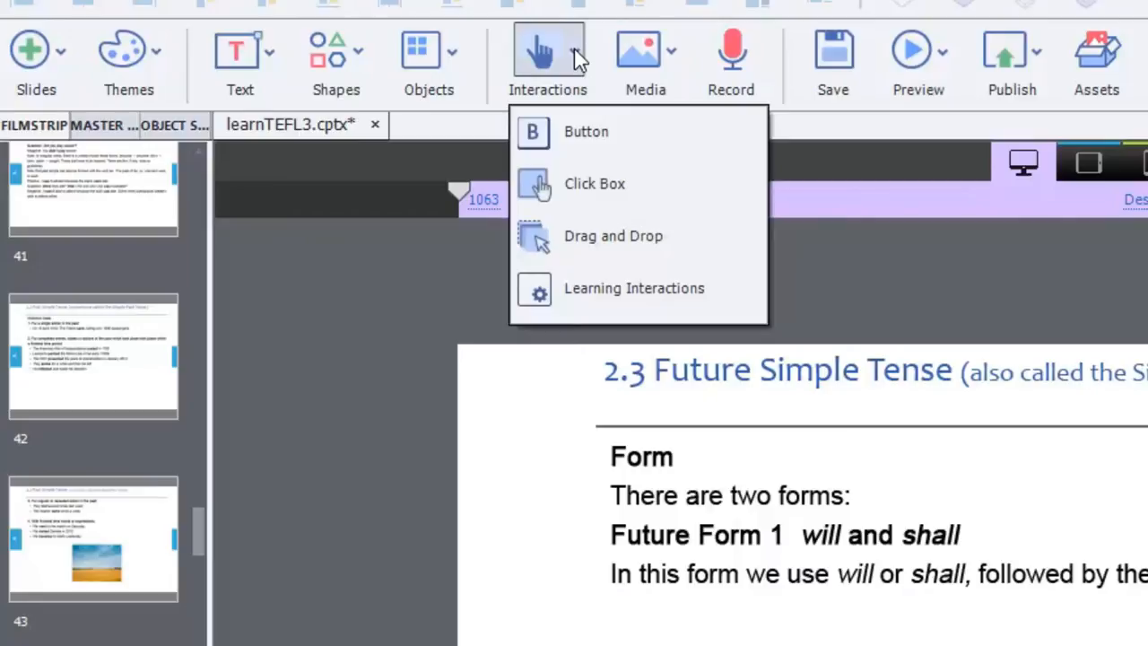
mouse_move(596, 183)
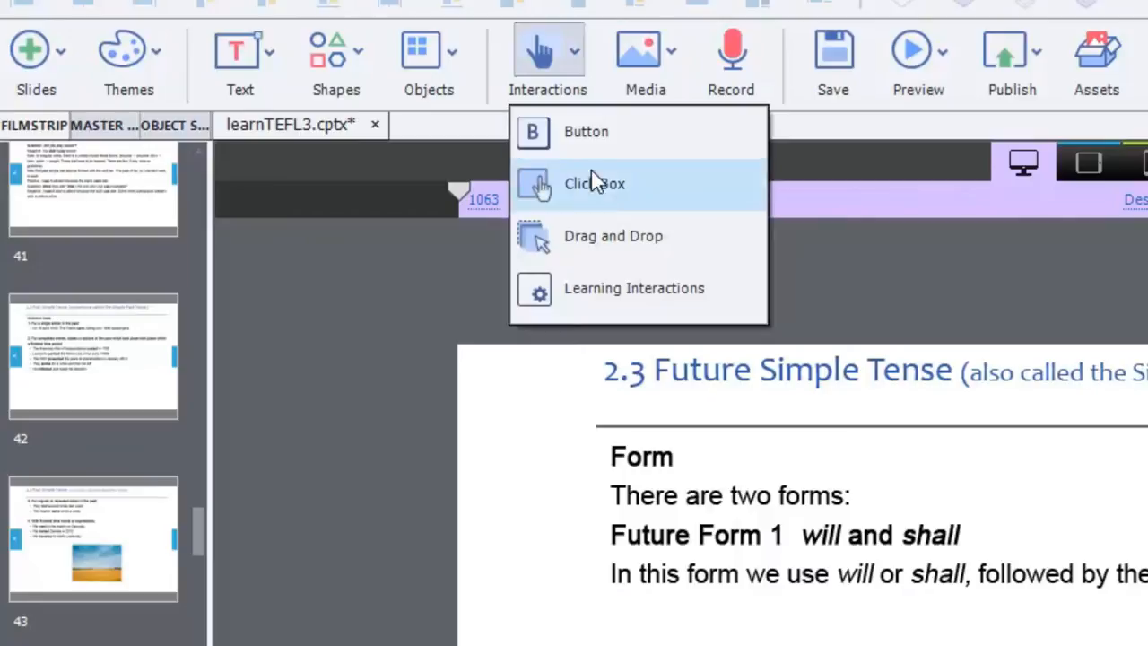
mouse_move(592, 290)
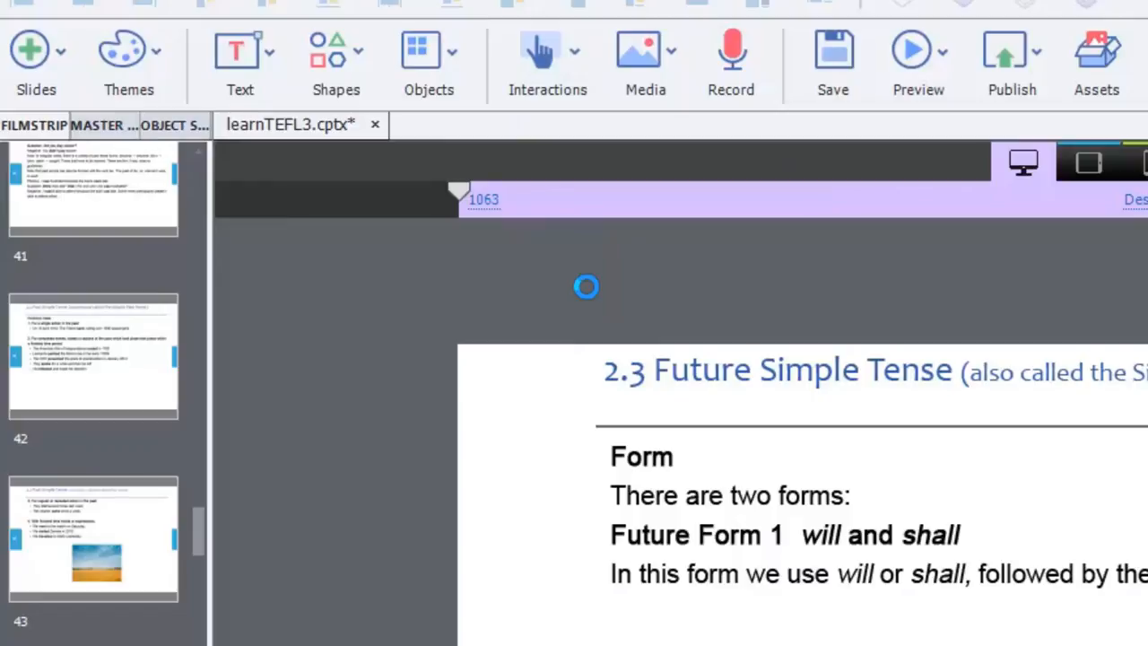
left_click(547, 58)
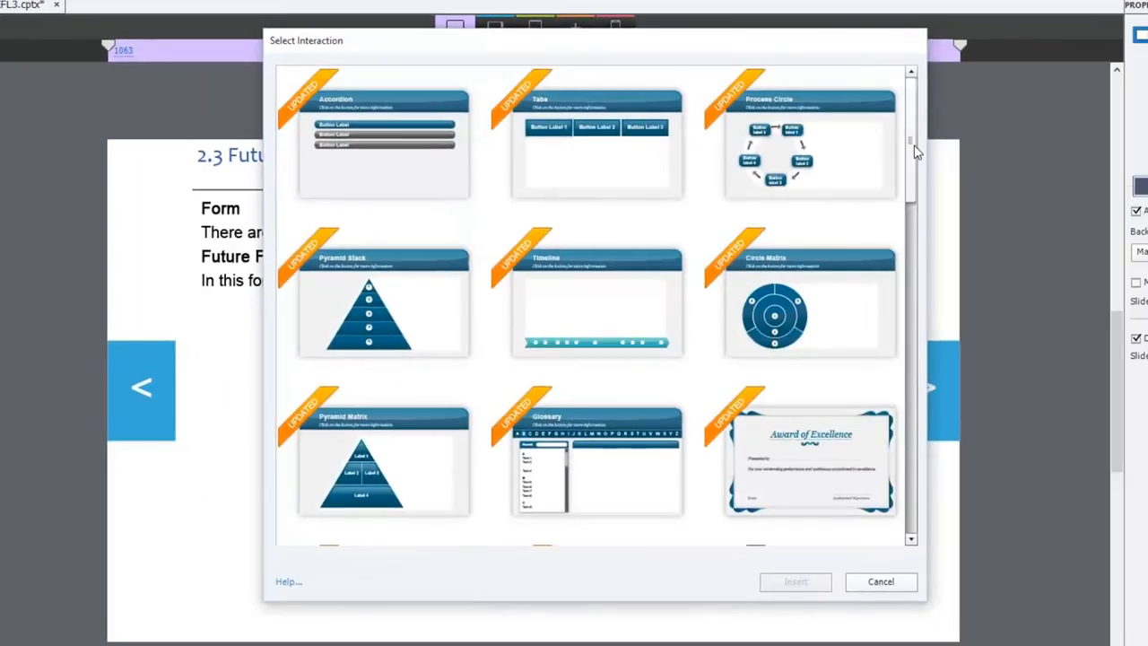
scroll("down", 3)
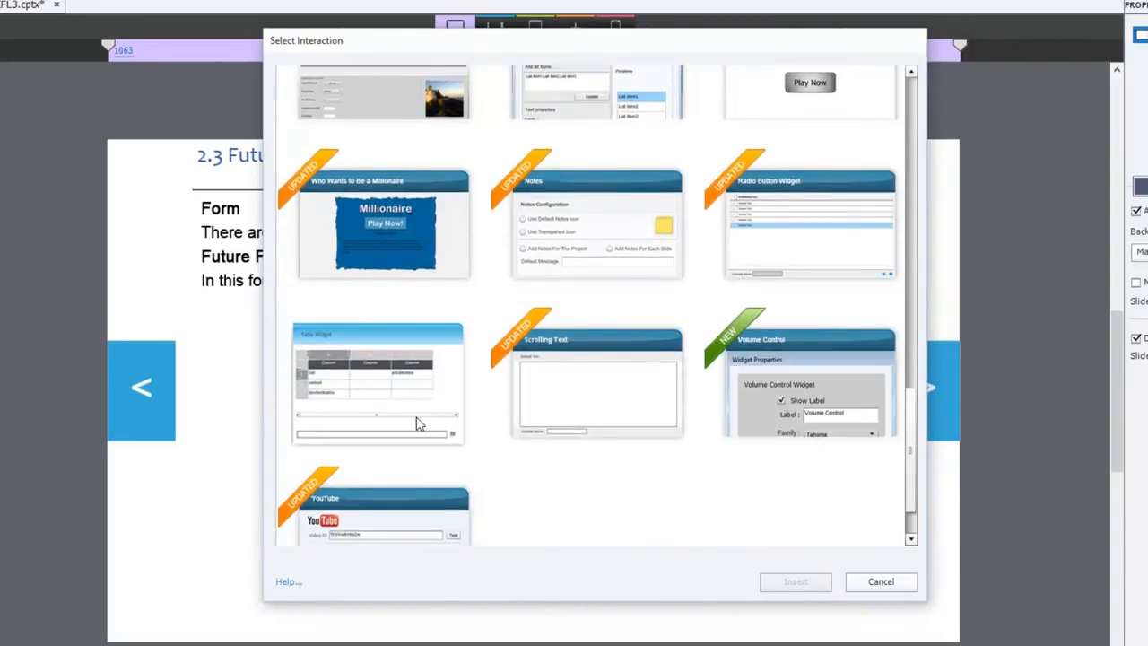
left_click(384, 383)
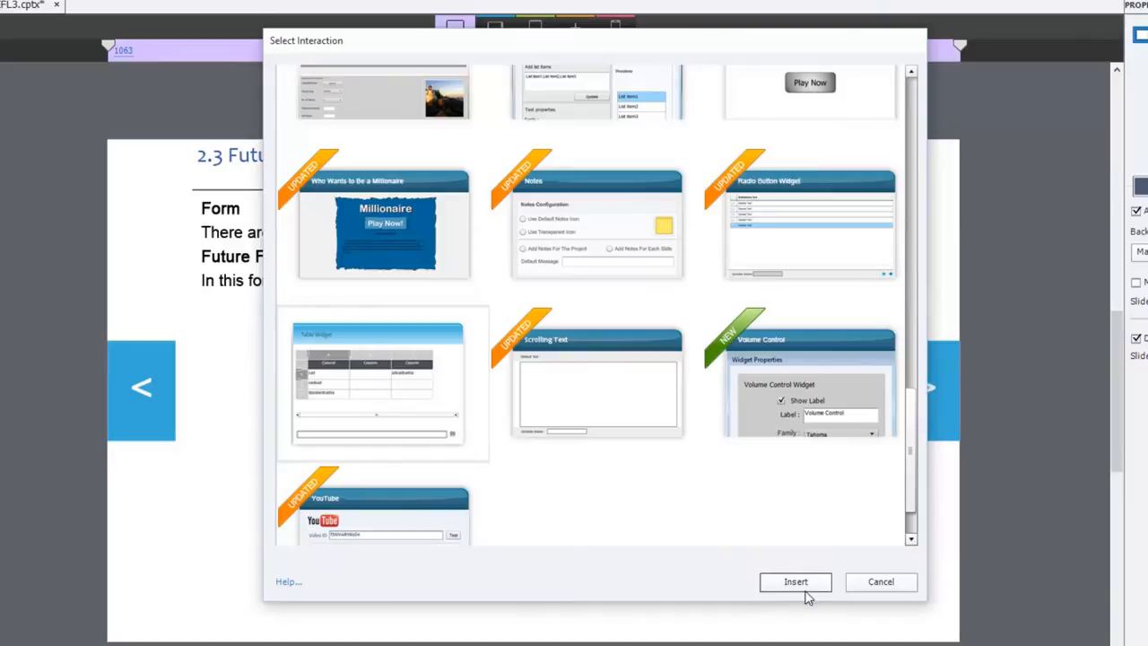
left_click(879, 581)
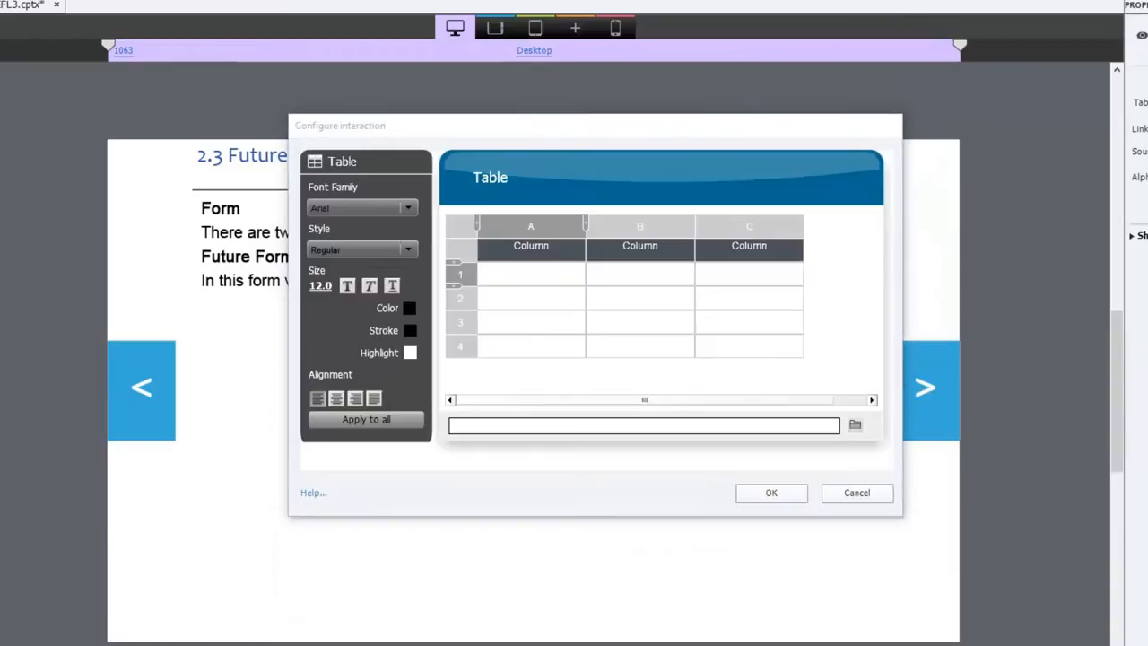
mouse_move(778, 294)
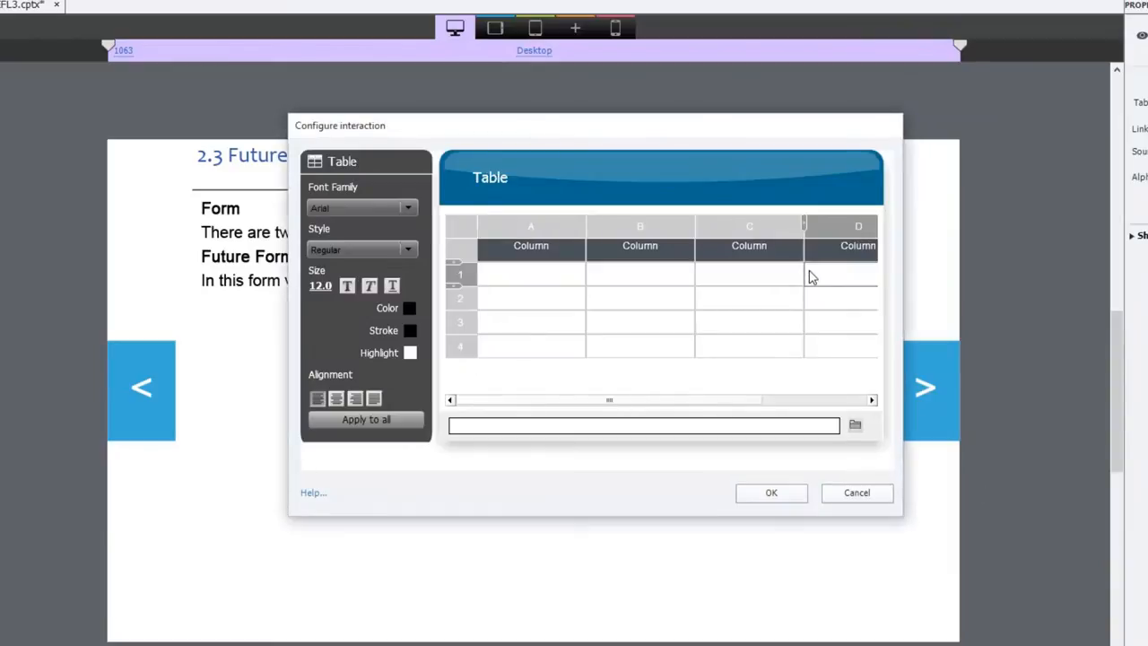
mouse_move(583, 266)
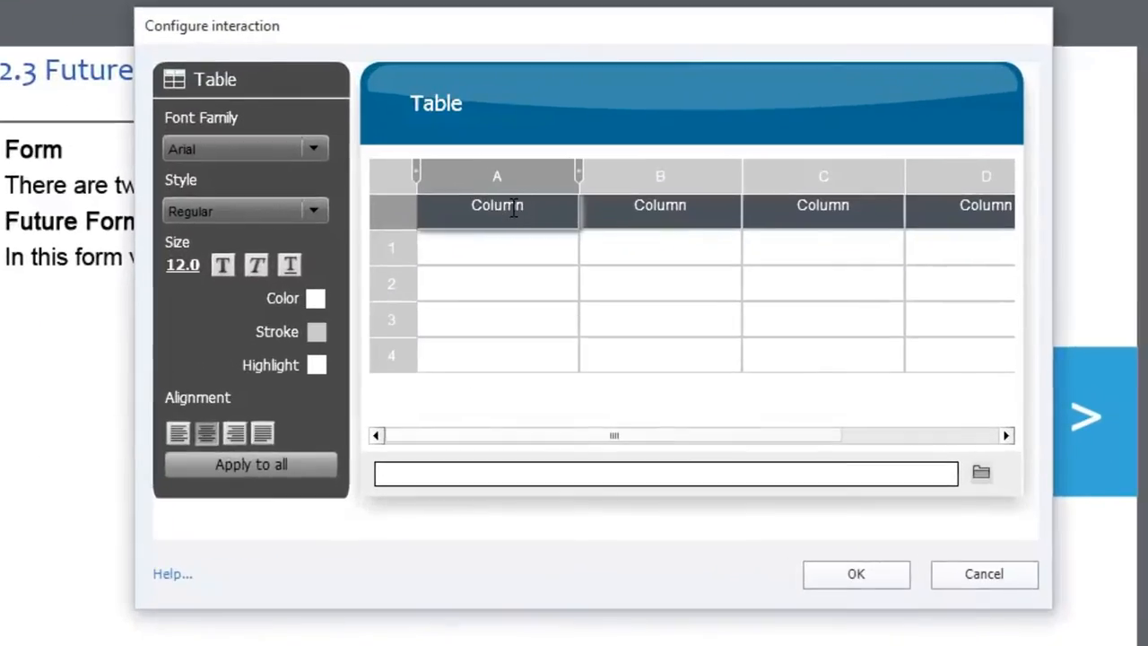
Name the table's column headers Subject, Will/shall and Verb Stem.
double_click(496, 204)
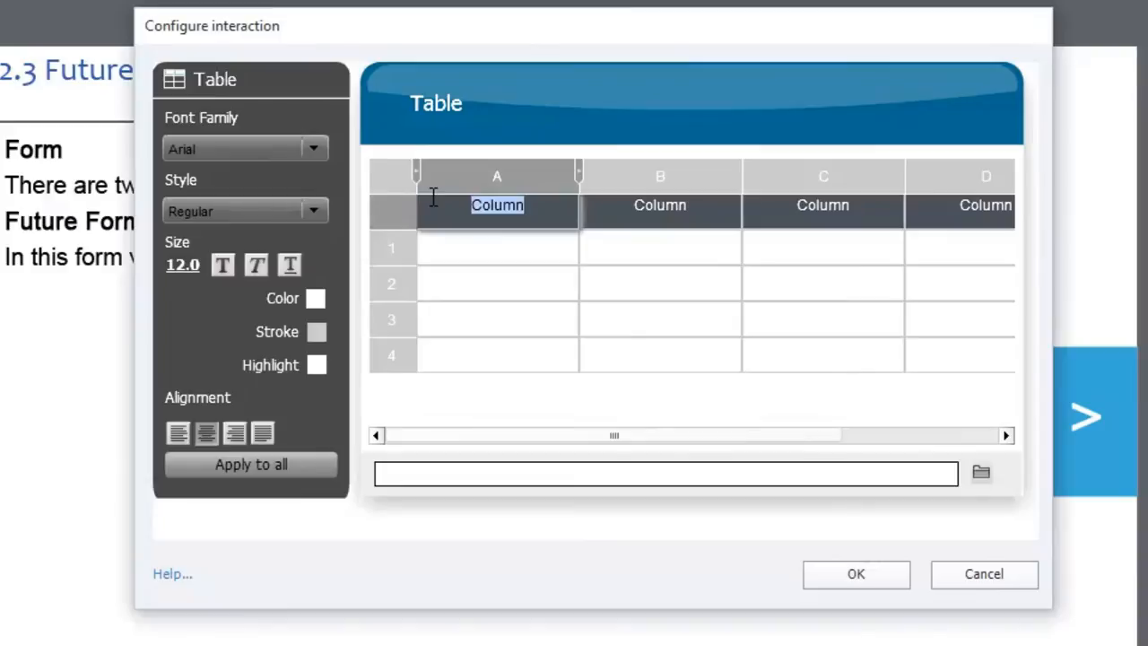
type("Subject")
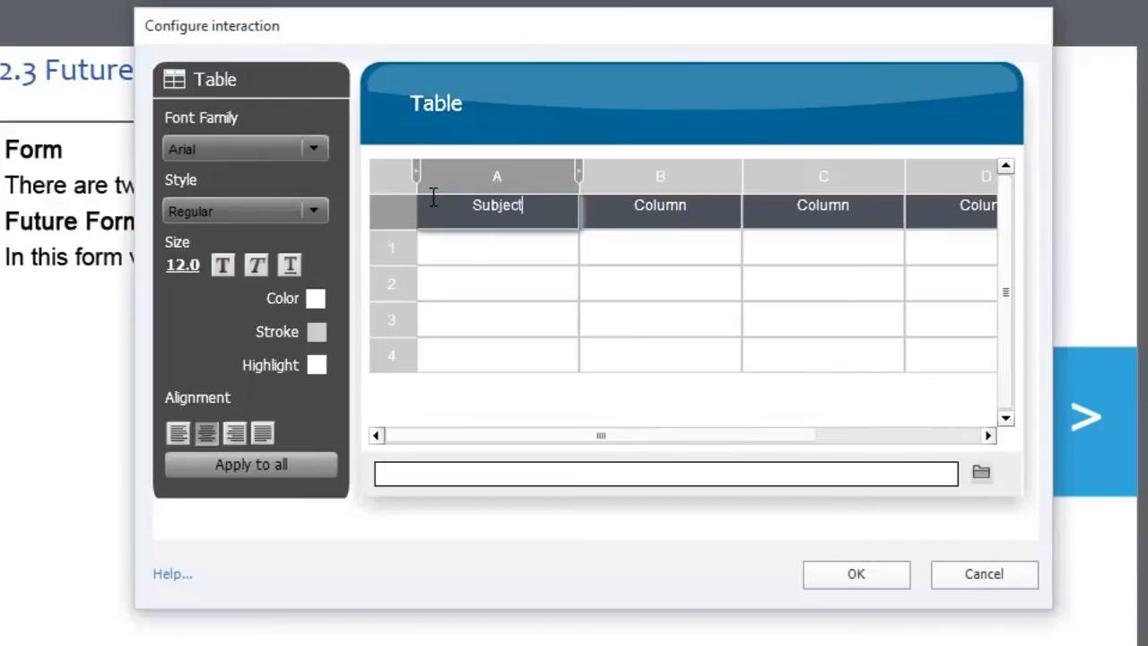
left_click(660, 205)
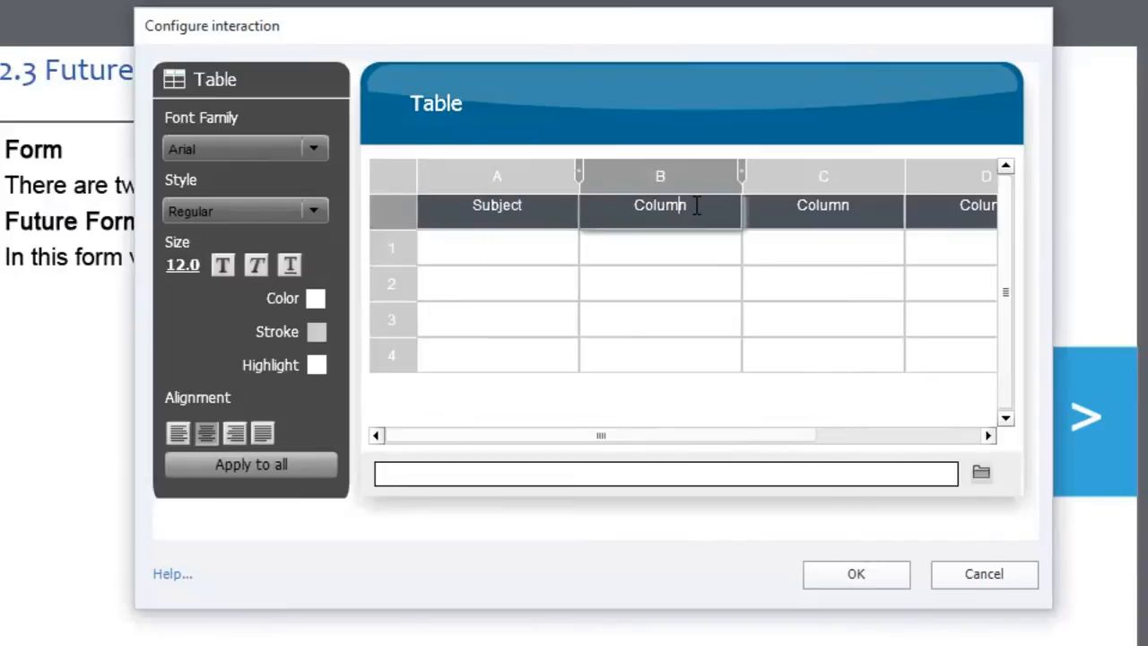
double_click(660, 204)
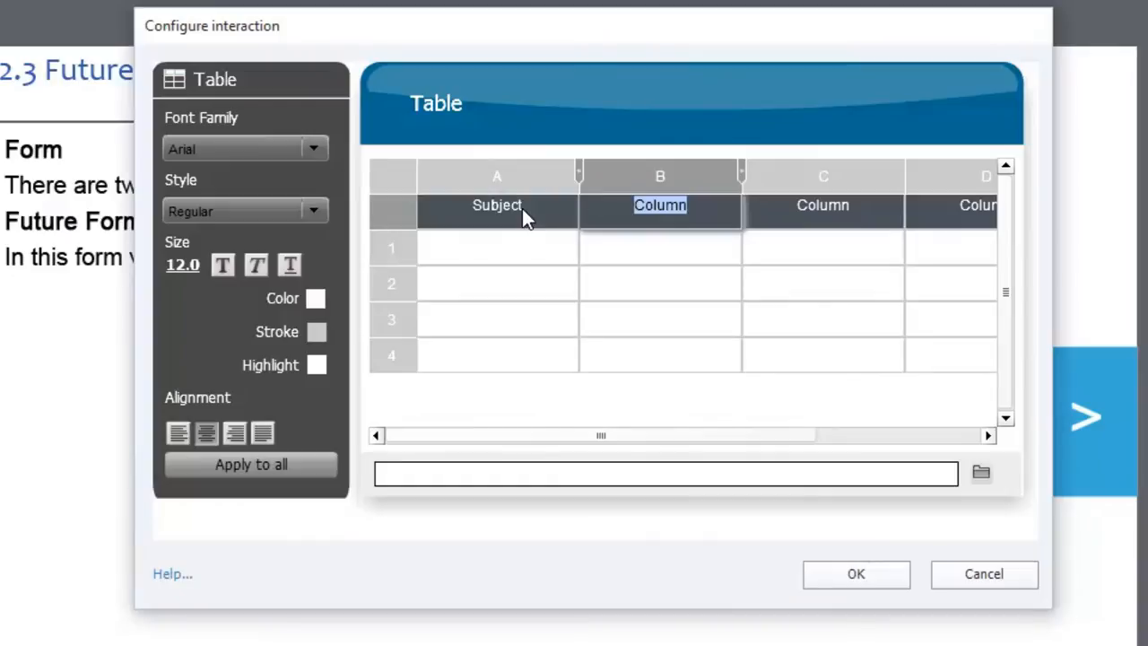
type("Will,")
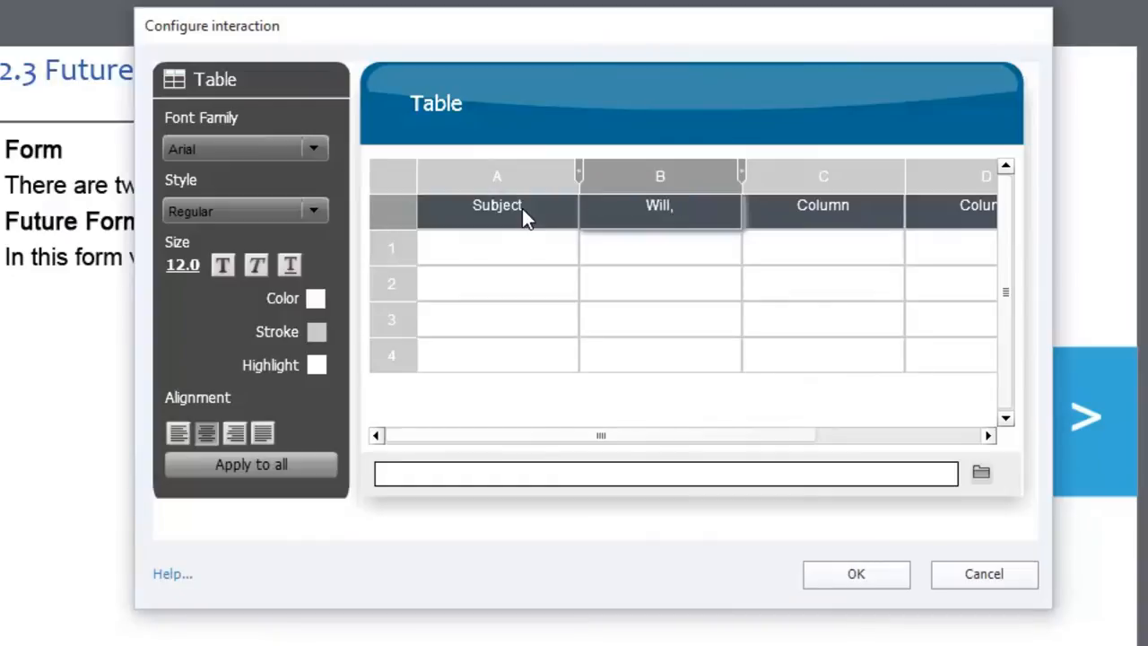
type("shall")
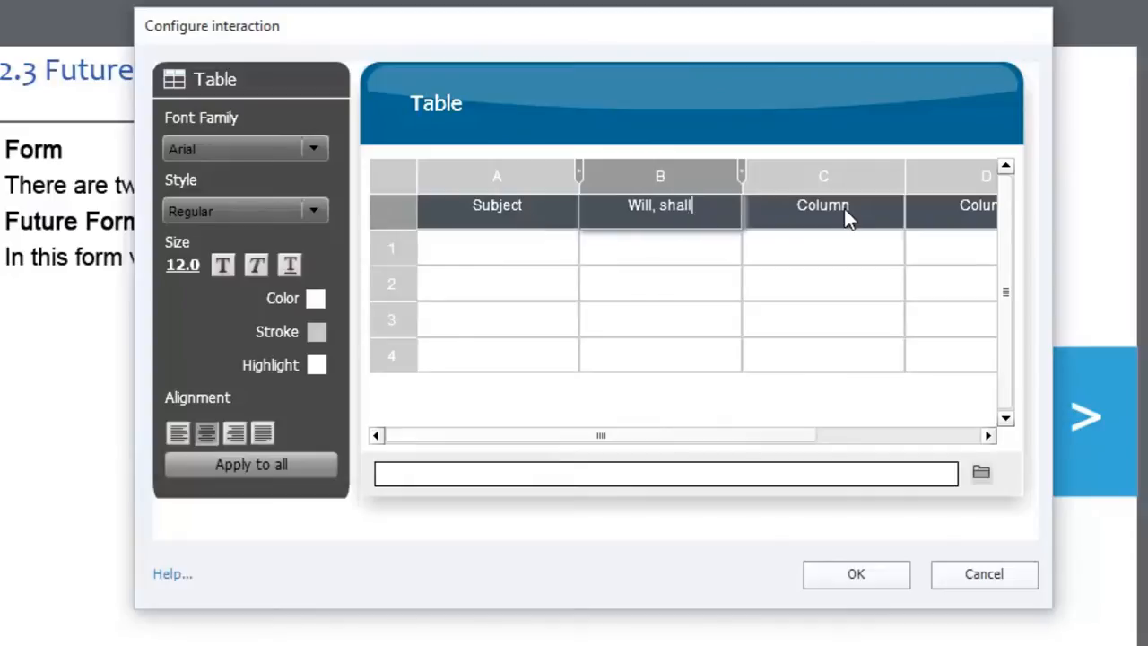
double_click(822, 205)
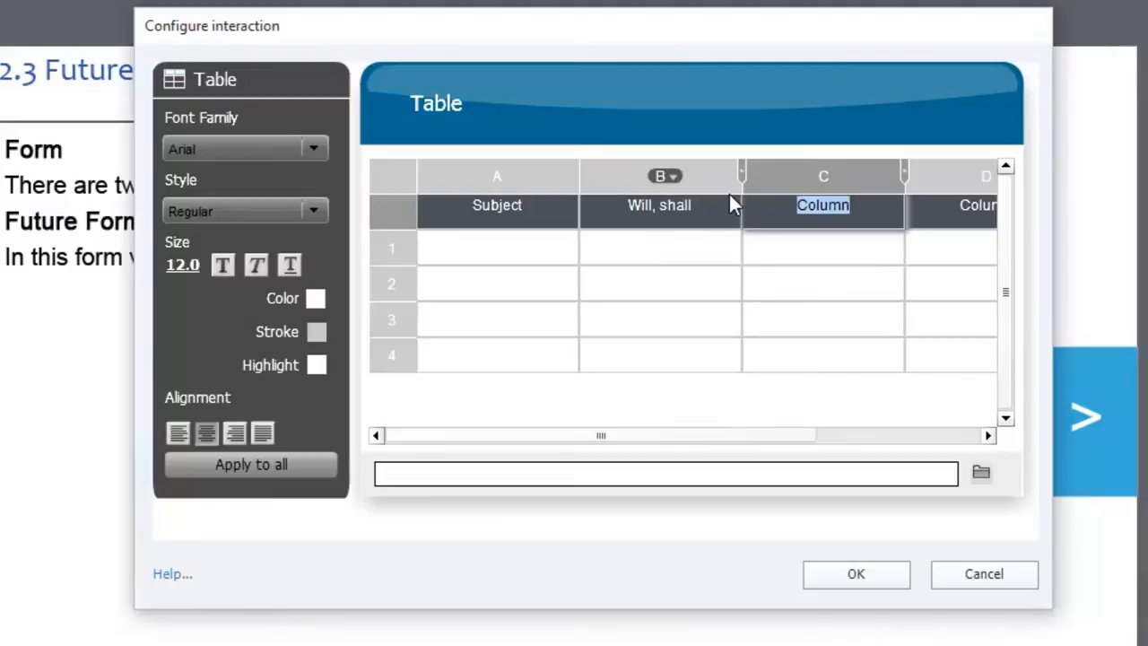
type("Verb Stem")
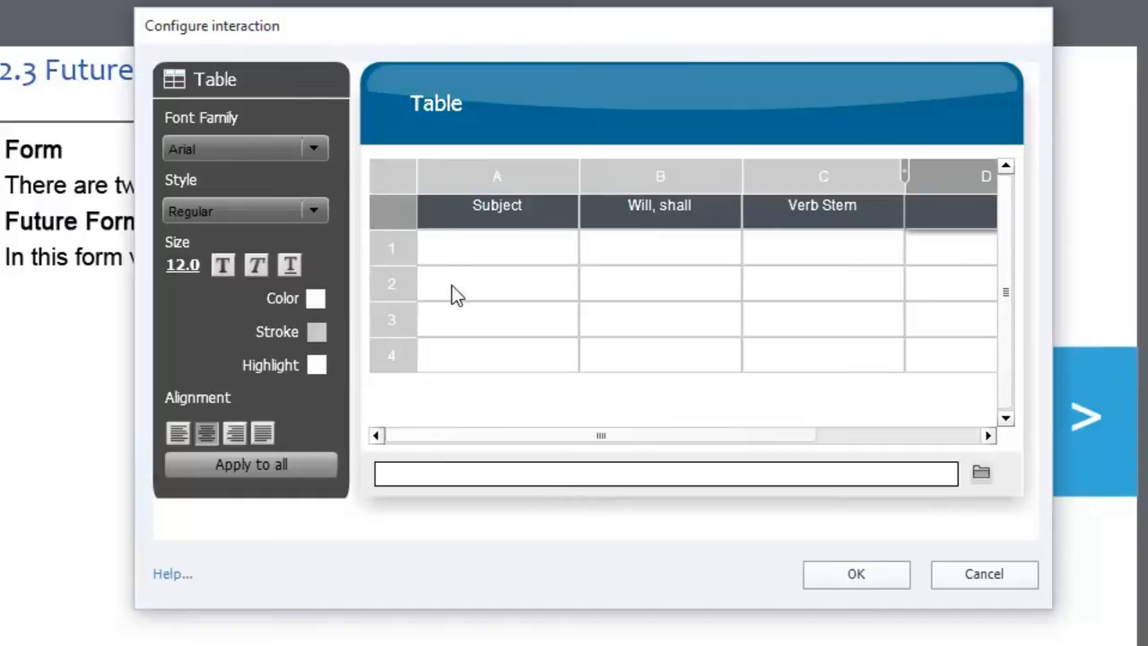
mouse_move(459, 269)
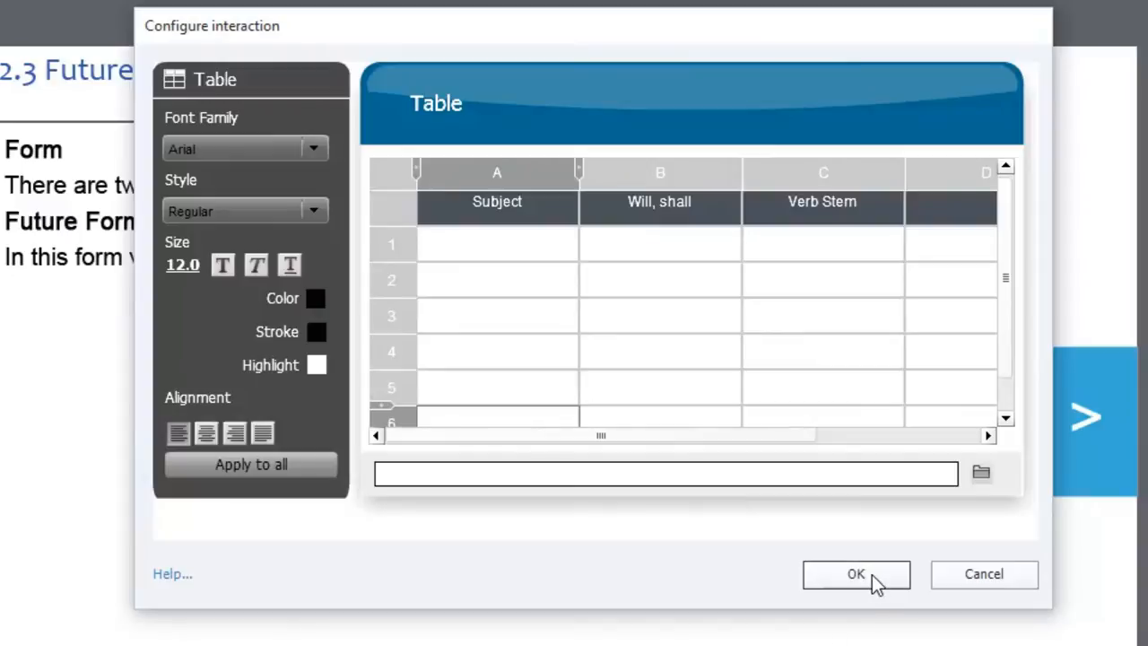
mouse_move(226, 118)
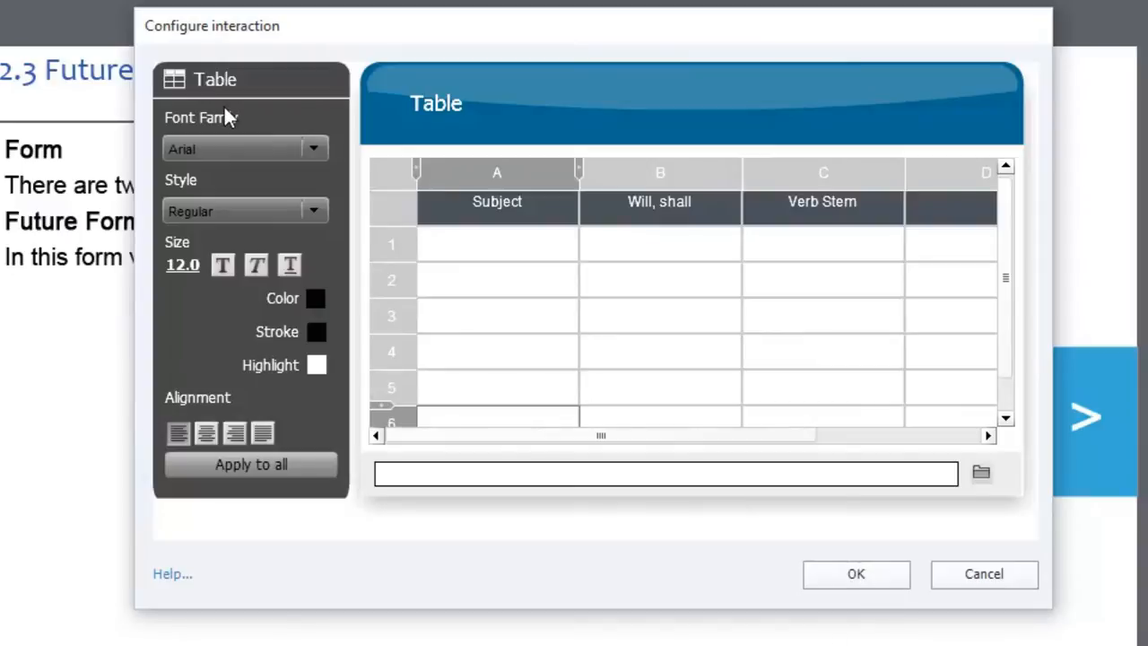
mouse_move(251, 126)
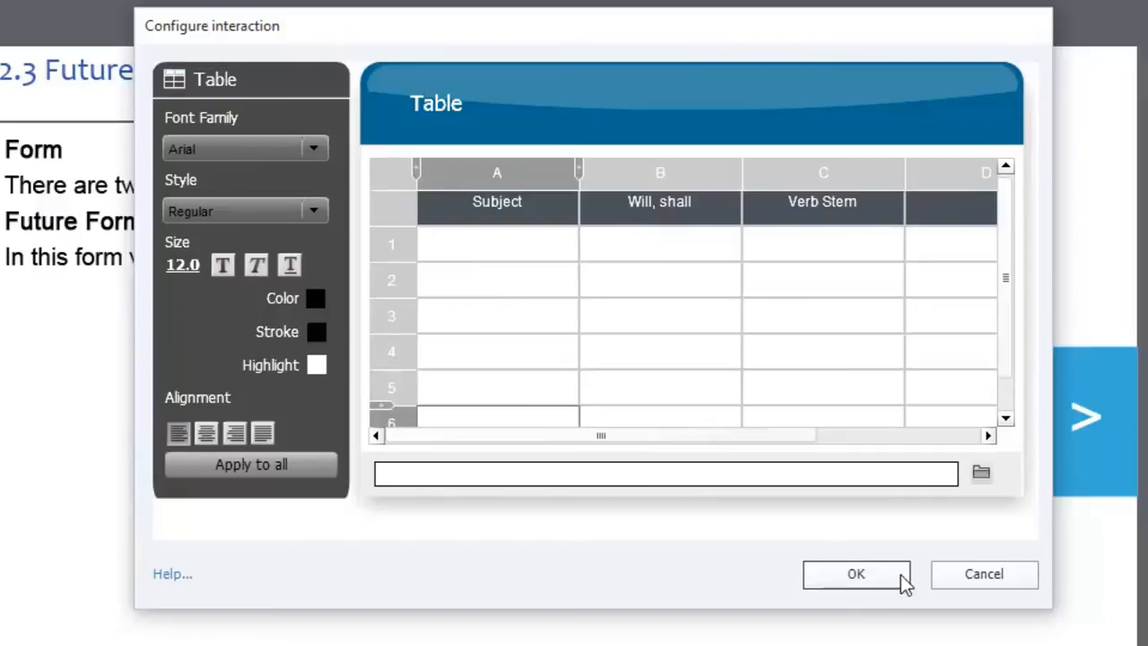
Place the table on the slide, stretch it to the slide width and refresh the widget.
left_click(853, 574)
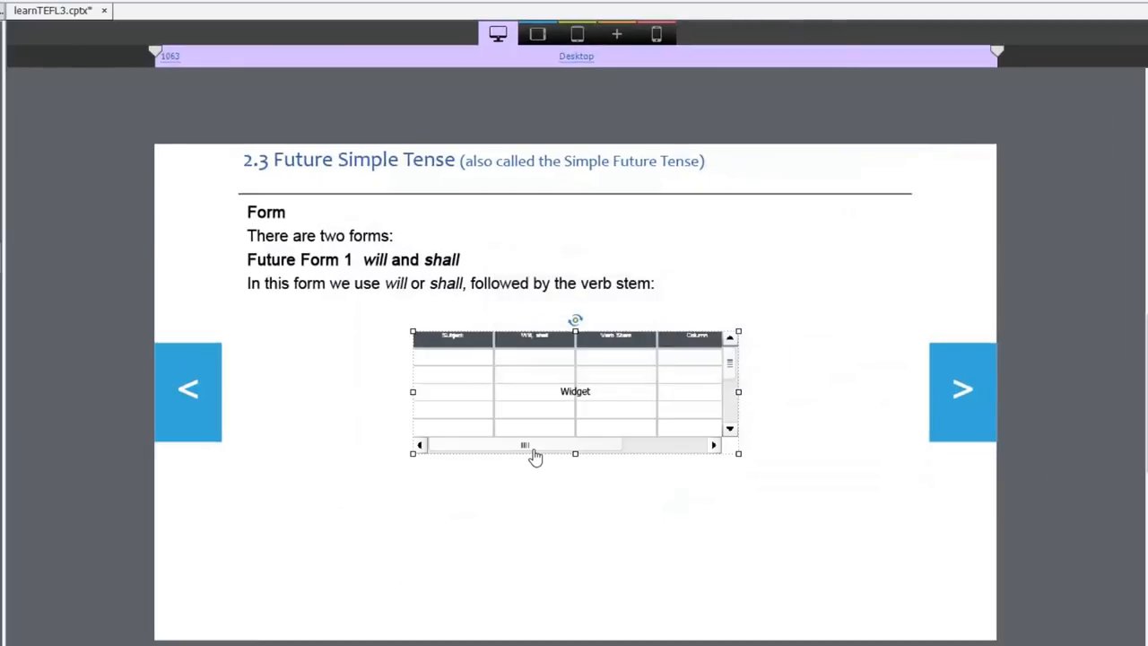
mouse_move(535, 452)
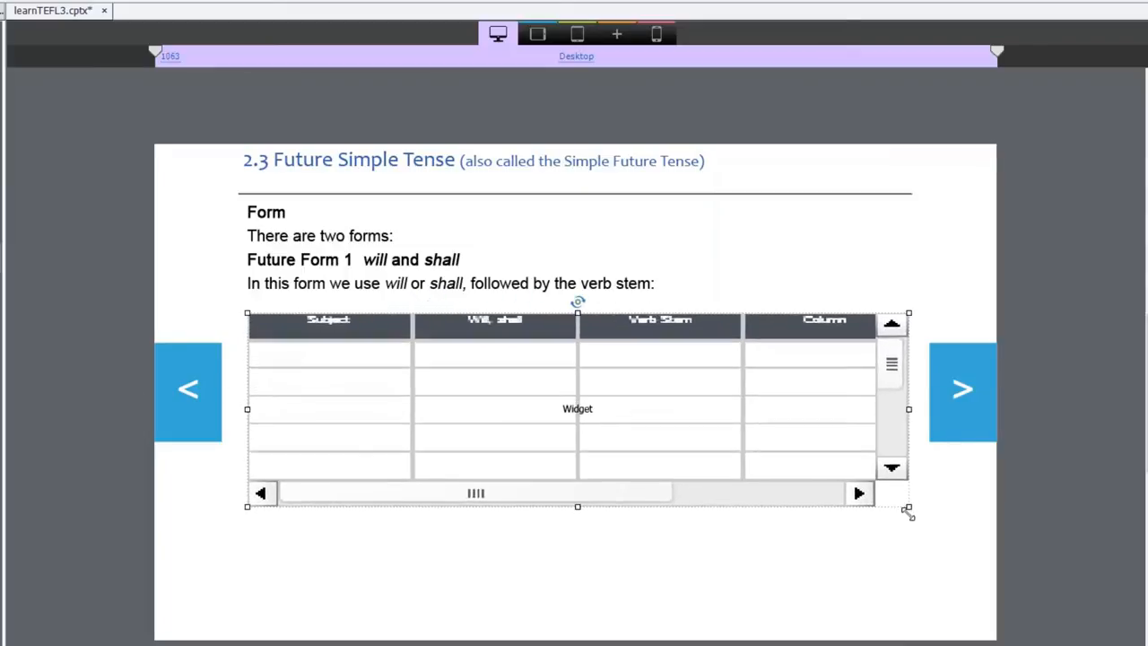
left_click_drag(908, 511, 913, 567)
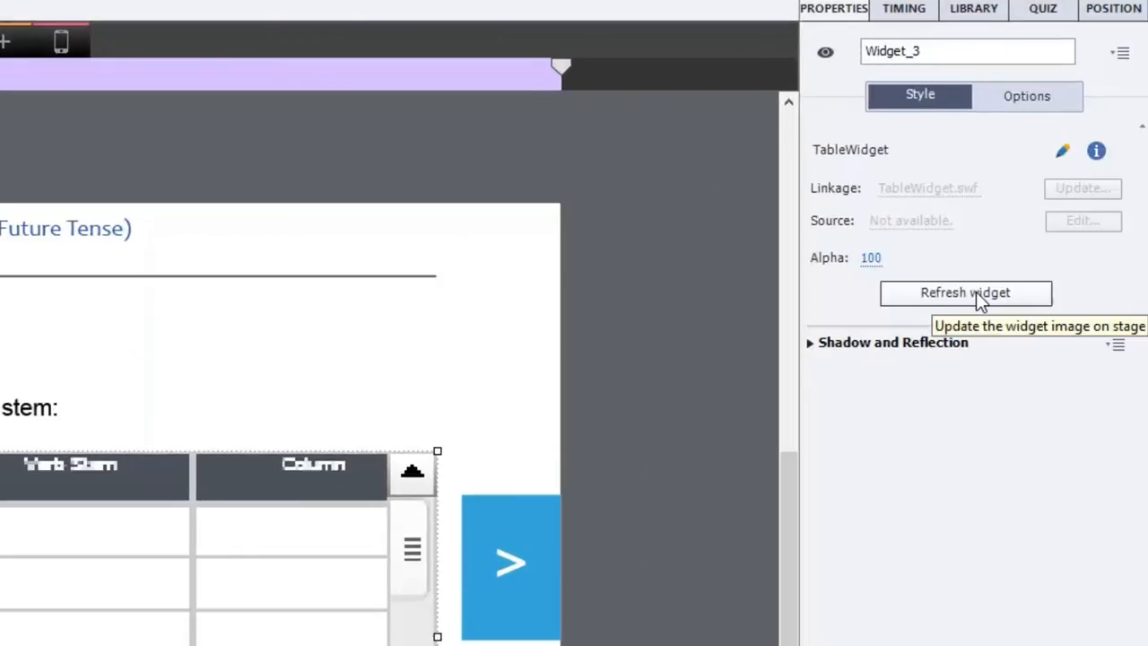
left_click(965, 292)
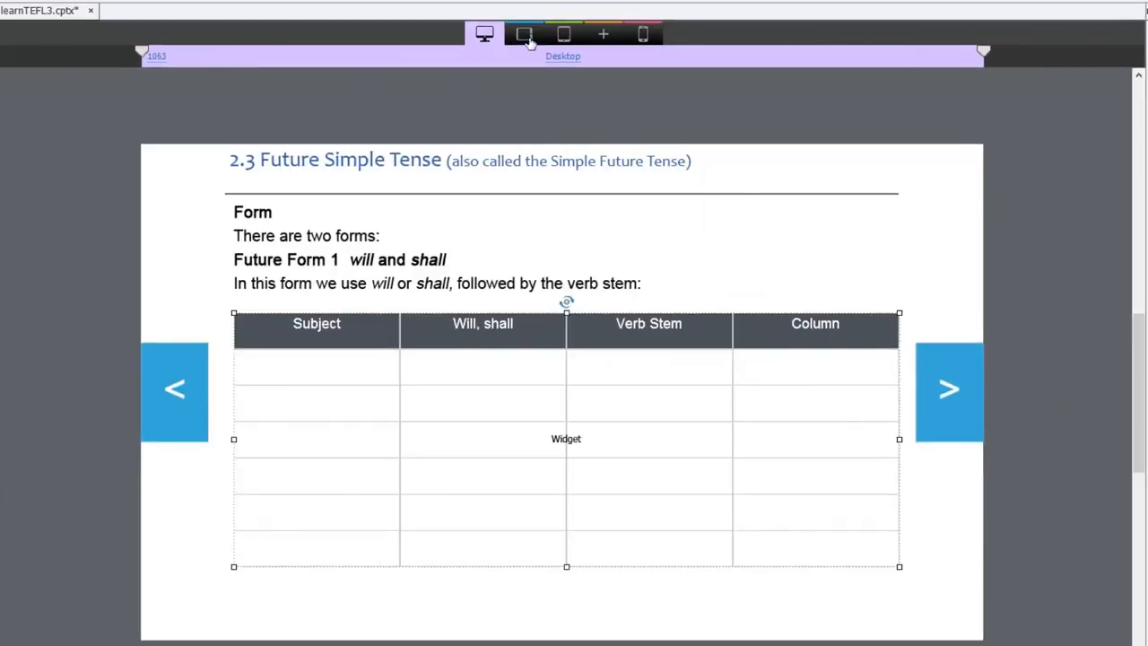
Check the slide at tablet, tablet portrait and mobile portrait breakpoints.
left_click(524, 34)
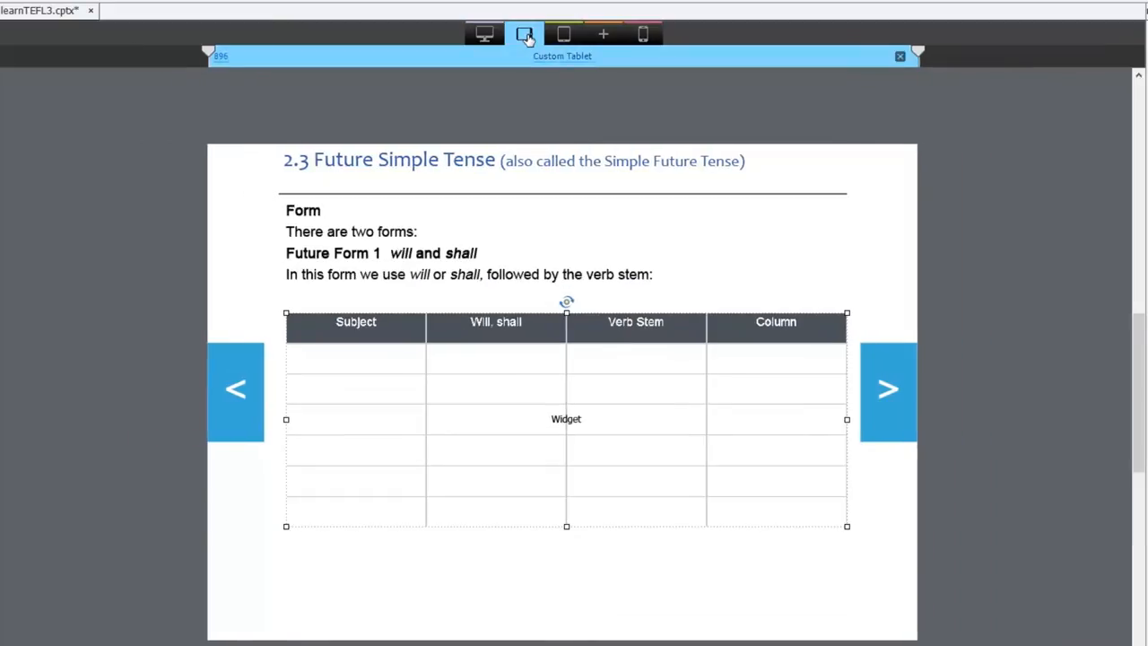
left_click(564, 34)
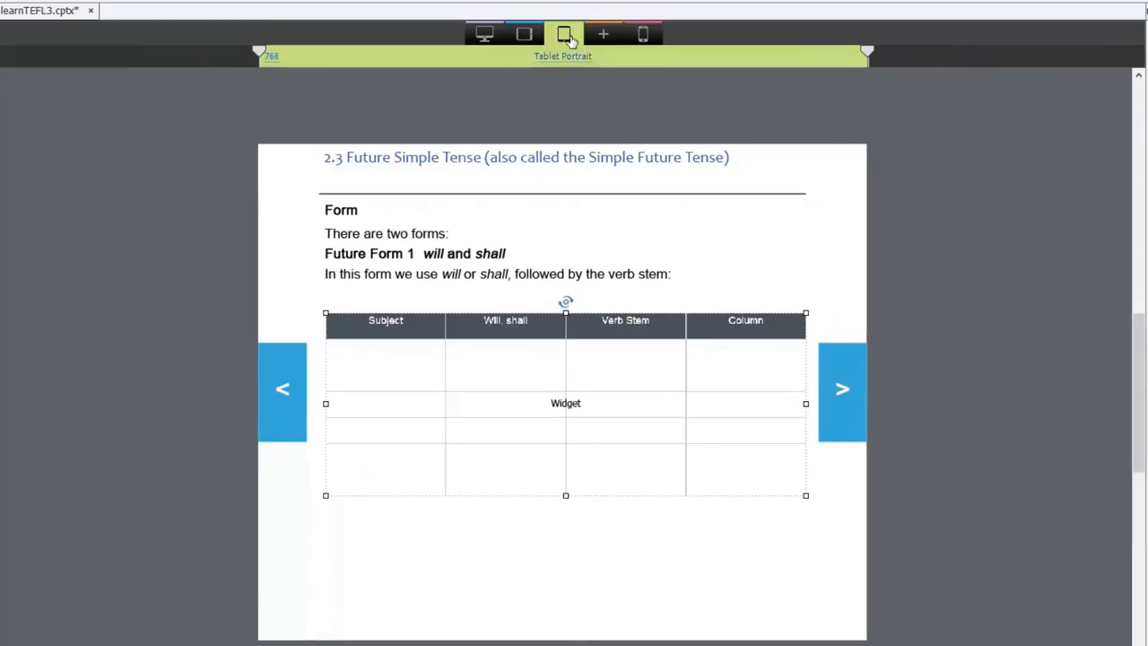
left_click(642, 35)
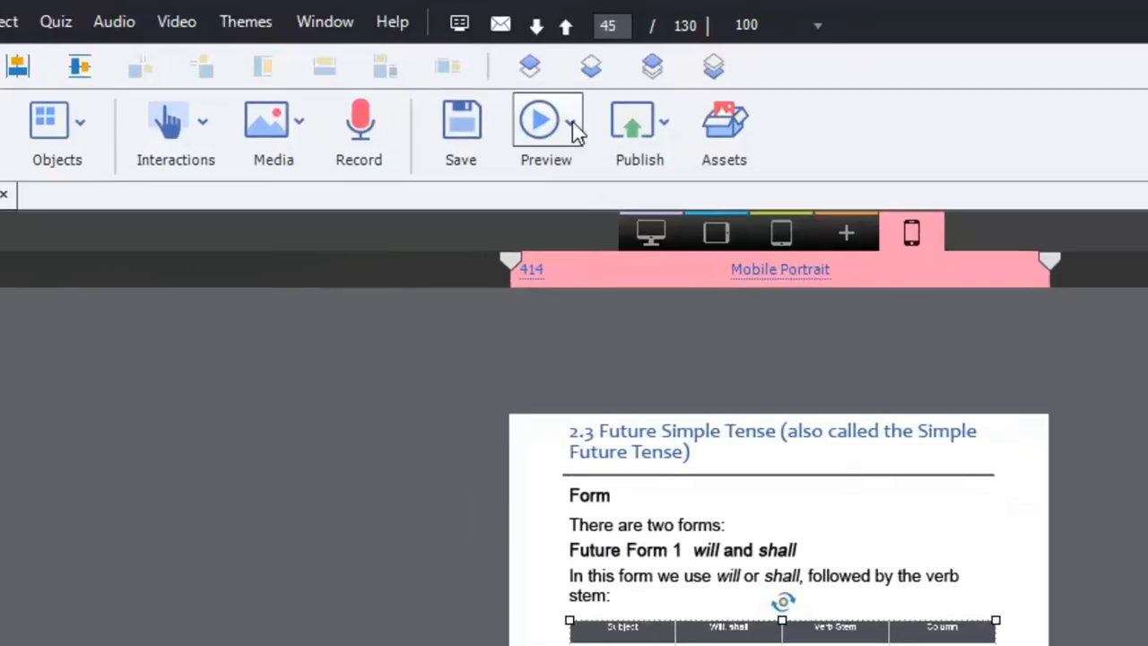
Preview the next five slides and narrow the preview width to about 630.
left_click(545, 122)
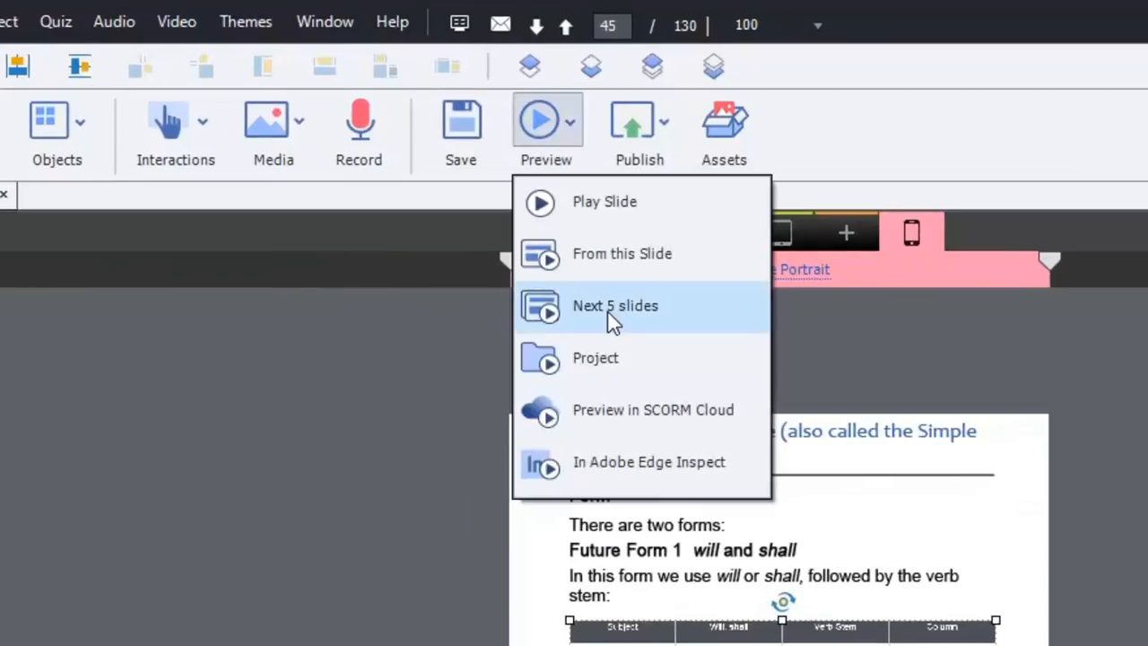
left_click(615, 305)
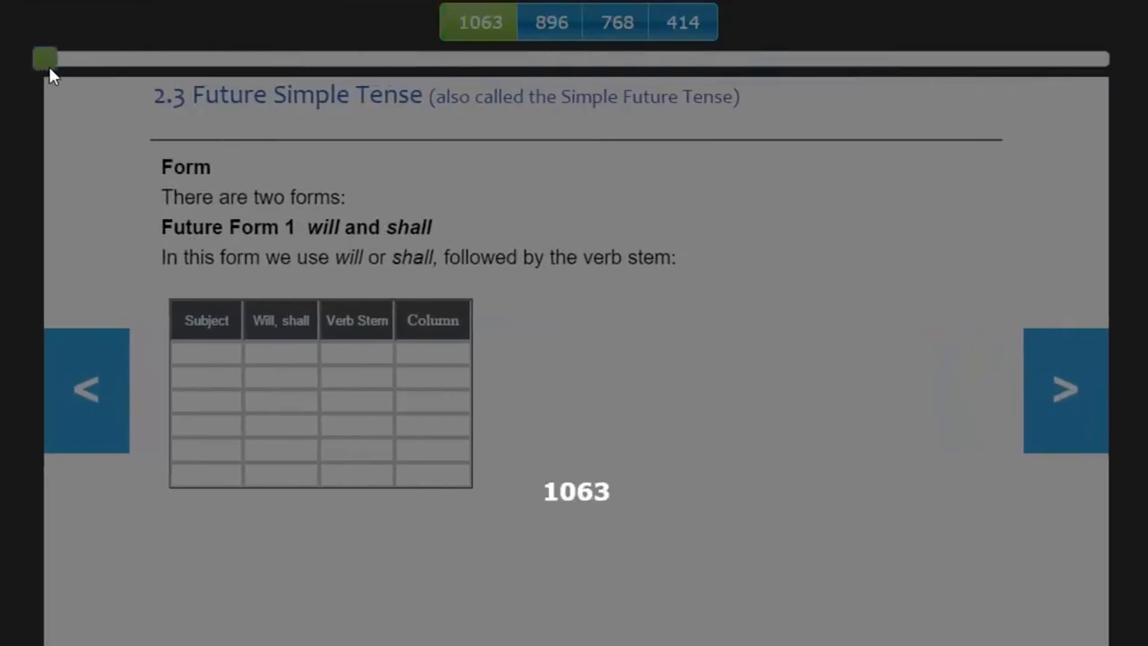
left_click_drag(45, 58, 664, 57)
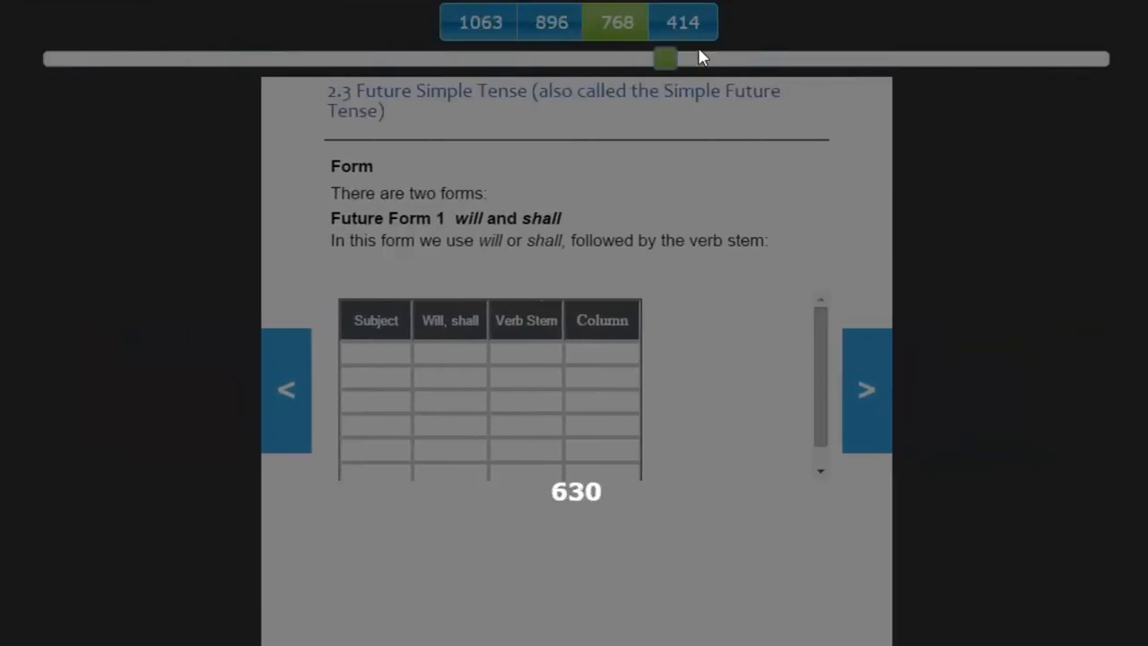
left_click_drag(664, 60, 1118, 59)
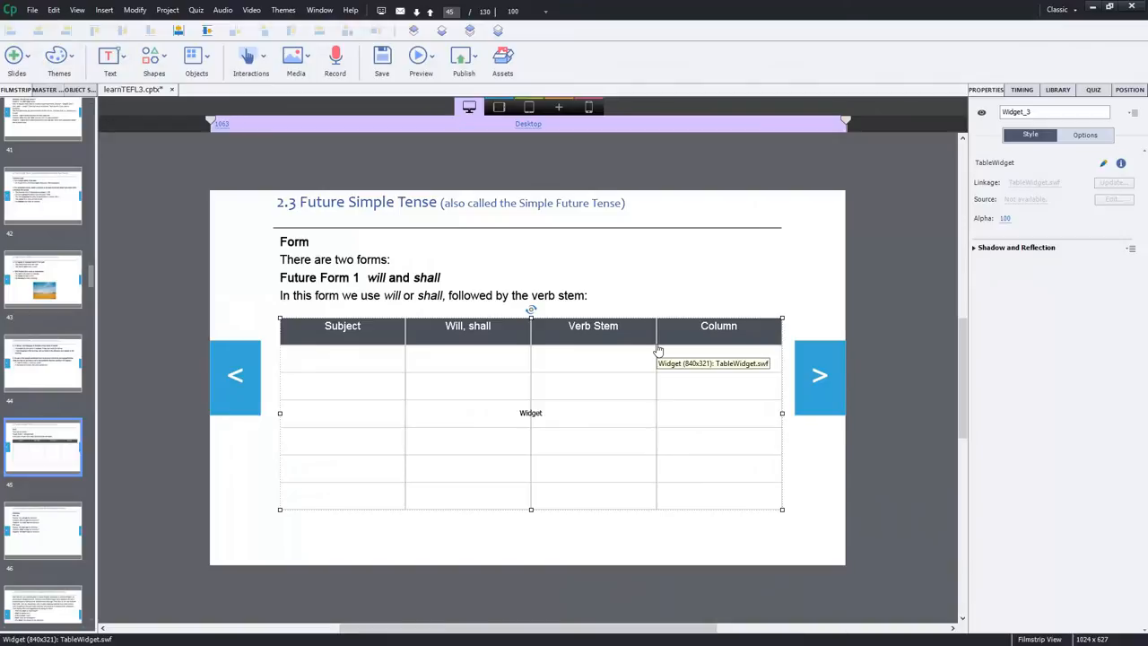
mouse_move(659, 350)
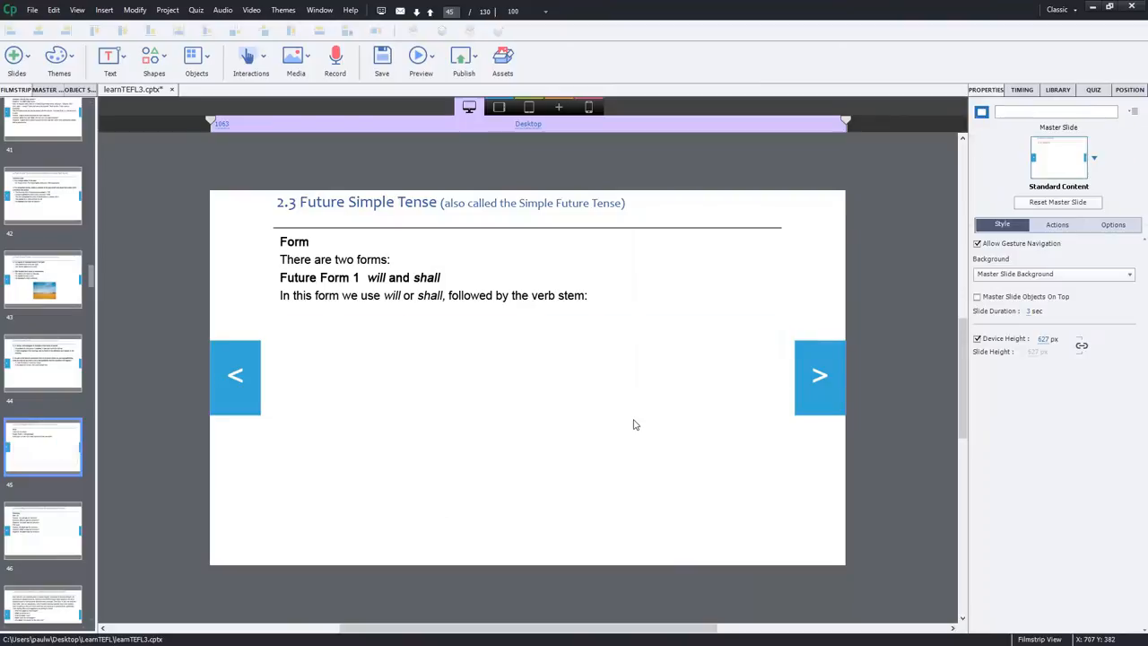
mouse_move(603, 457)
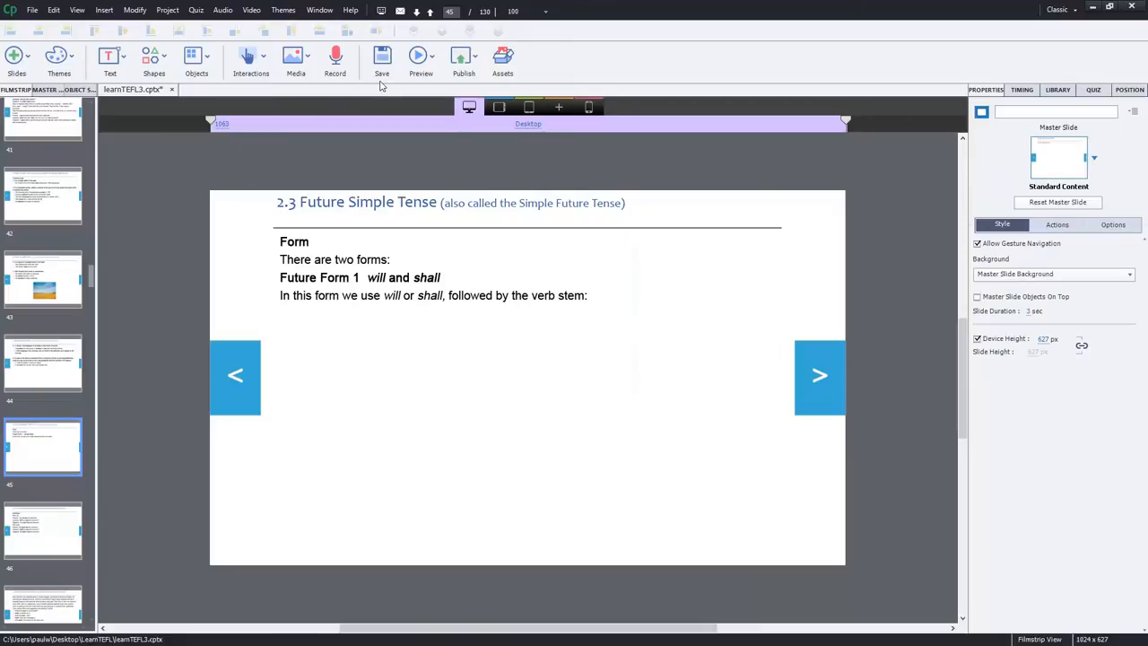
mouse_move(154, 58)
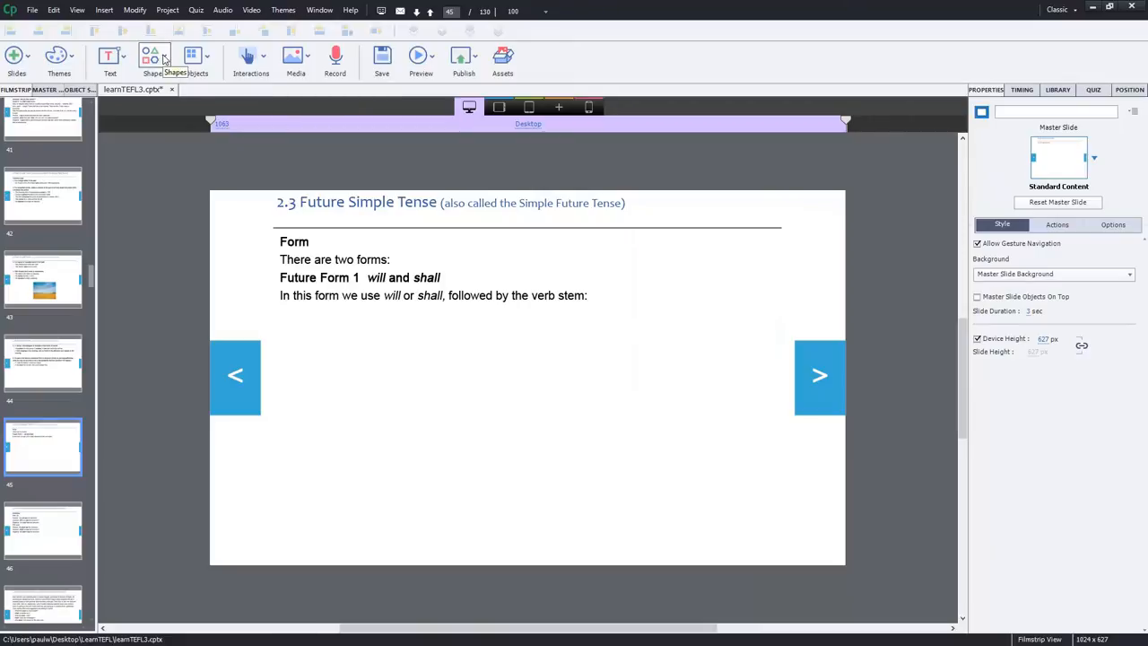
Insert a rectangle with 0% fill opacity and a black stroke of width 1.
left_click(152, 57)
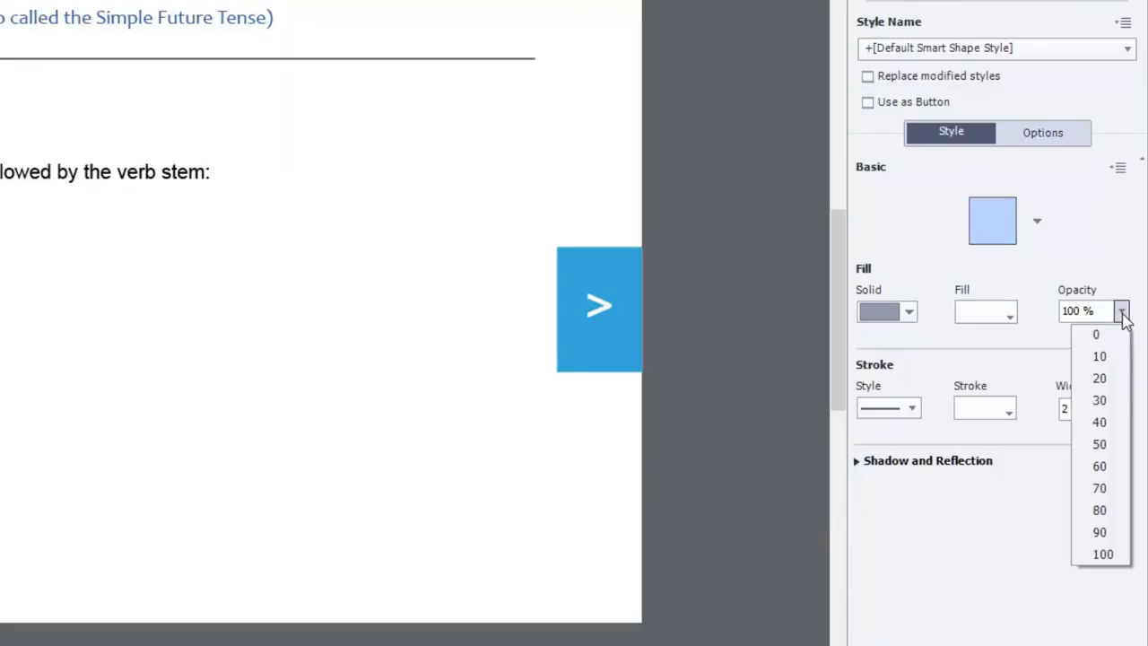
left_click(1096, 334)
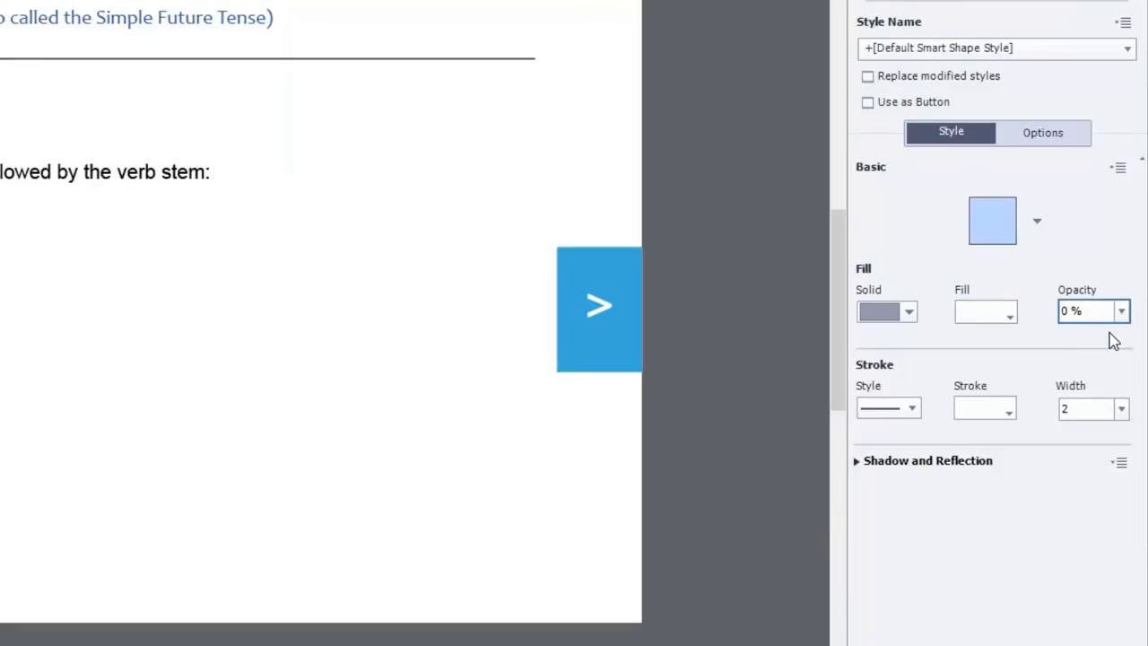
mouse_move(1102, 303)
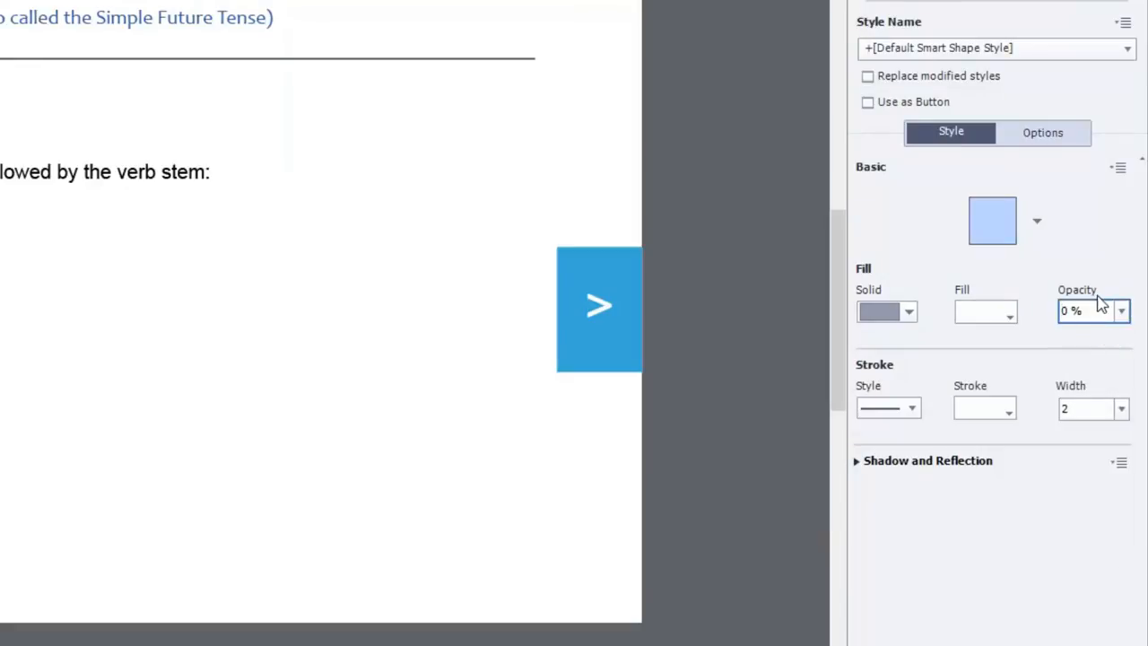
mouse_move(1076, 431)
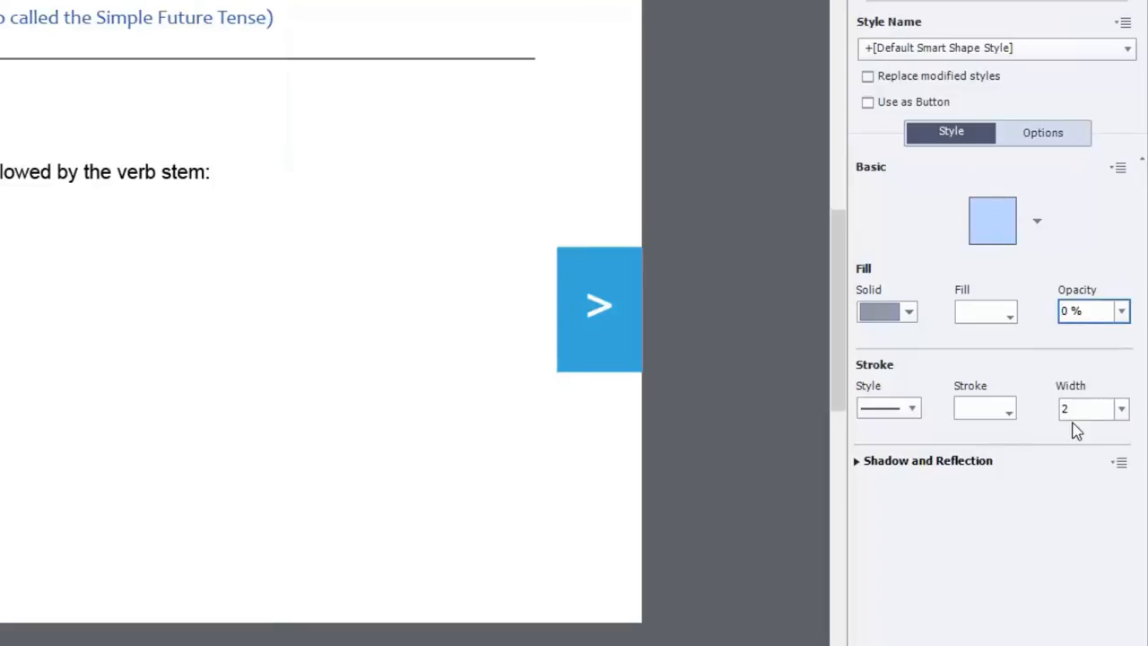
left_click(1009, 409)
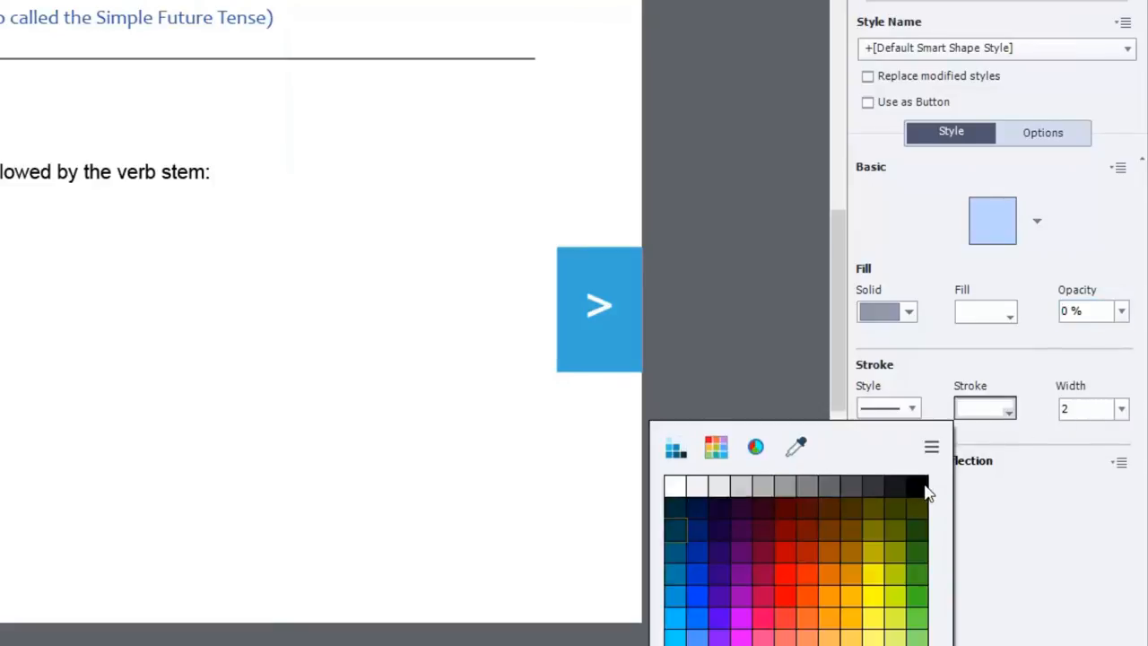
left_click(1120, 409)
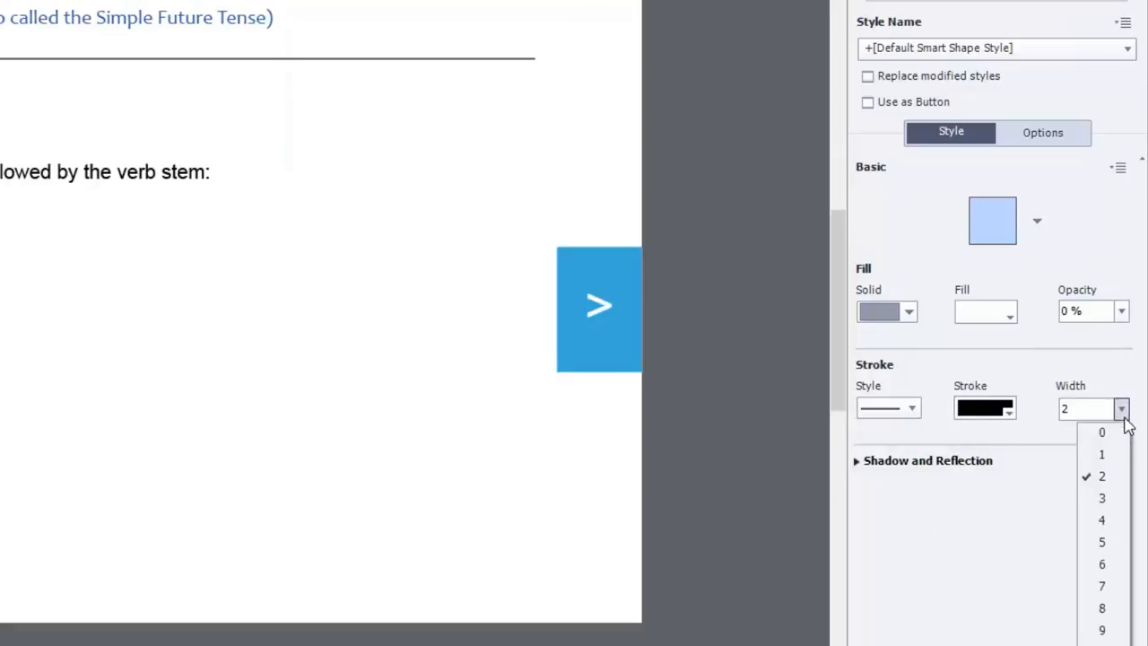
left_click(1102, 454)
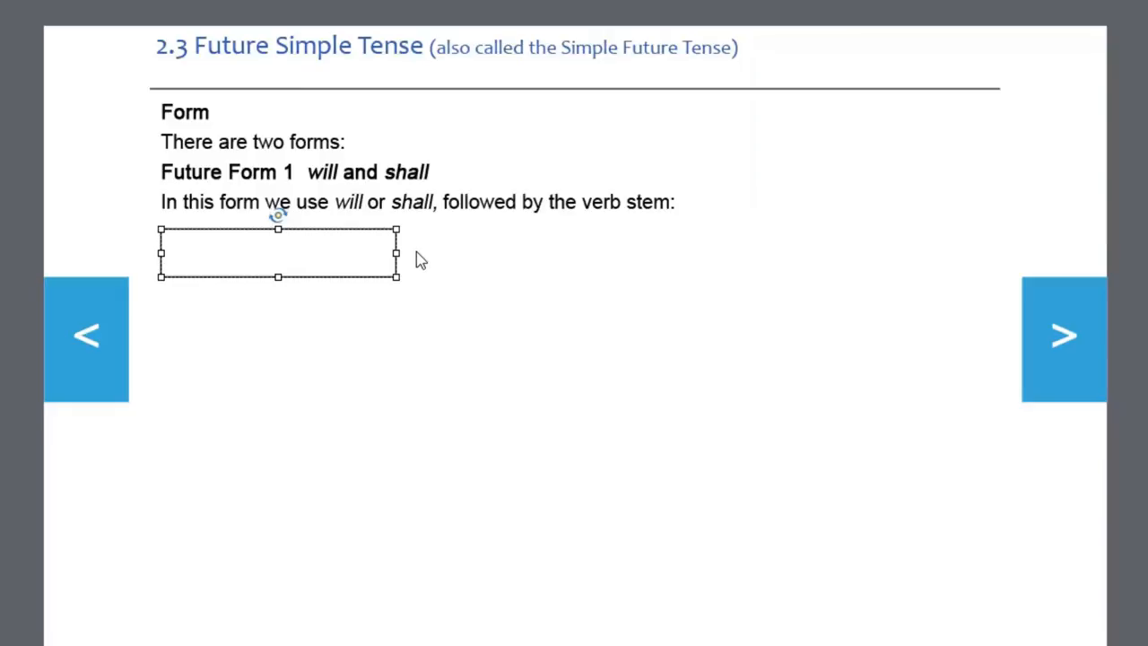
mouse_move(384, 326)
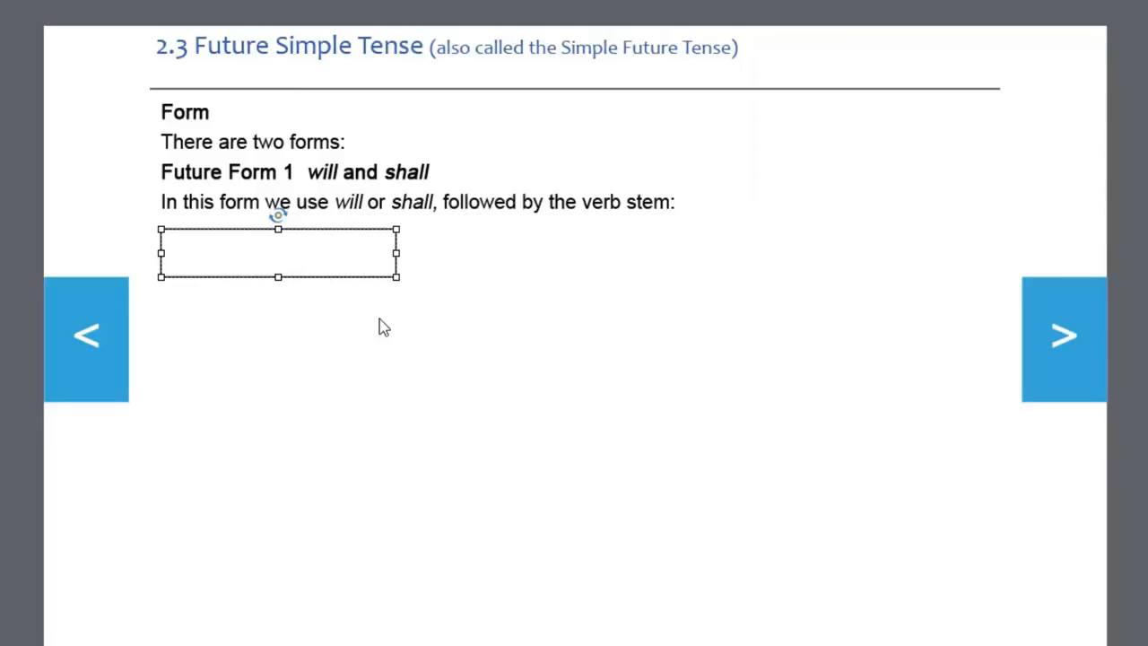
mouse_move(309, 262)
type("Subject")
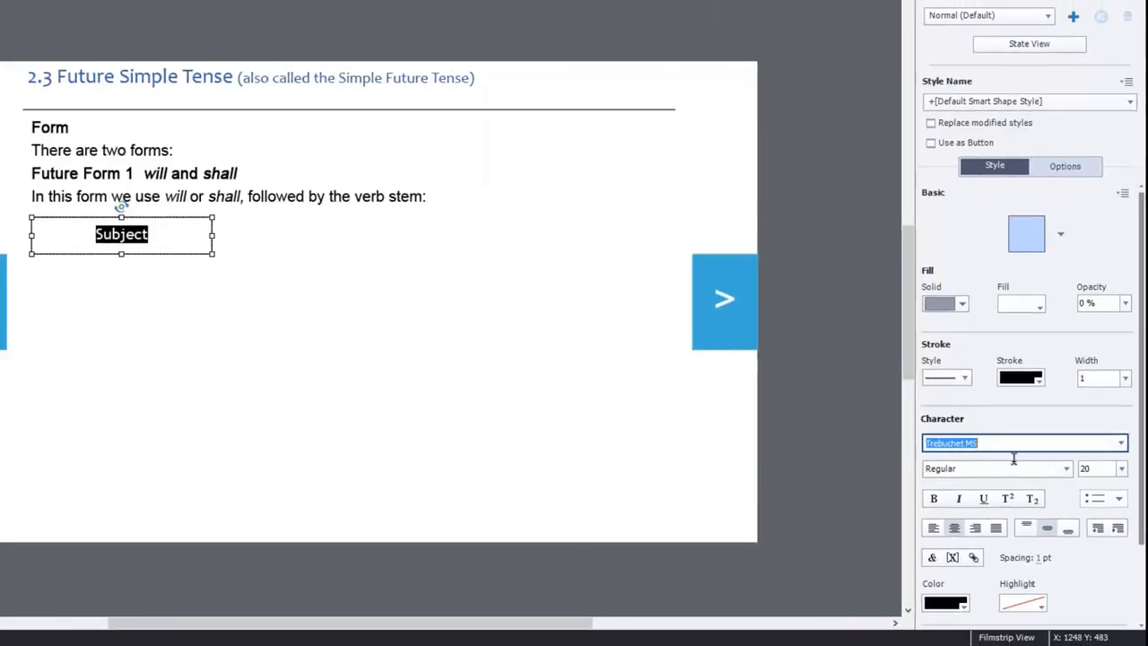
Set the Subject text to Arial, aligned top-left with a left margin of 4.
type("Arial")
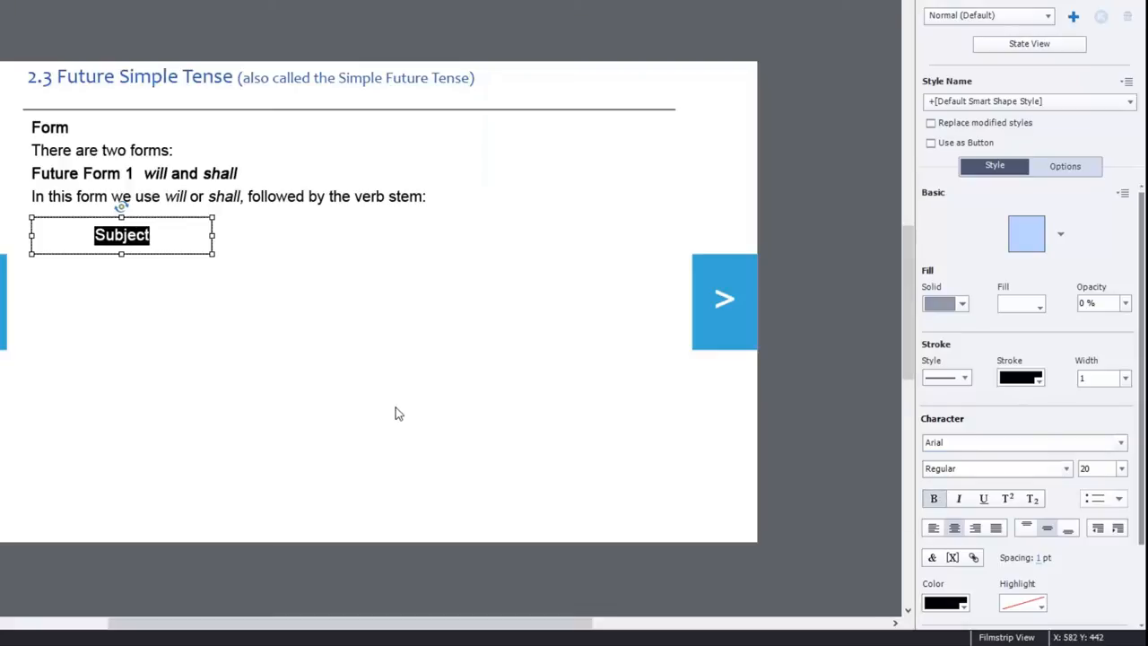
mouse_move(1030, 528)
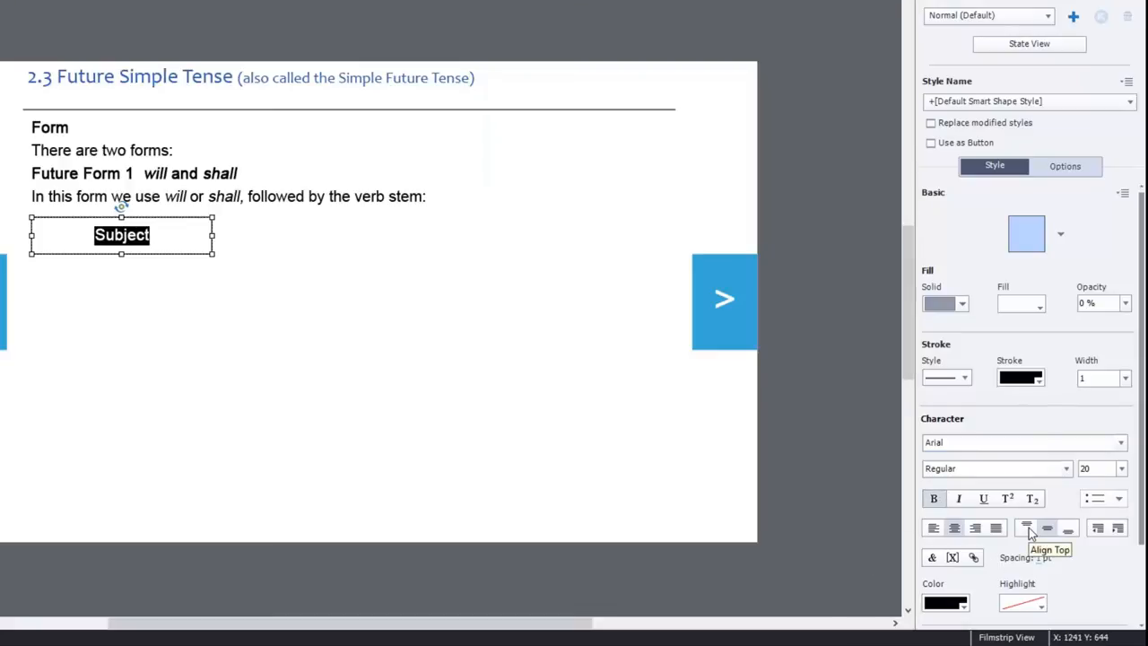
left_click(1026, 527)
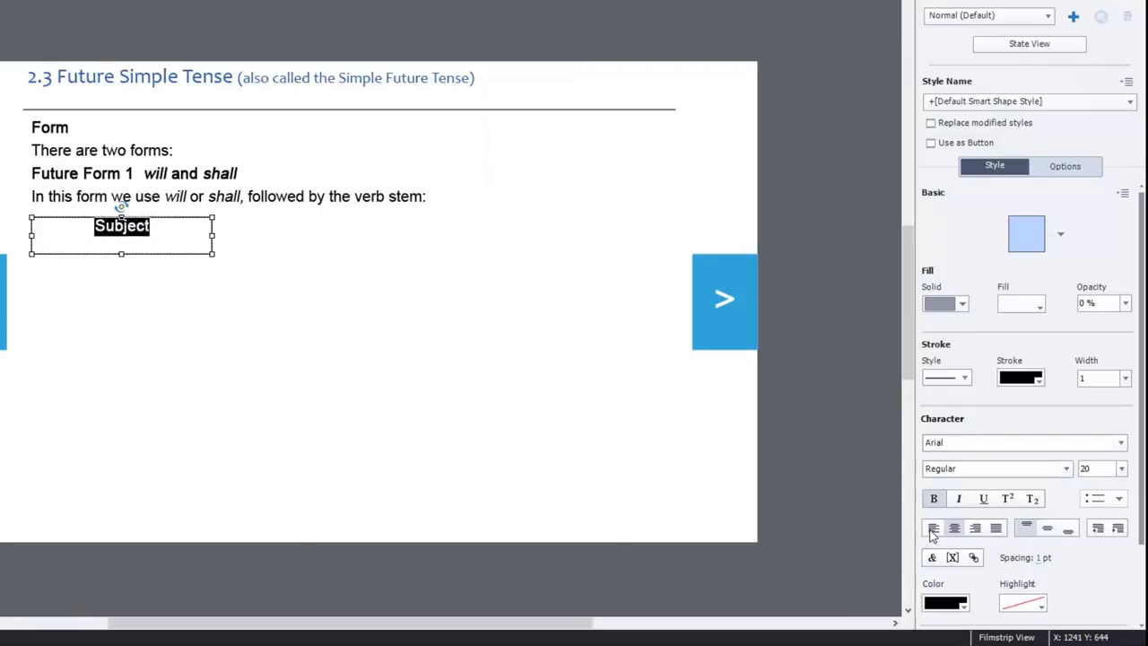
left_click(933, 528)
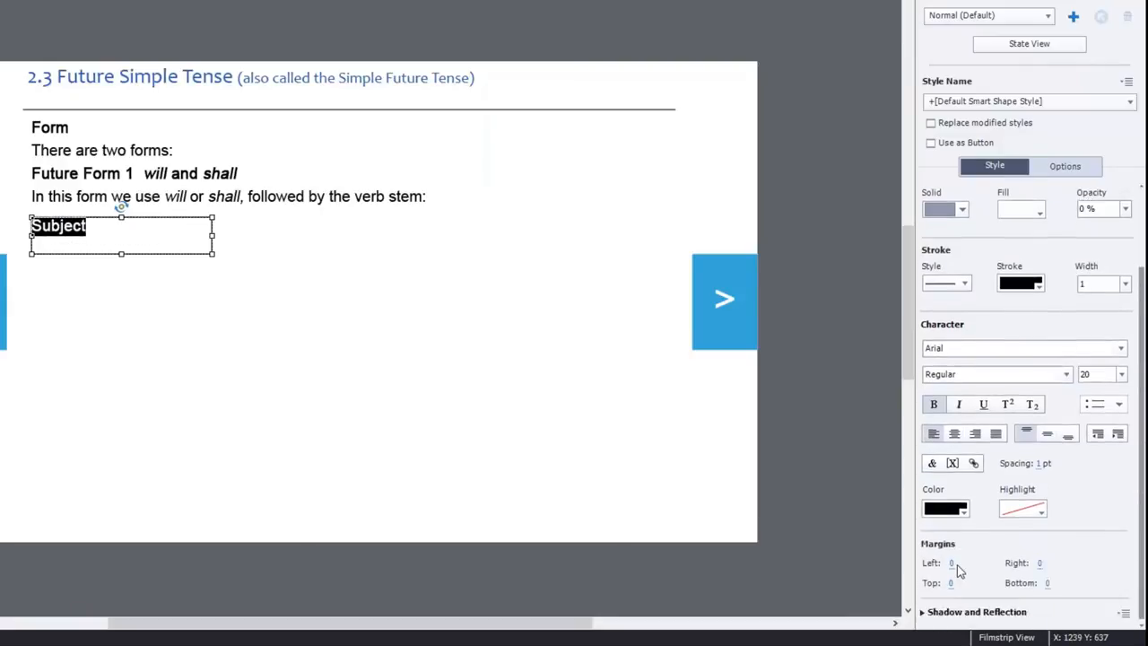
left_click(962, 563)
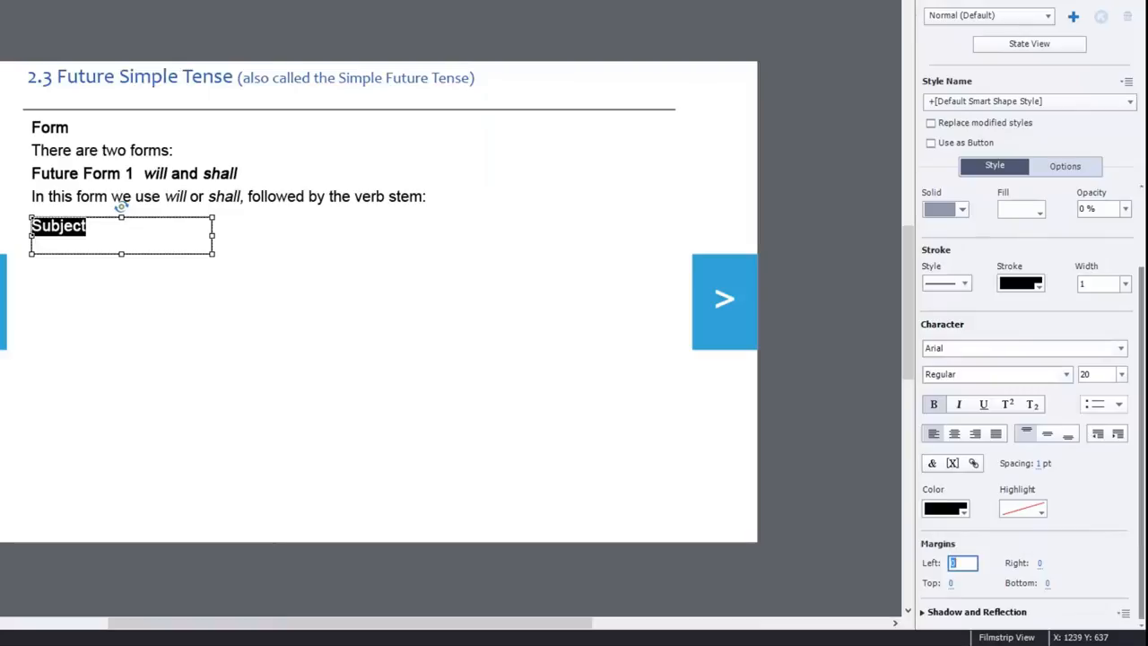
type("4")
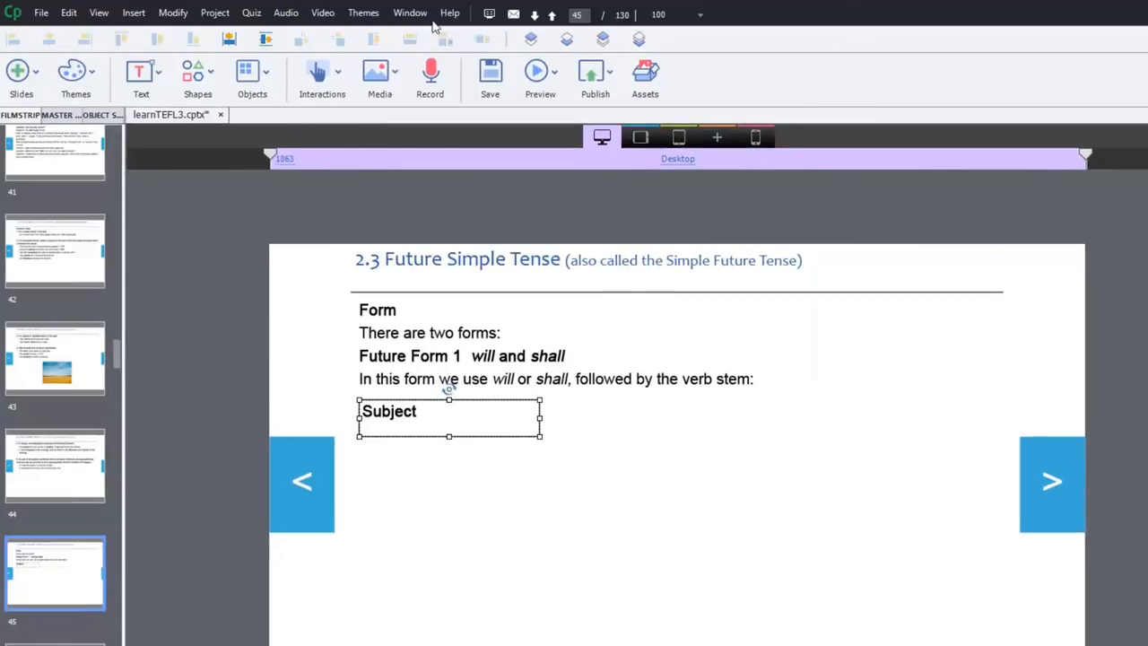
Size the Subject shape's height as 10.0 % in the Position panel.
left_click(409, 12)
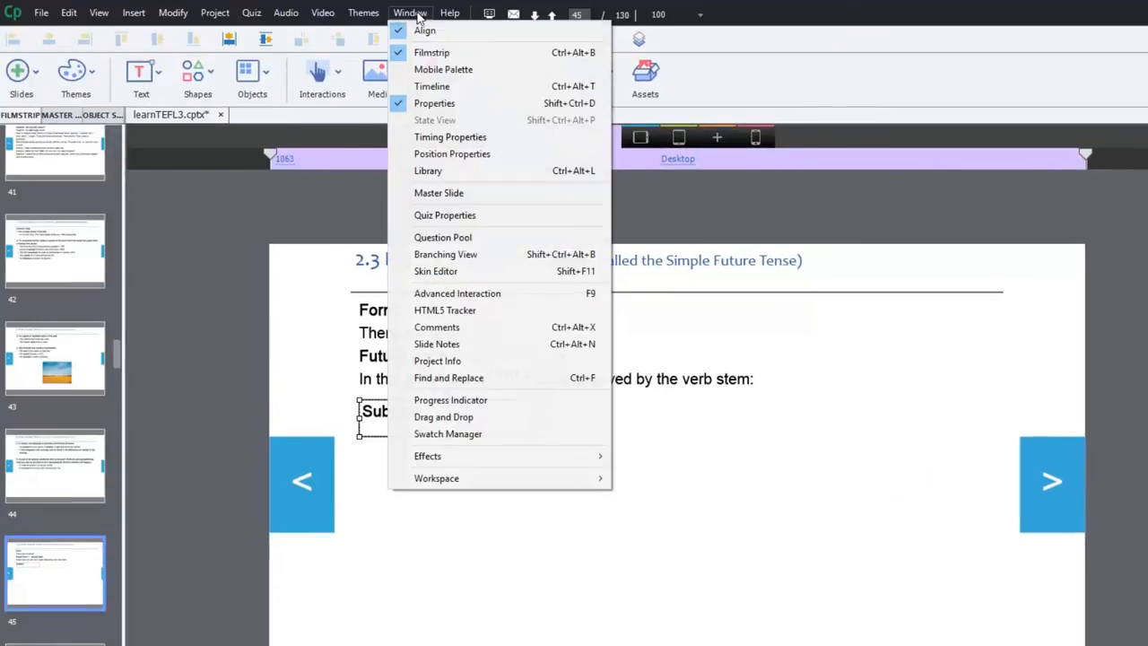
mouse_move(434, 103)
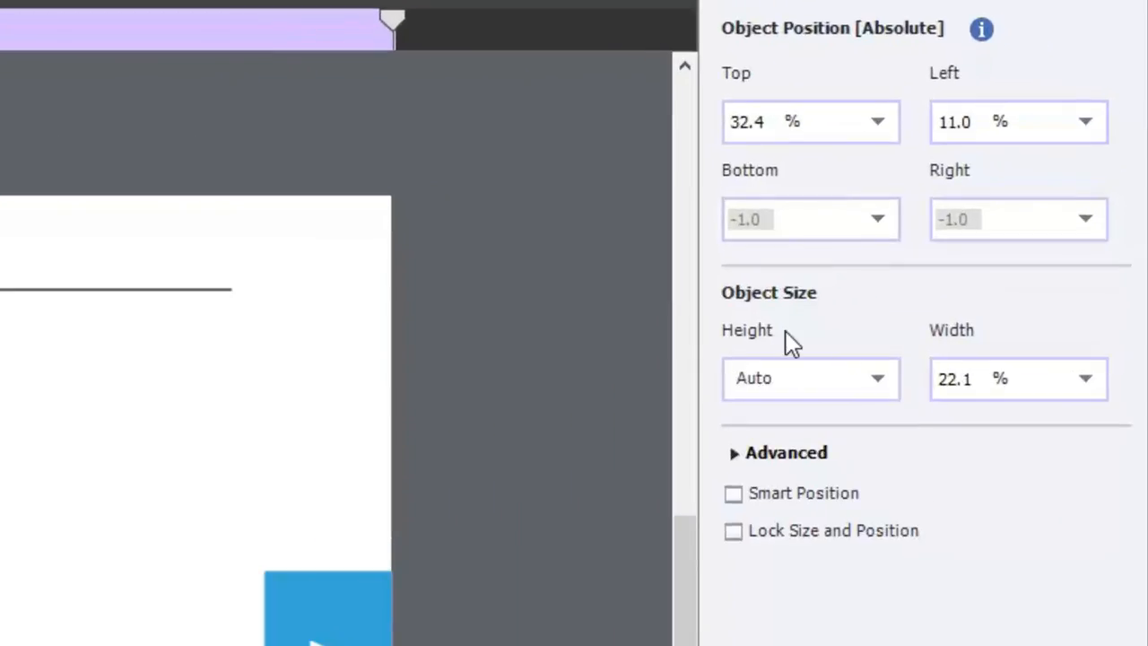
mouse_move(757, 344)
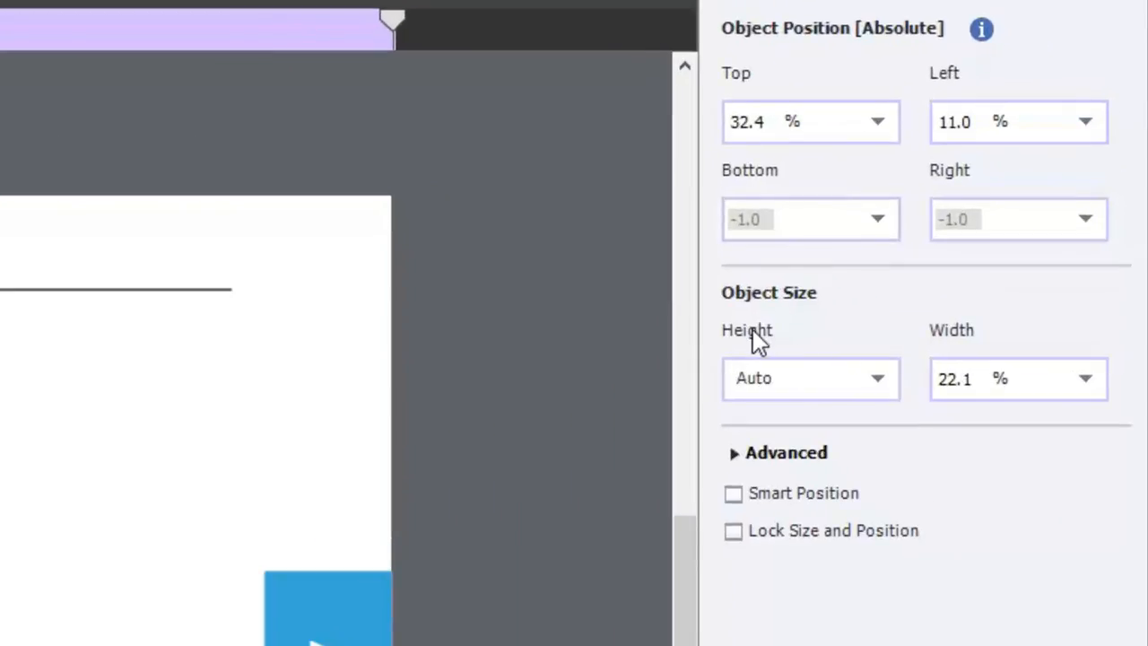
mouse_move(972, 332)
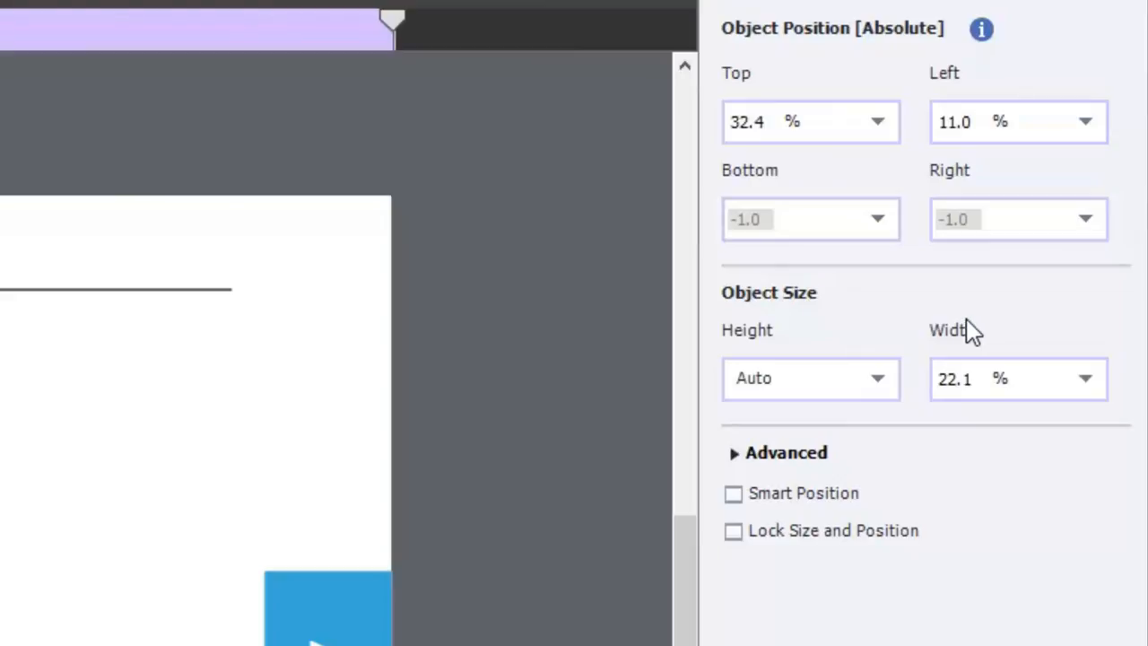
mouse_move(880, 391)
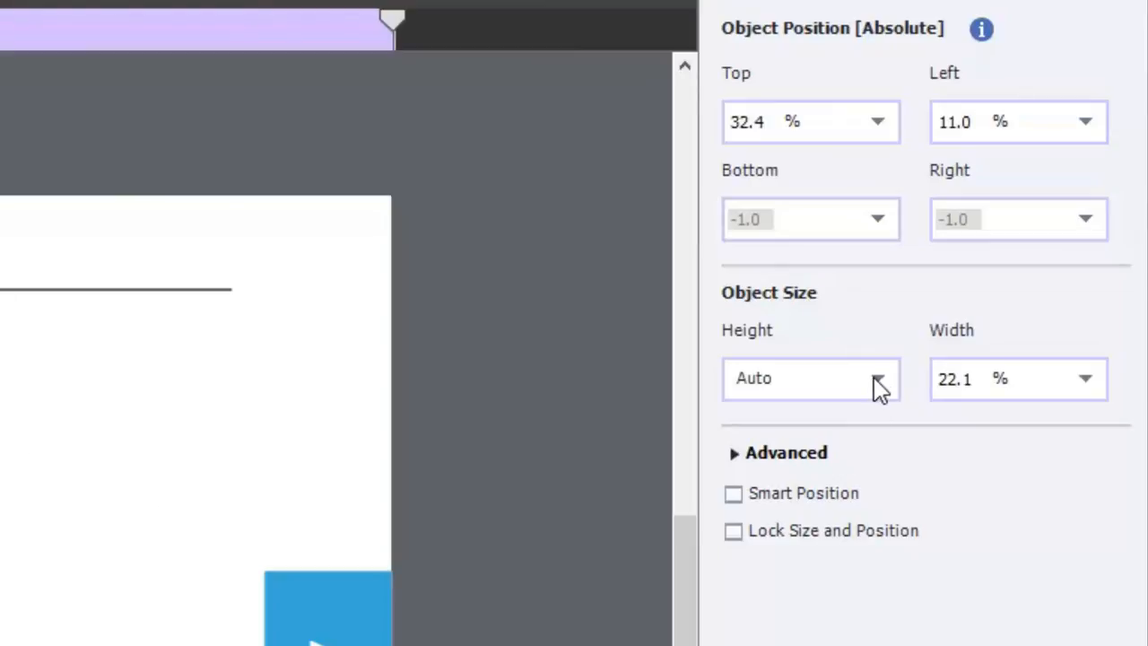
left_click(877, 377)
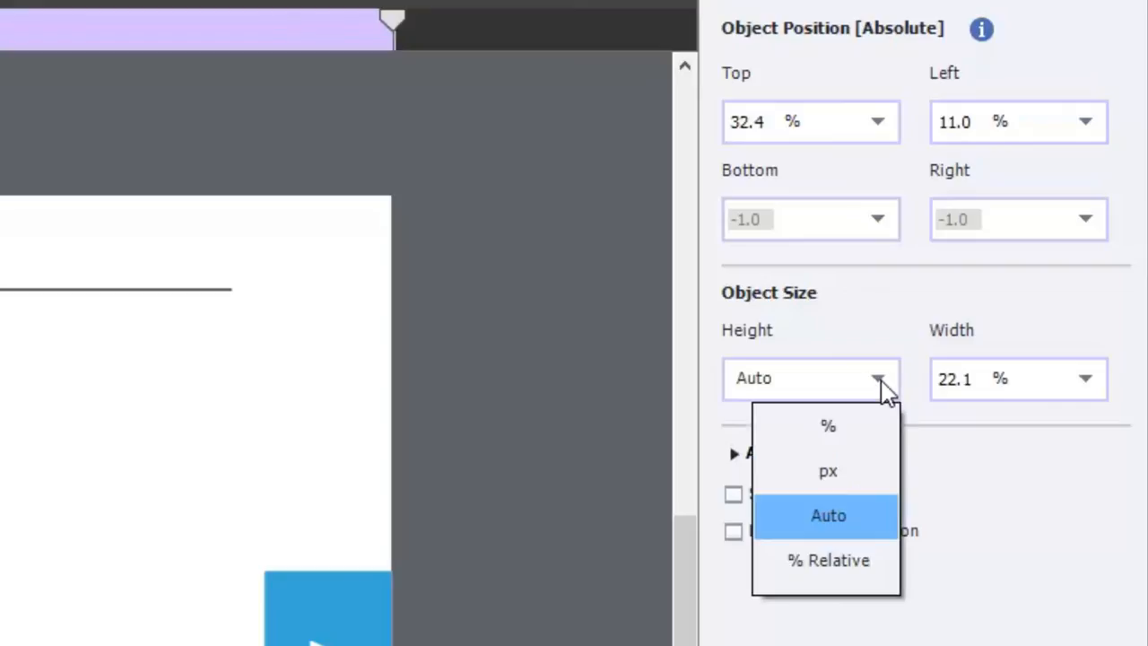
left_click(829, 425)
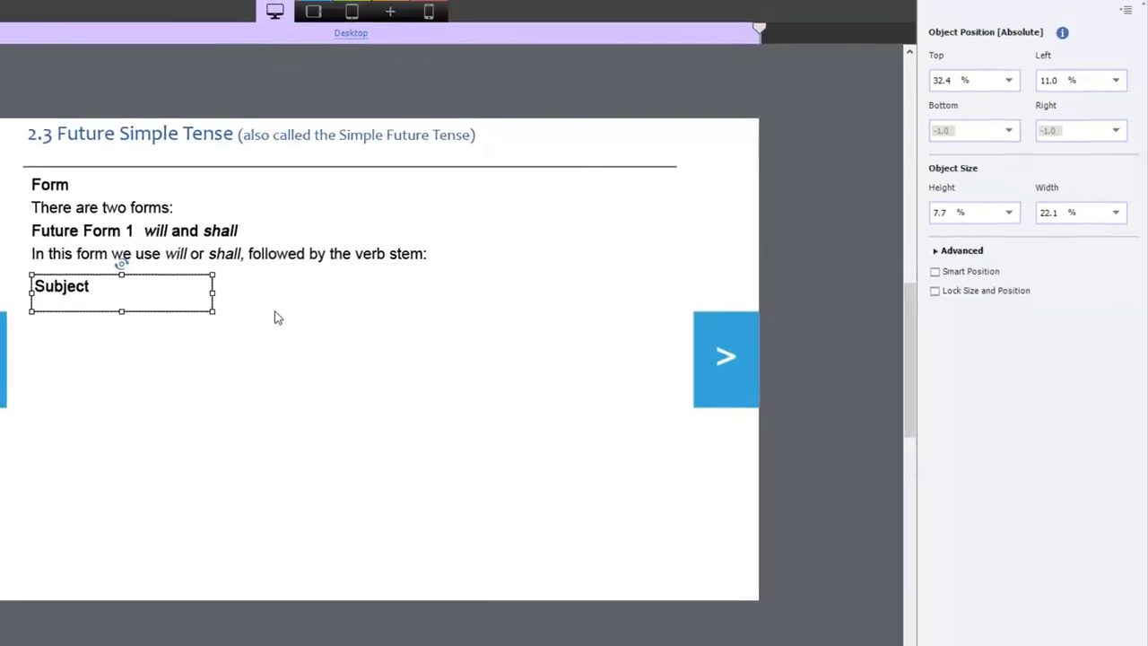
mouse_move(283, 317)
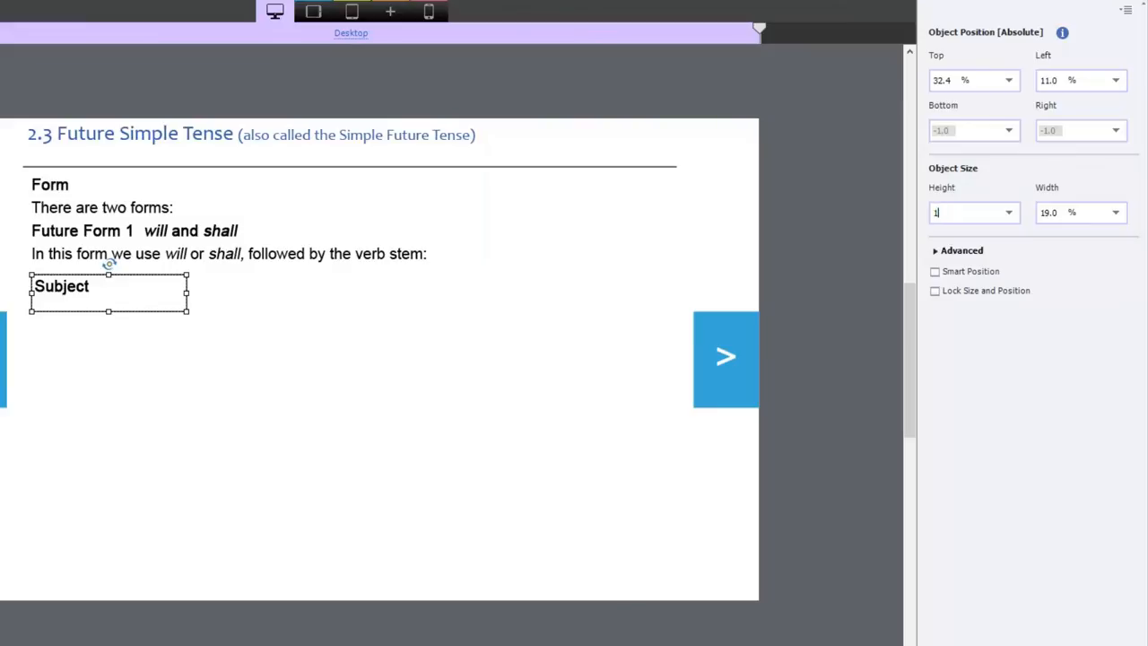
type("10.0 %")
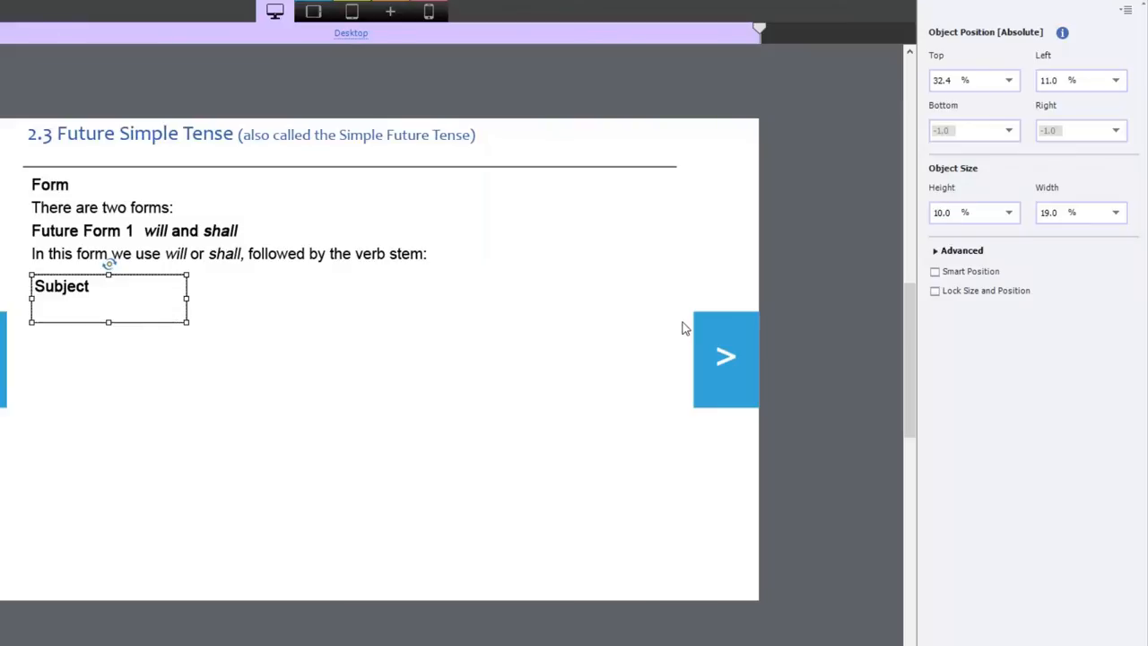
mouse_move(389, 363)
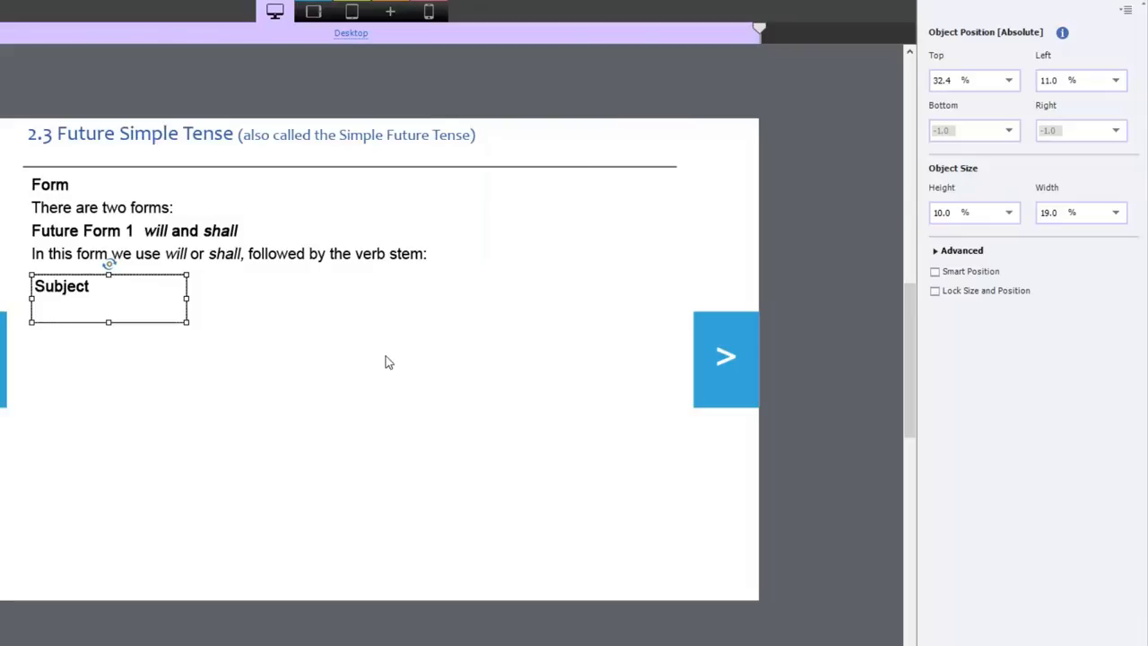
mouse_move(173, 298)
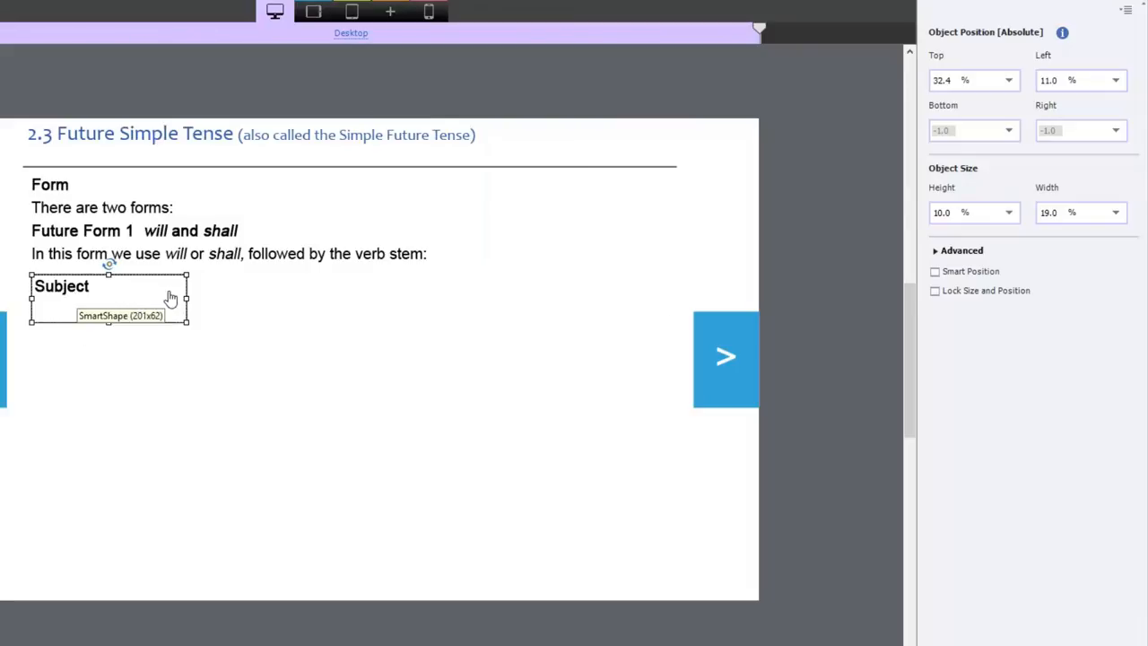
mouse_move(94, 301)
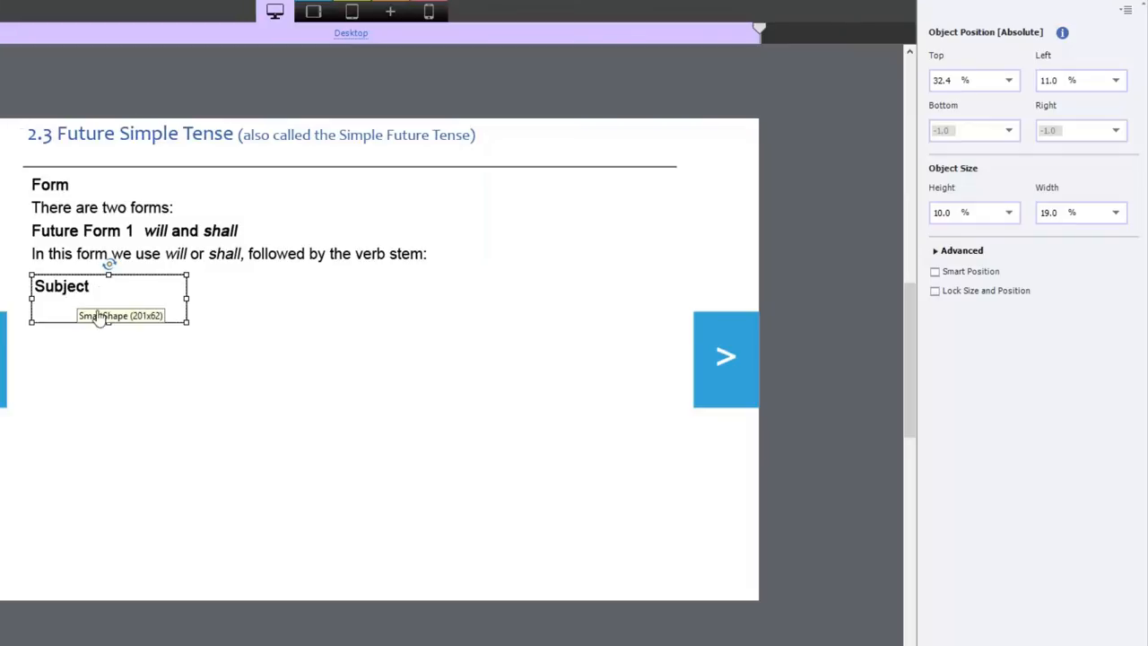
mouse_move(165, 320)
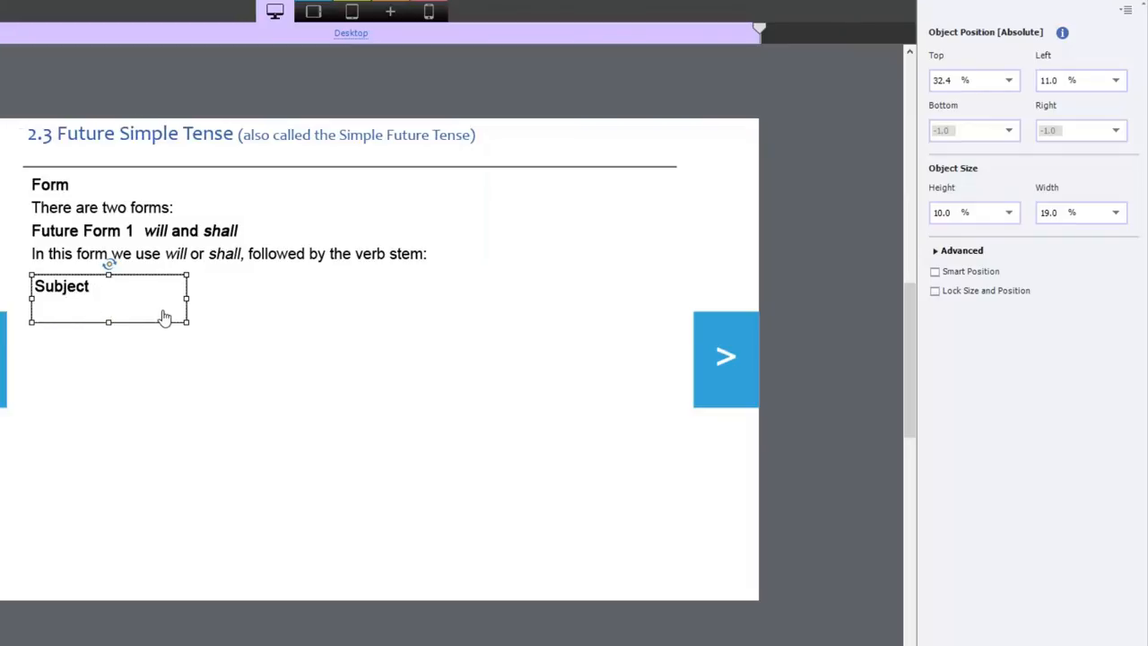
mouse_move(76, 298)
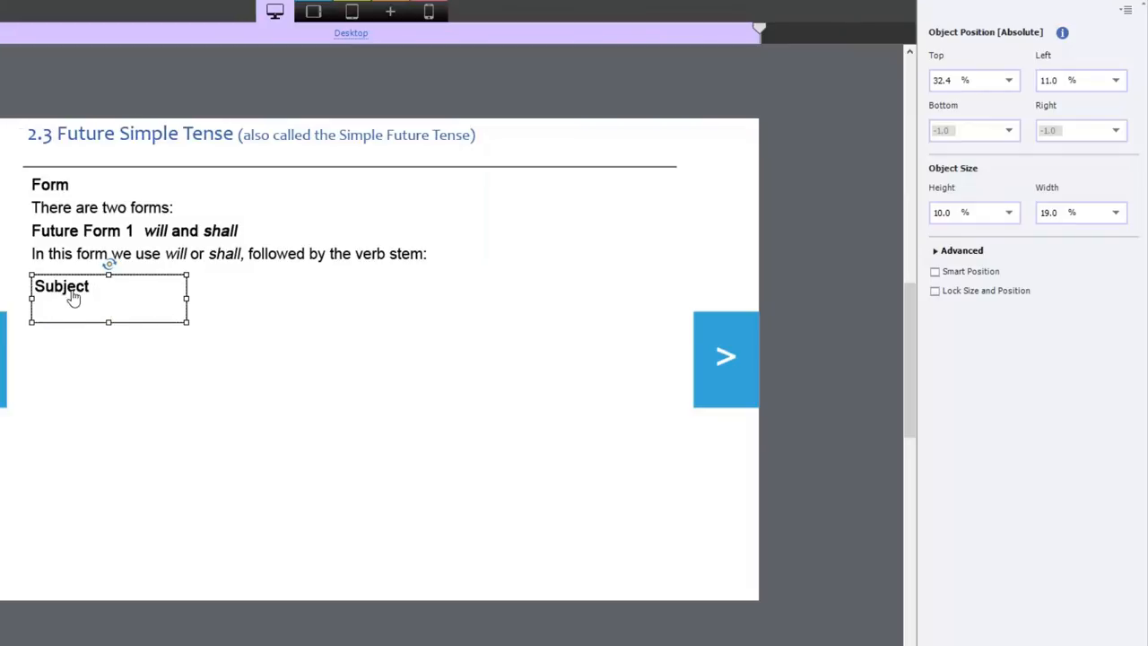
mouse_move(129, 391)
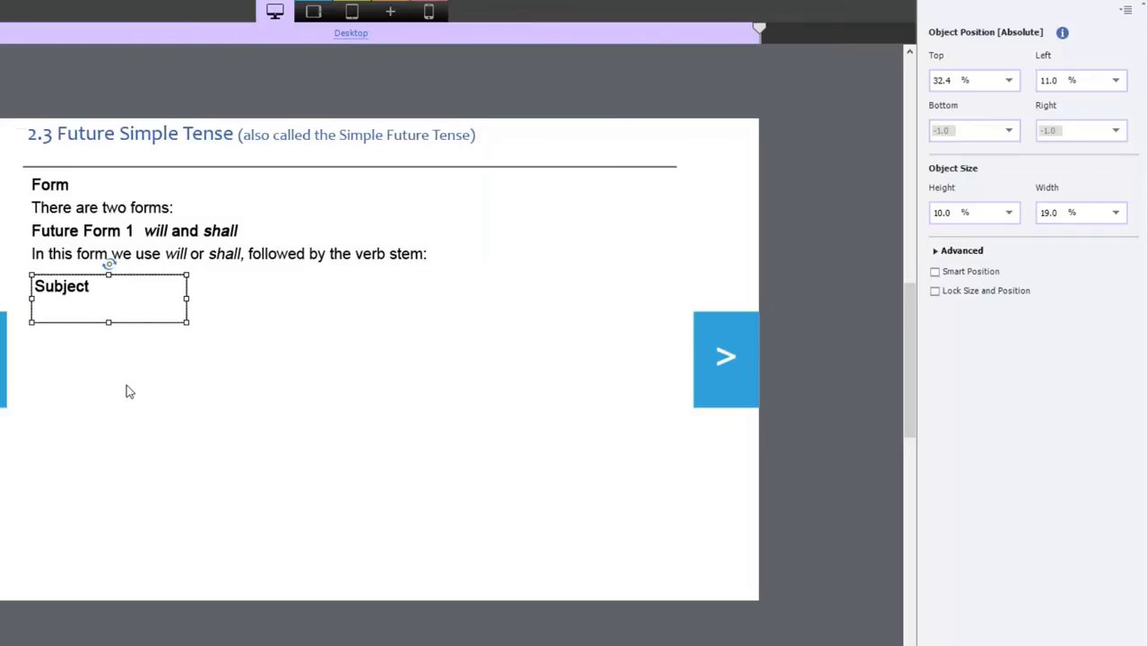
mouse_move(958, 197)
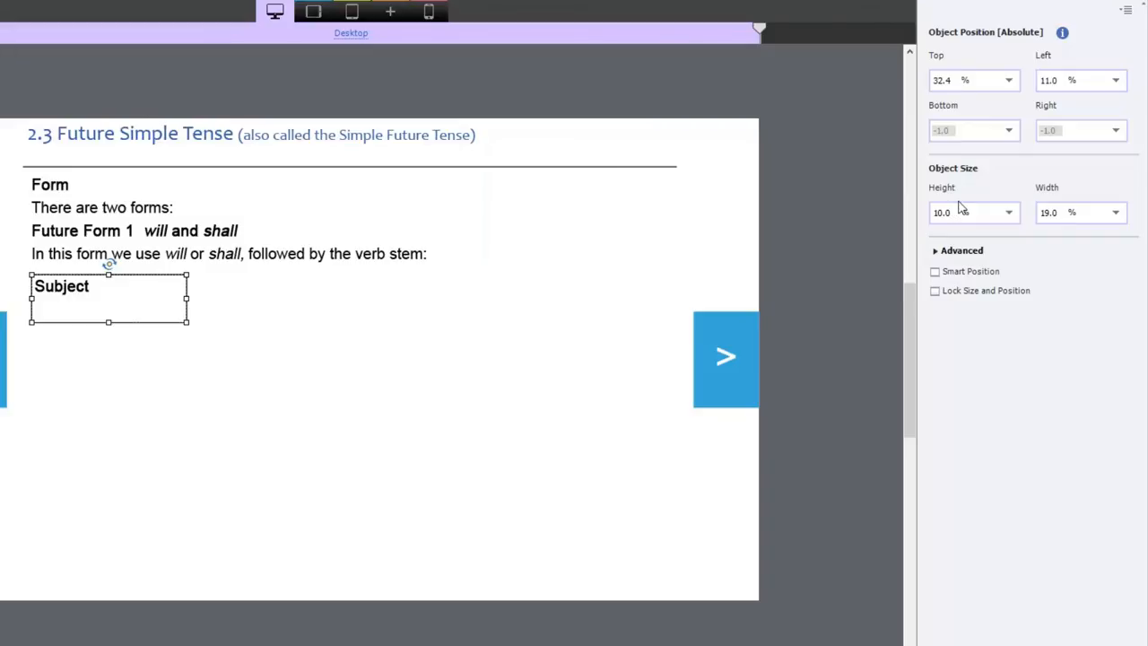
mouse_move(1068, 200)
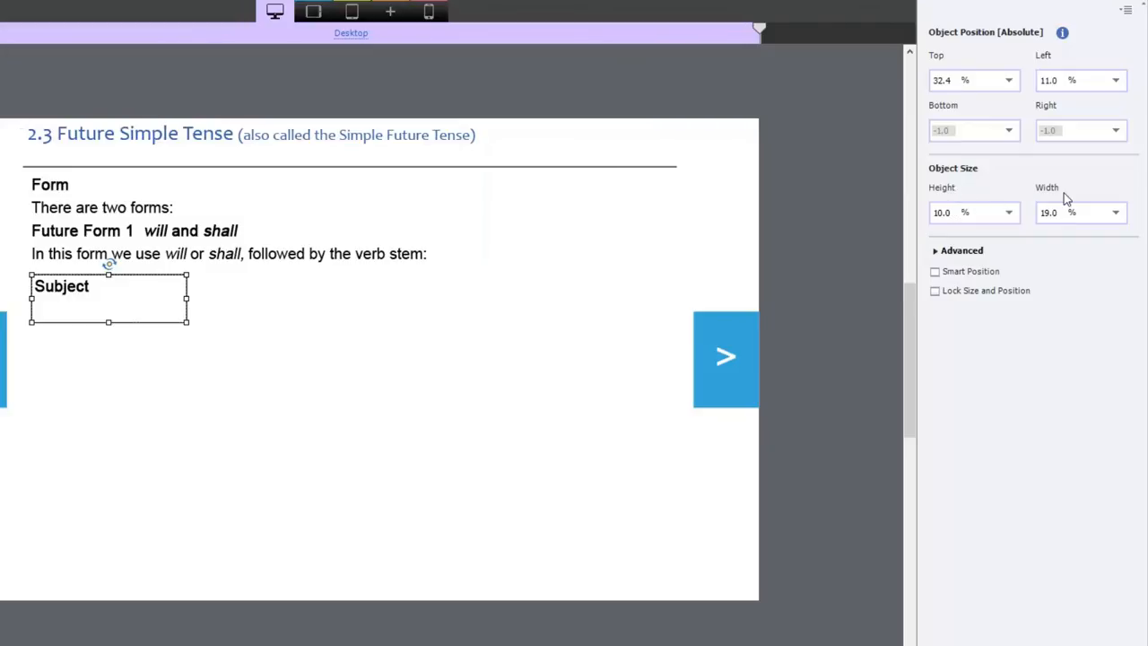
mouse_move(1037, 223)
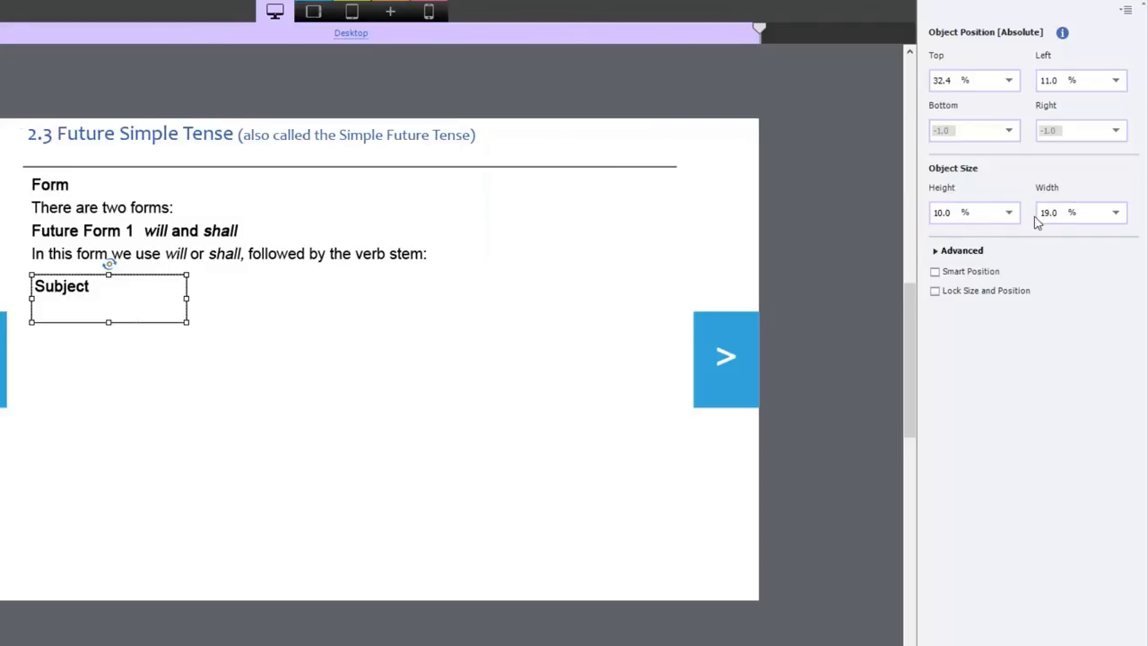
mouse_move(223, 377)
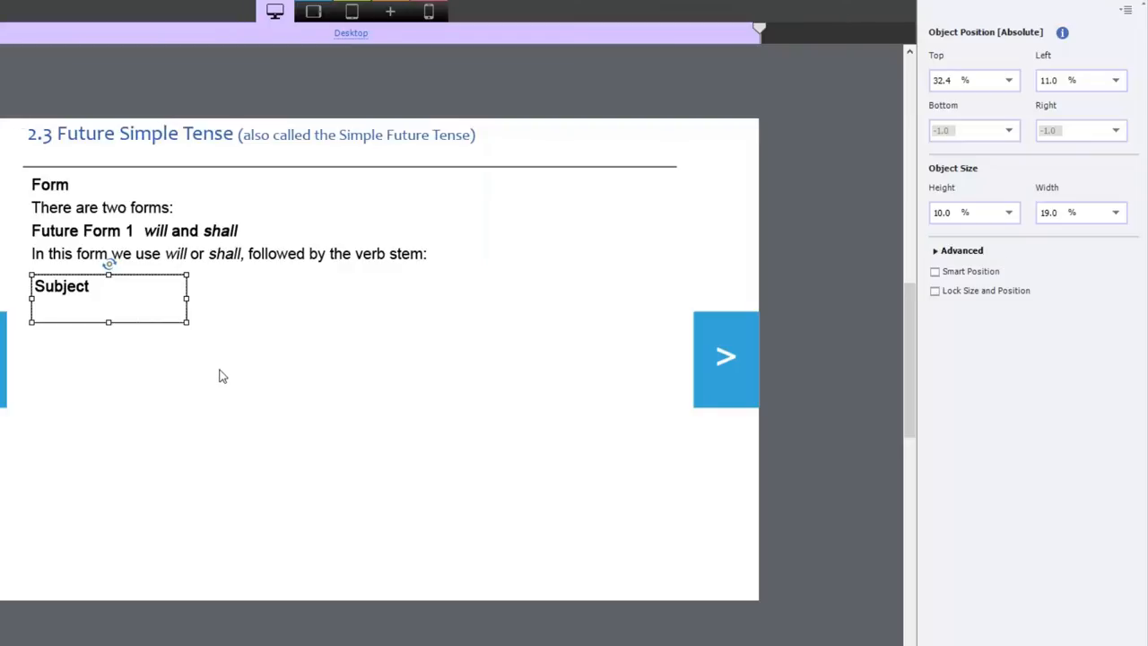
mouse_move(138, 429)
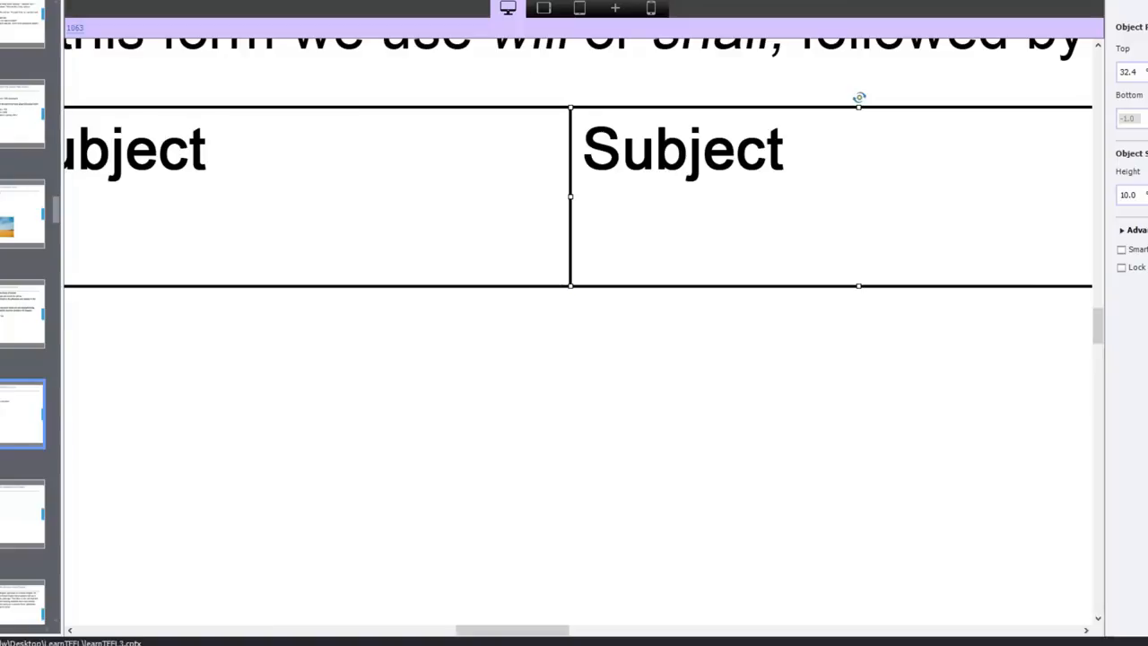
Set the editing zoom to Best Fit so the whole slide is visible.
left_click(577, 9)
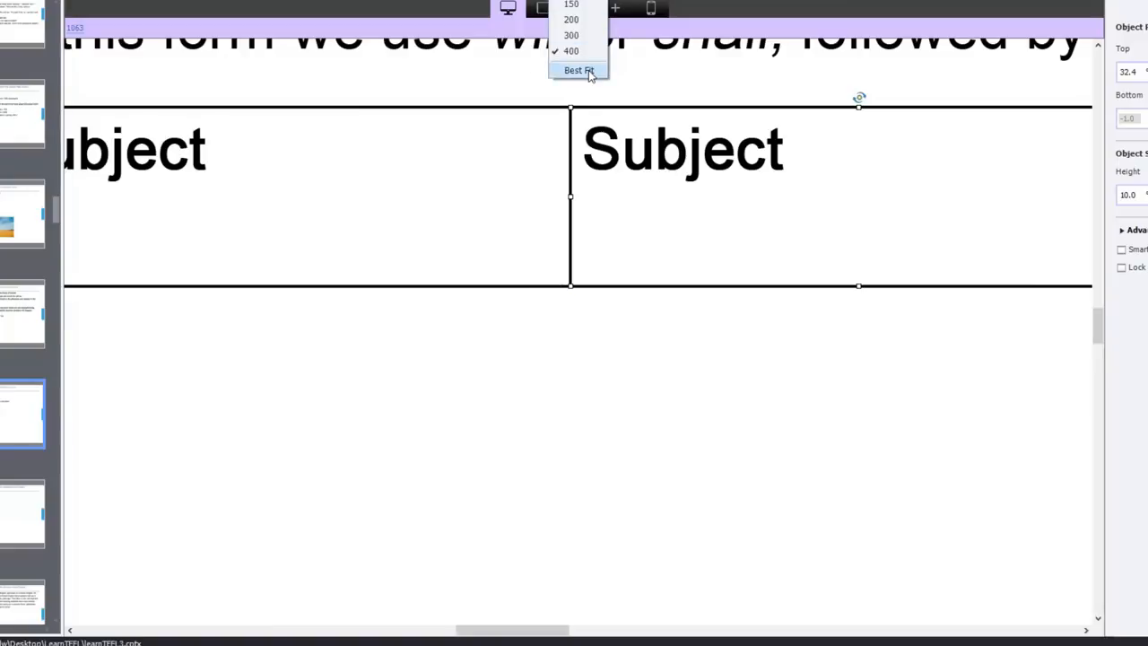
left_click(578, 70)
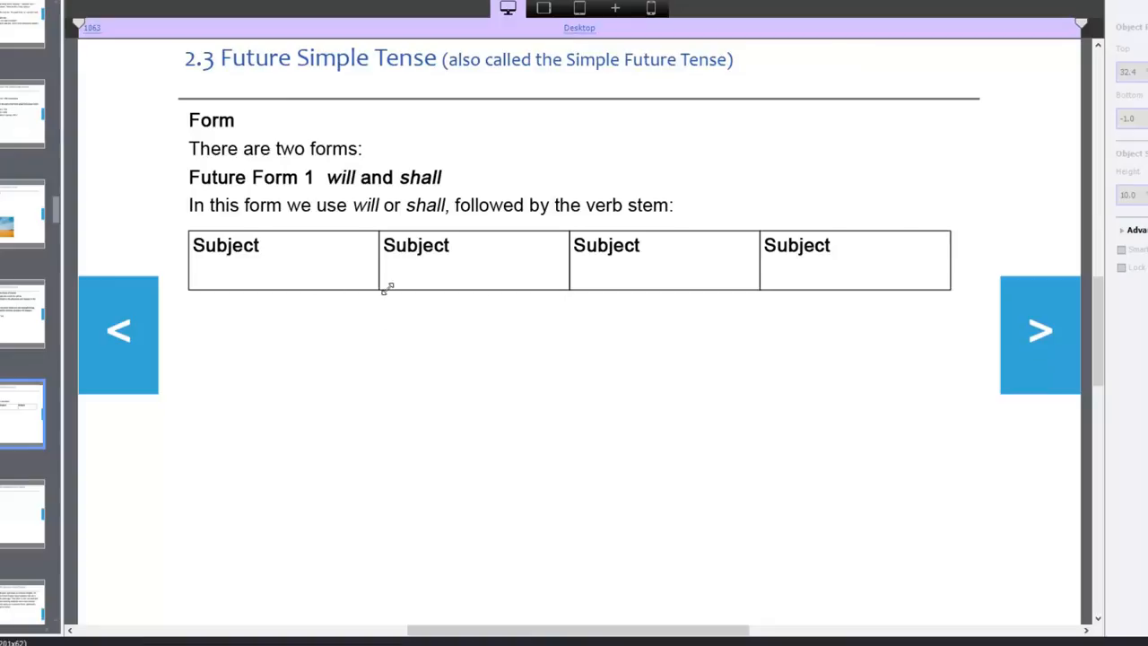
mouse_move(818, 262)
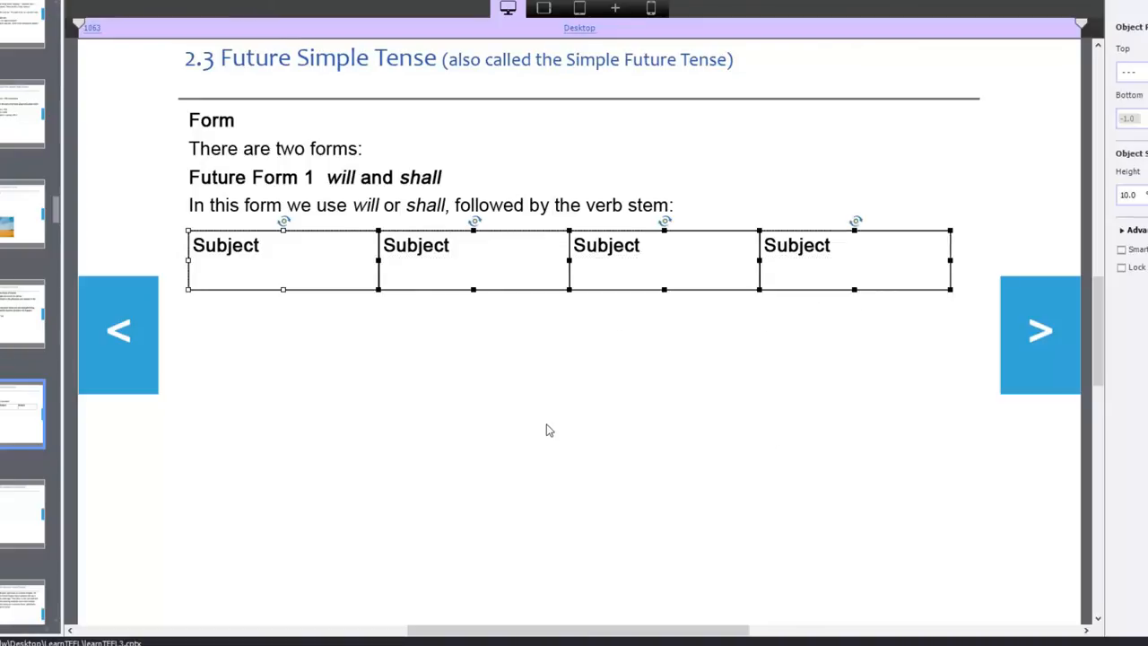
mouse_move(438, 348)
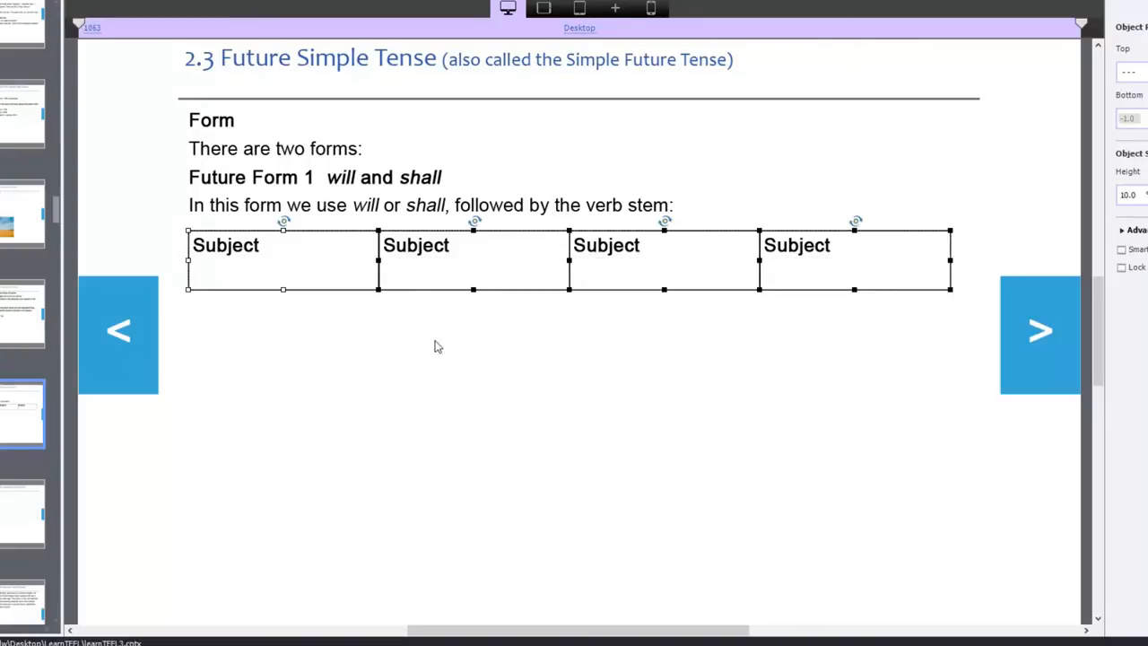
Duplicate the row of four Subject cells and align each copy below the last.
right_click(333, 271)
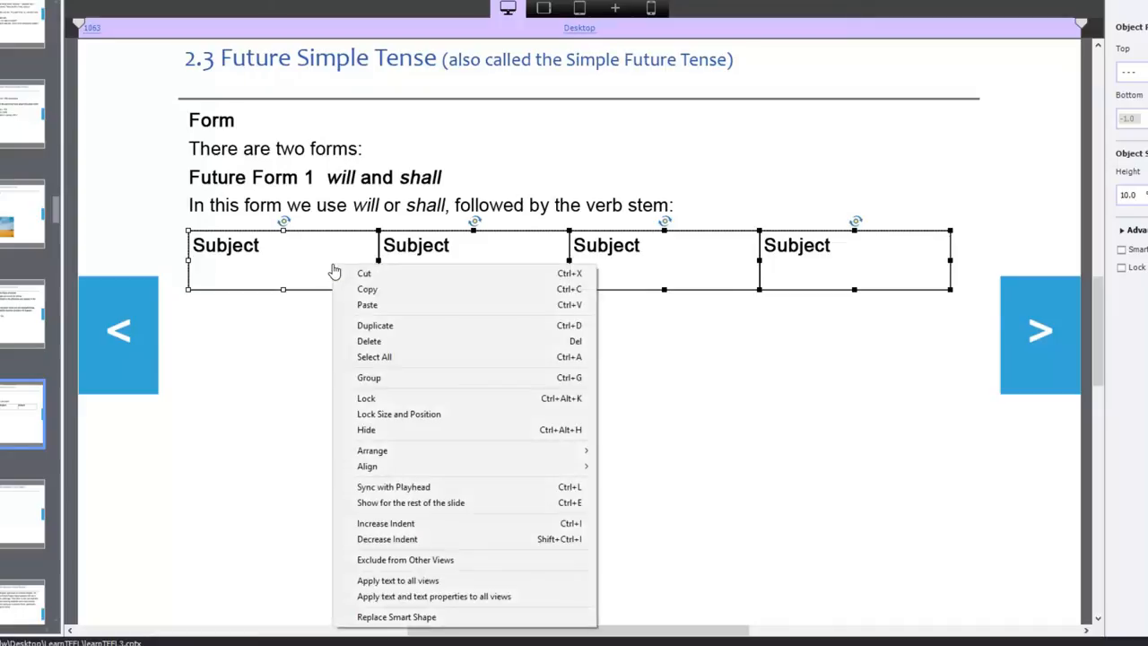
mouse_move(394, 326)
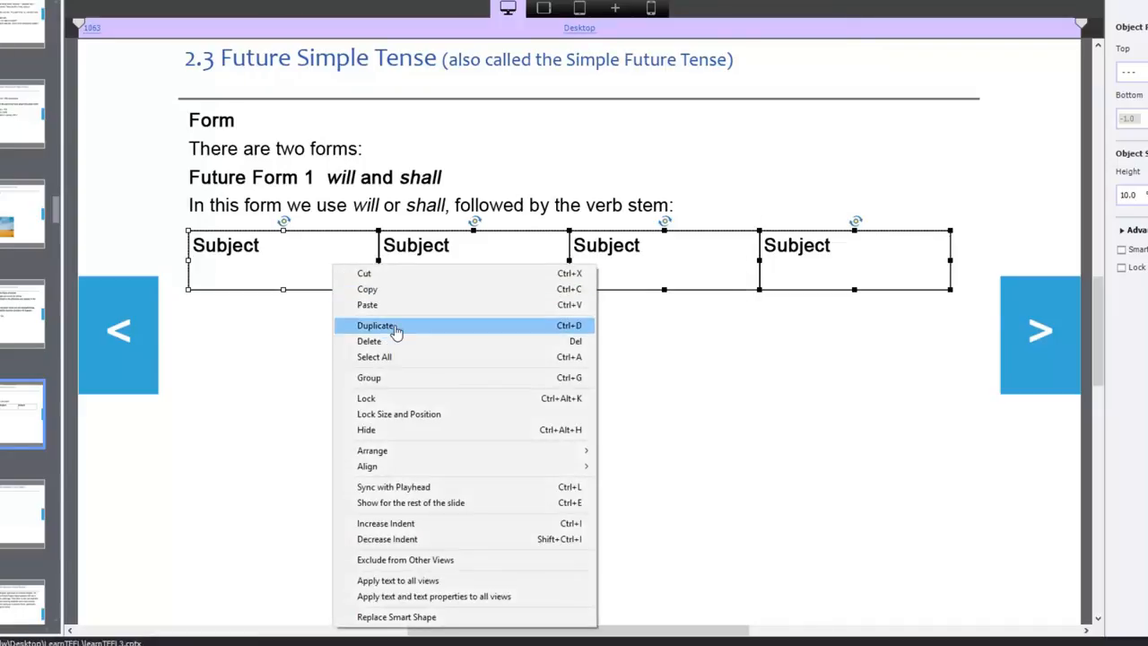
left_click(376, 324)
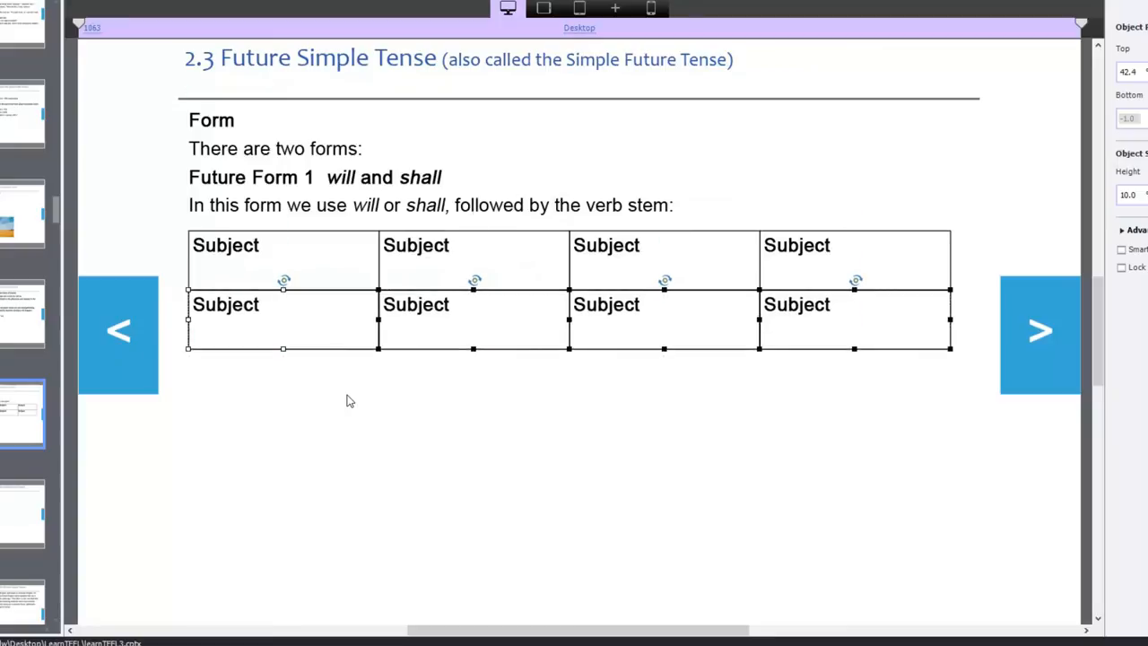
mouse_move(856, 366)
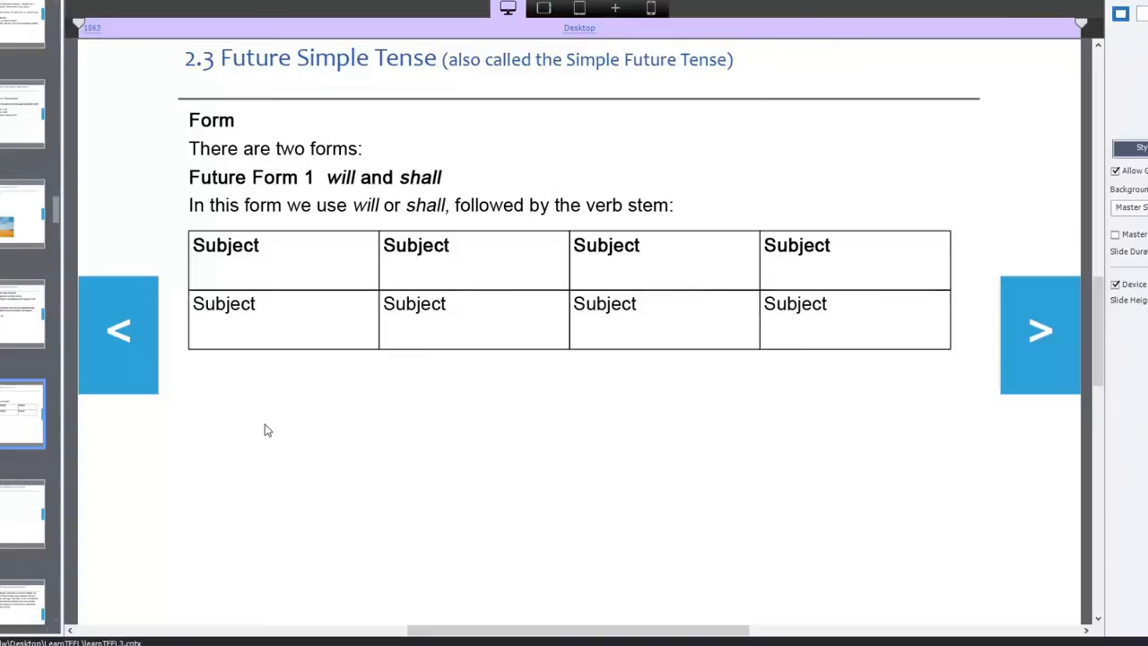
mouse_move(262, 436)
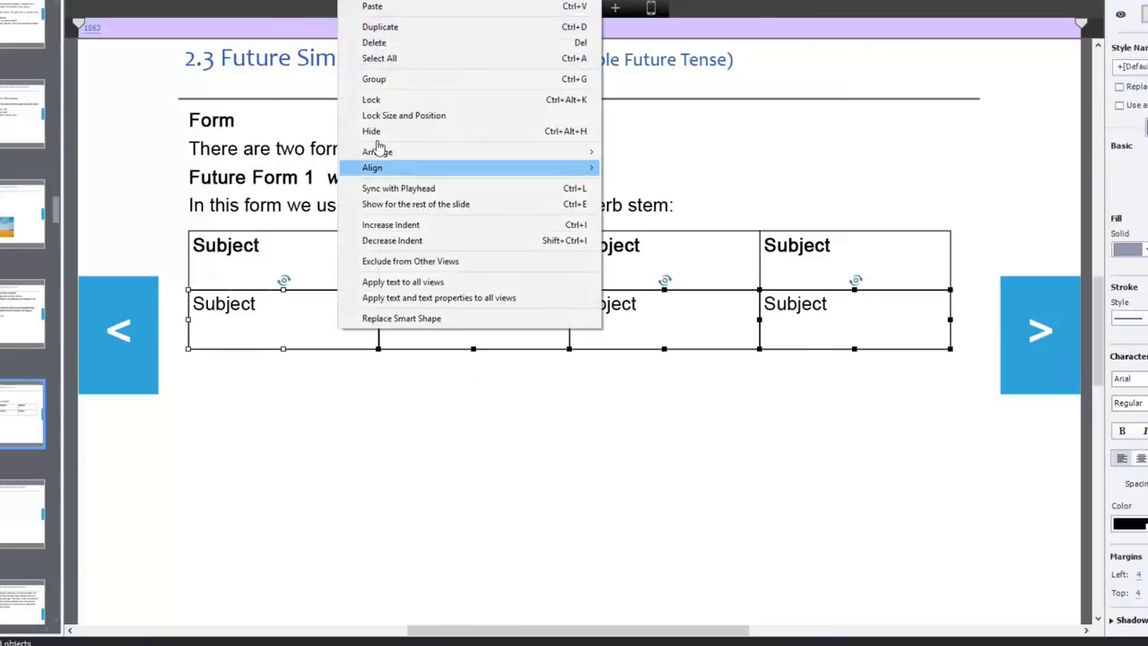
left_click(380, 27)
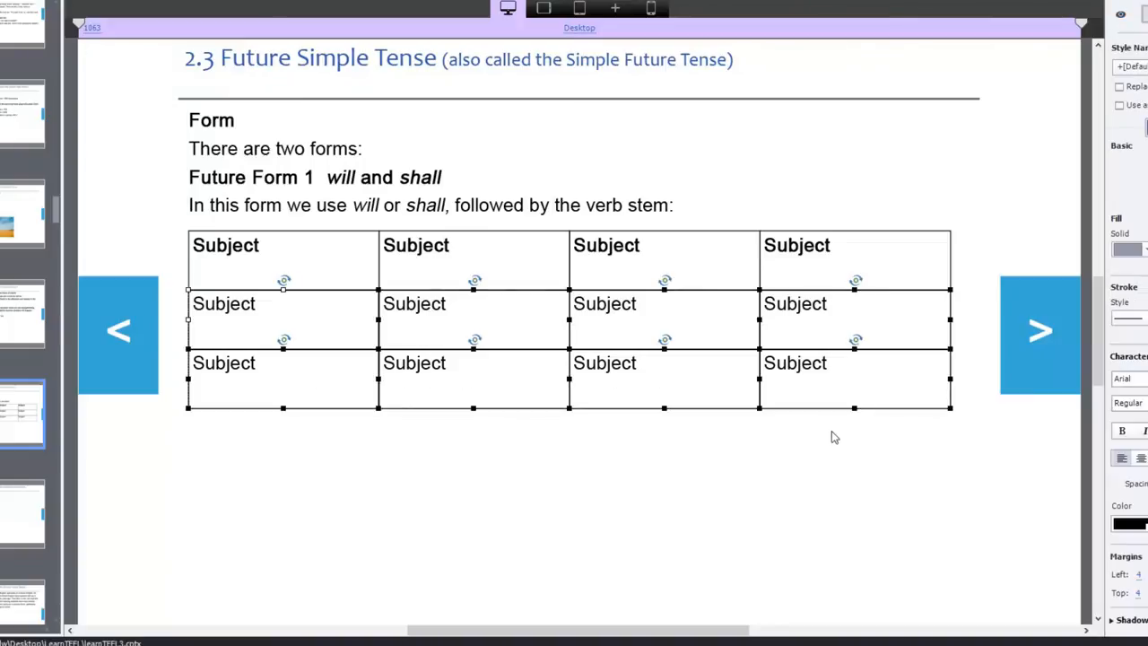
mouse_move(829, 434)
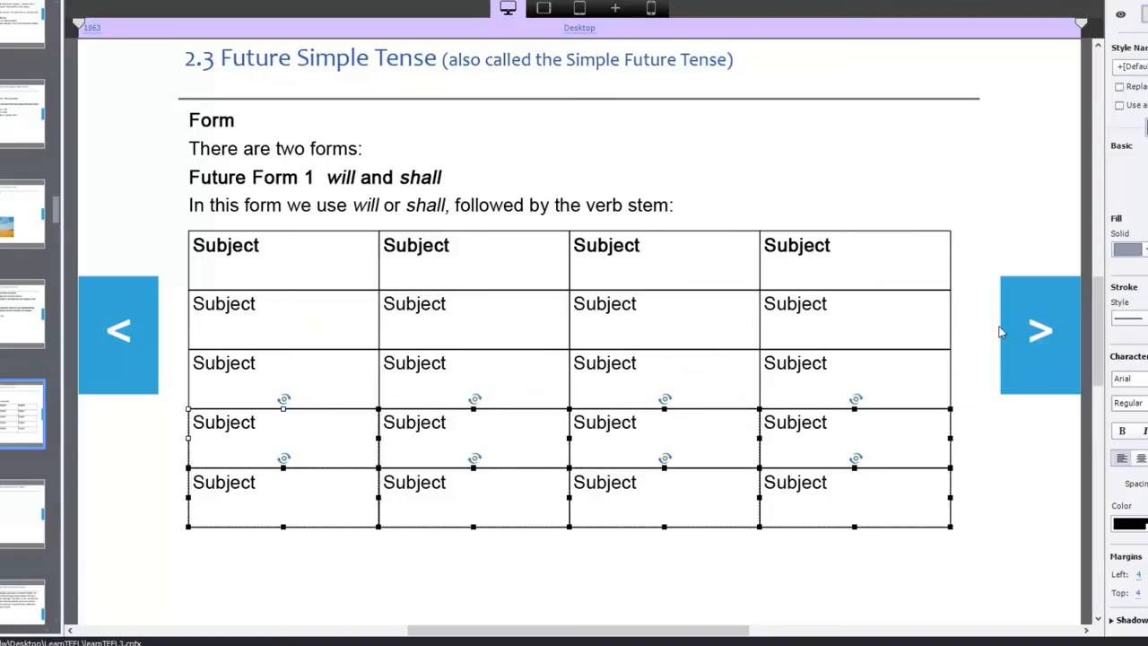
scroll("down", 3)
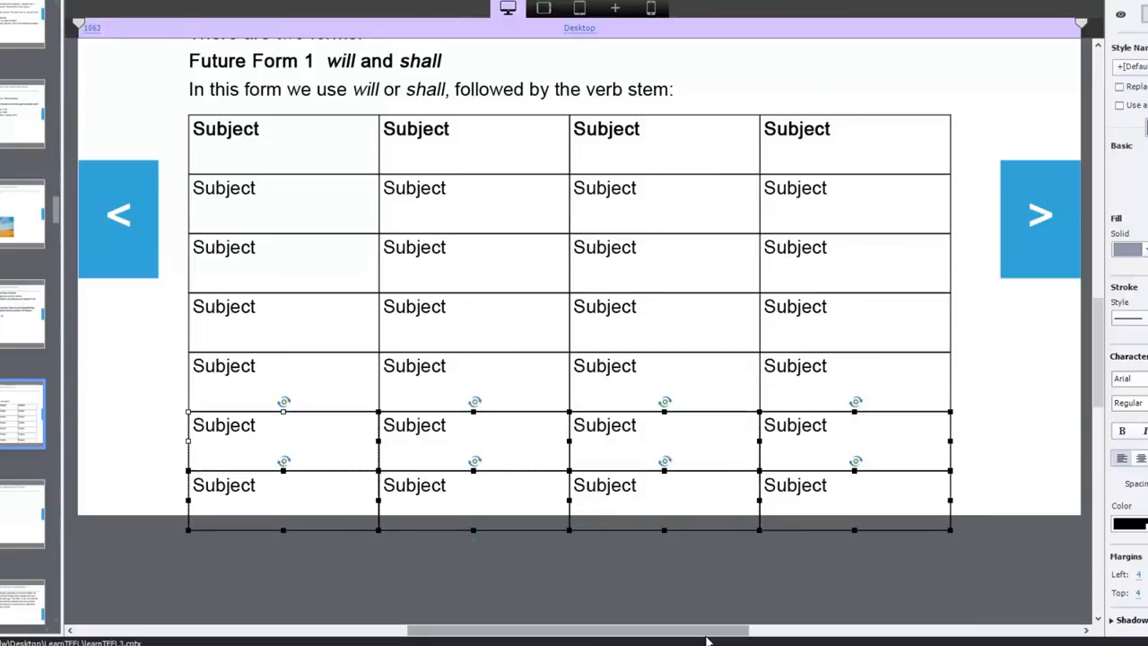
mouse_move(824, 580)
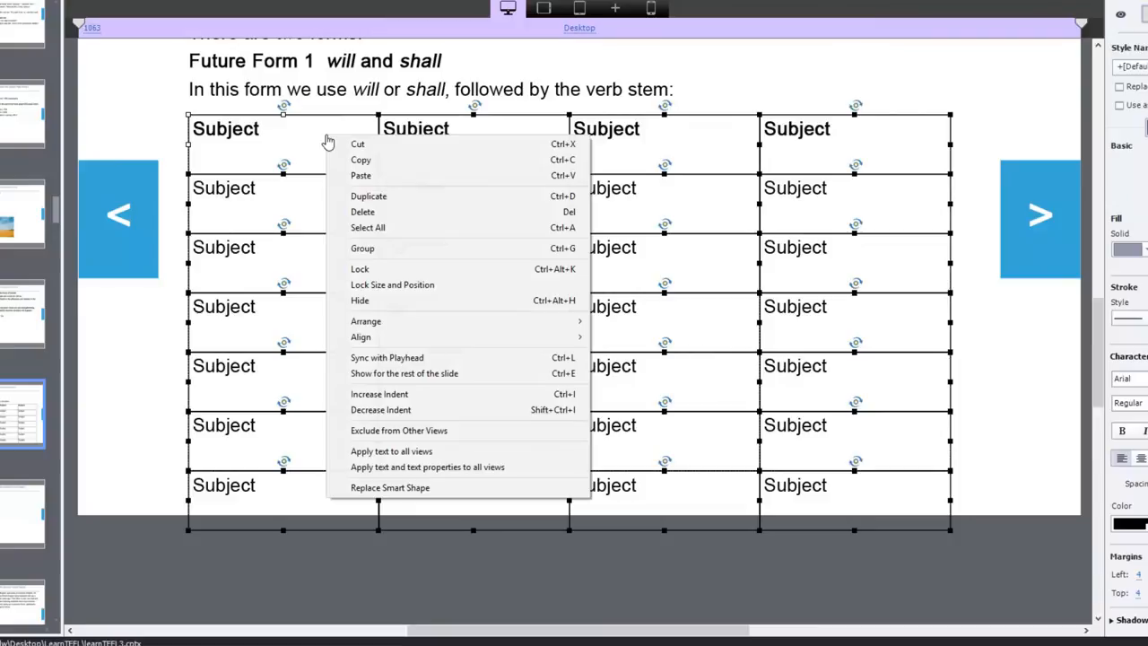
mouse_move(384, 248)
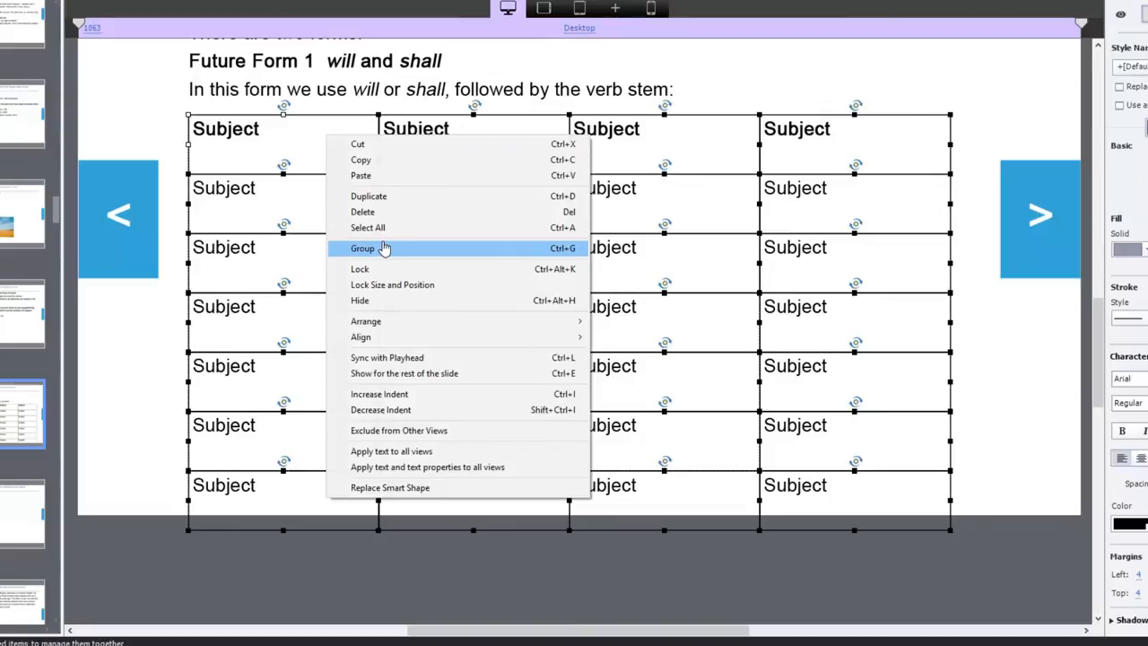
Group all twenty-eight Subject cells into one object and adjust its text size.
left_click(362, 248)
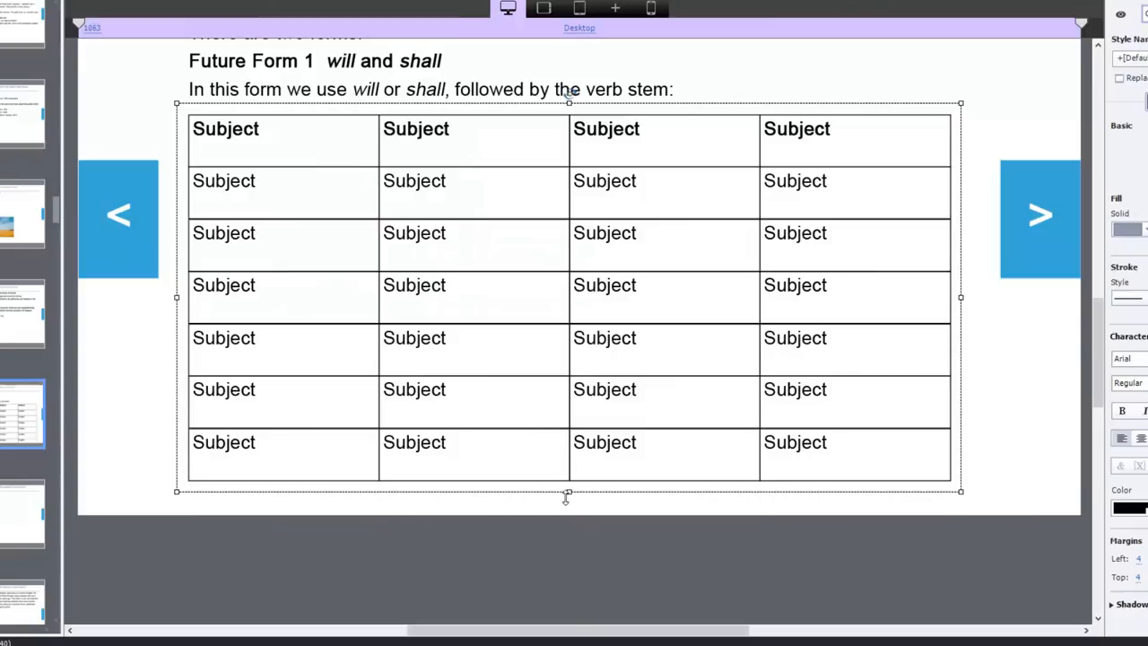
left_click_drag(567, 493, 570, 488)
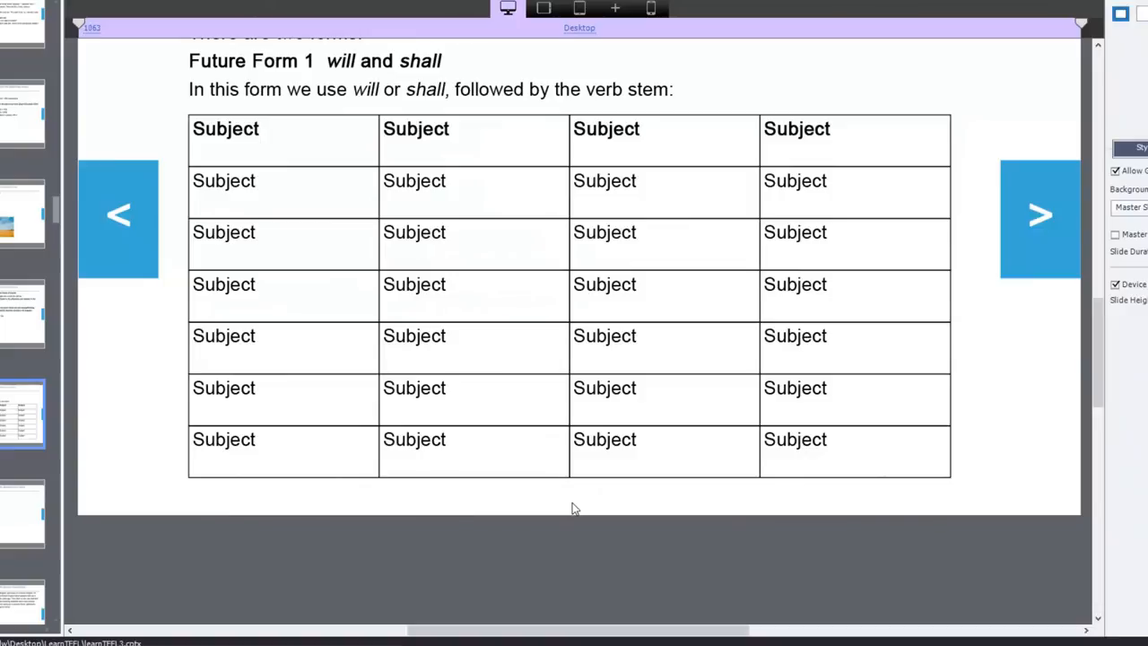
mouse_move(696, 434)
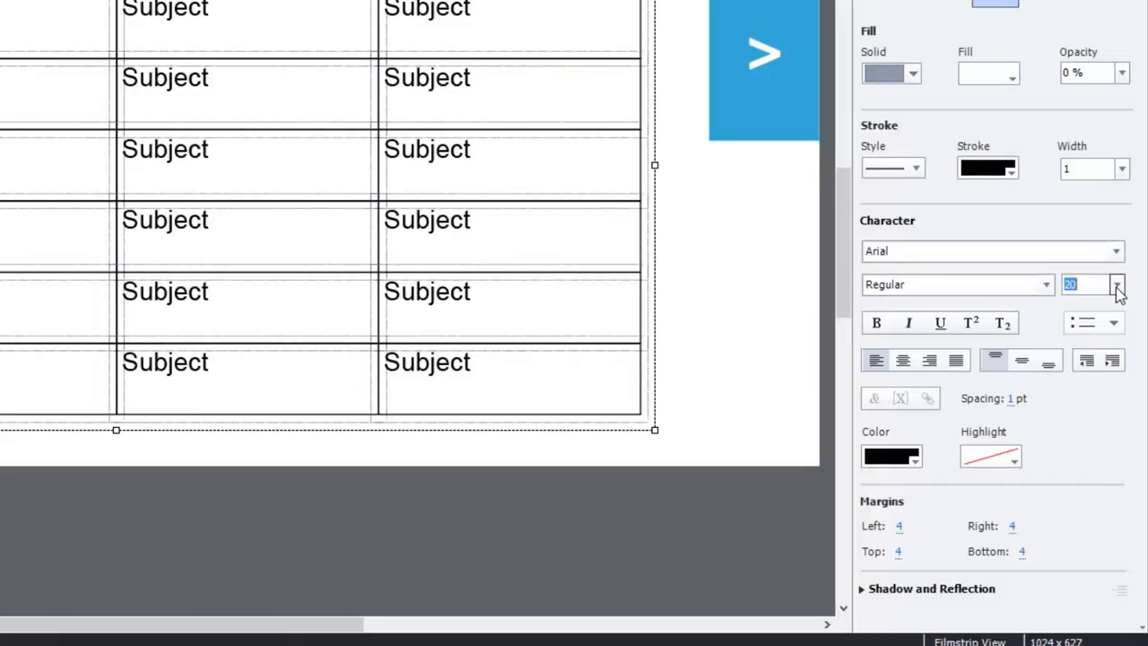
left_click(1118, 283)
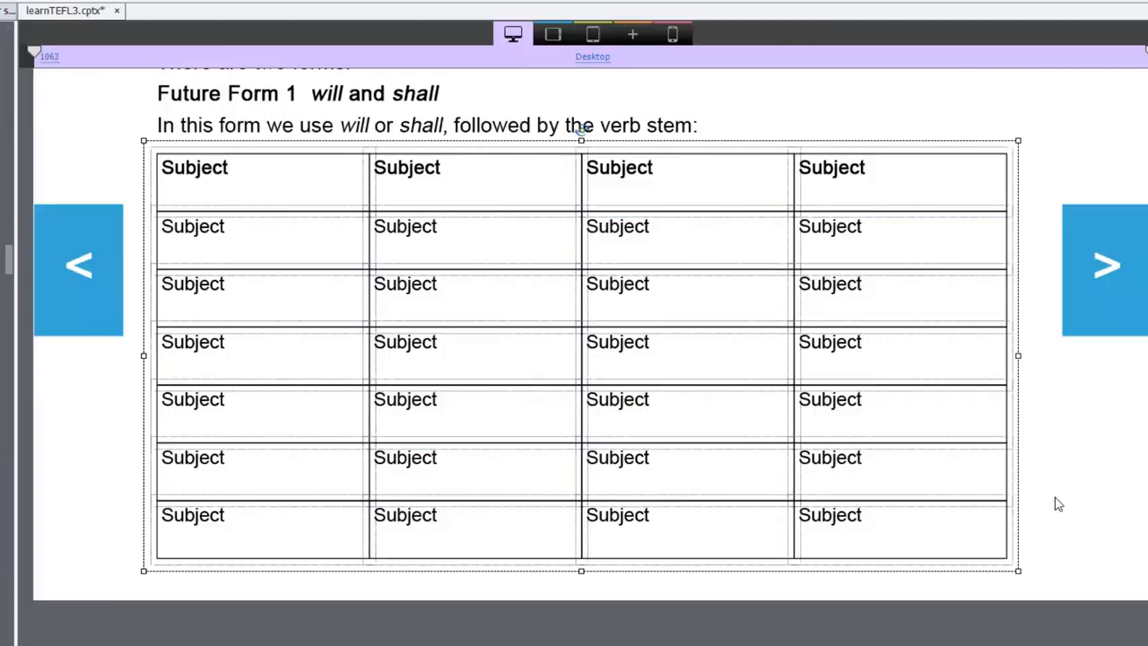
Give the table group a smaller character size at Tablet Portrait and check it at Custom Mobile width.
left_click(552, 34)
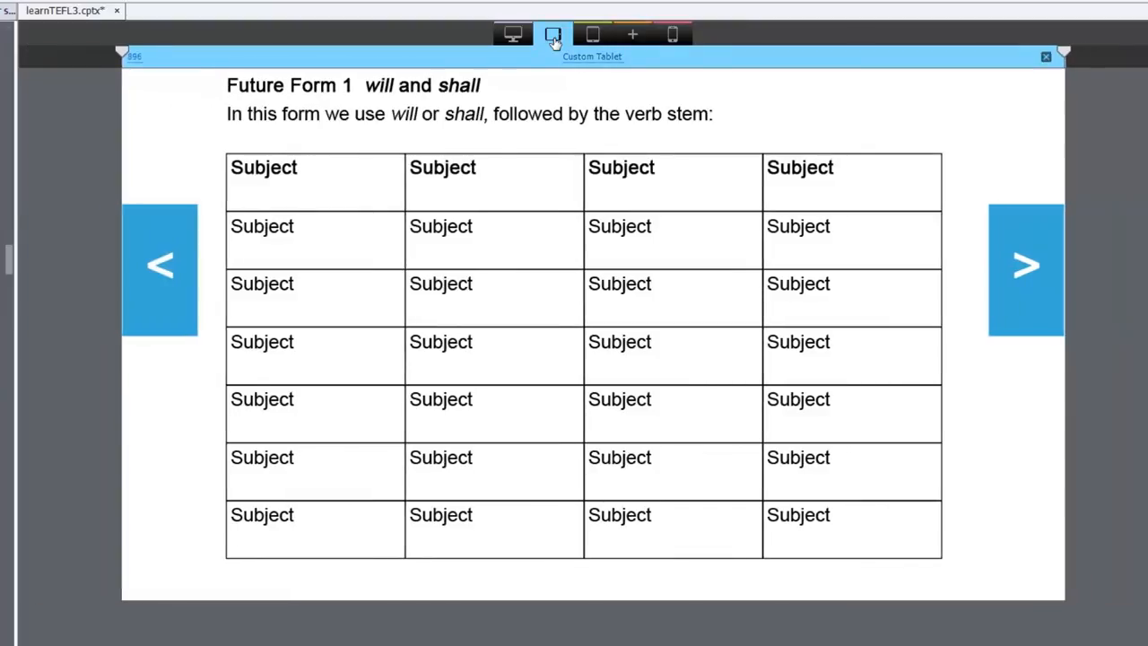
left_click(592, 35)
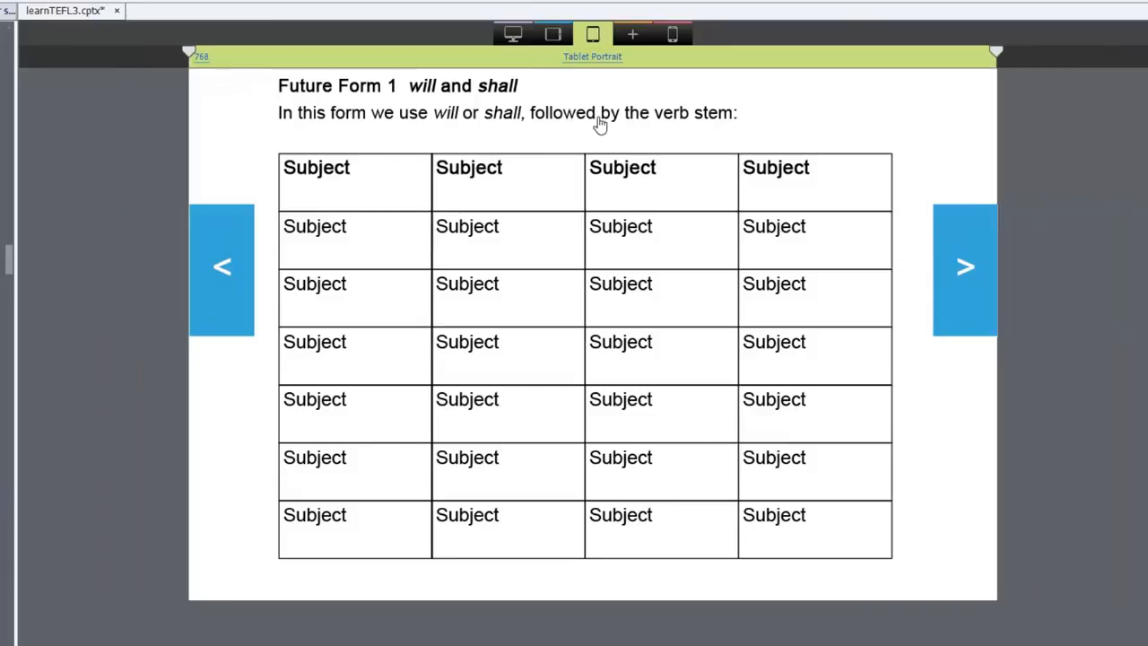
mouse_move(645, 316)
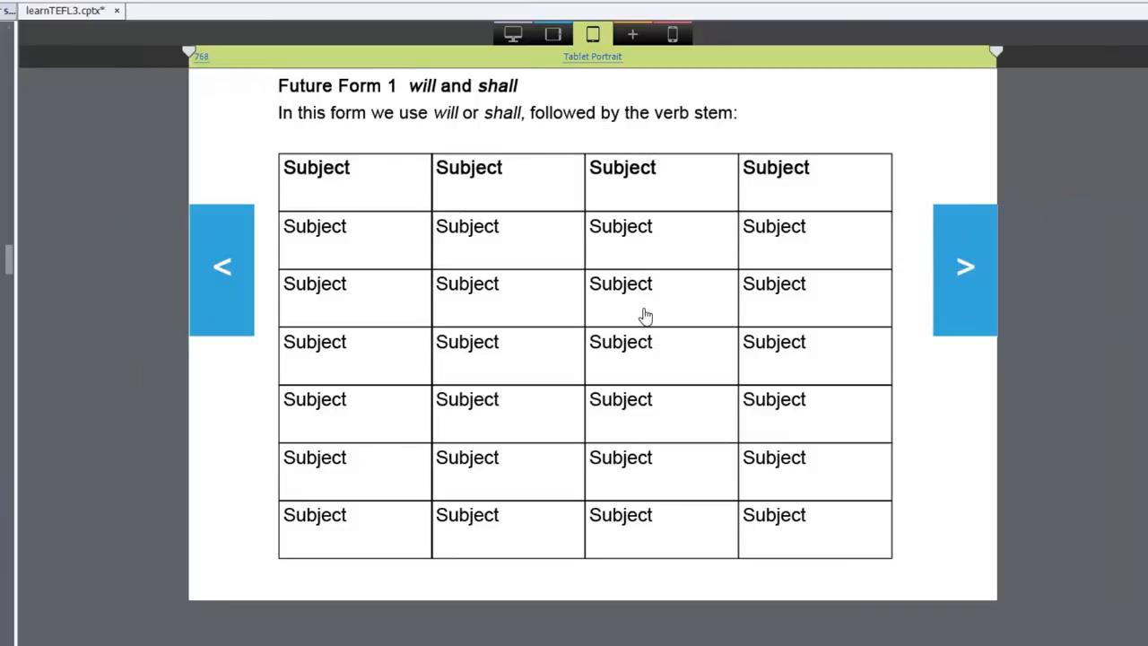
mouse_move(514, 118)
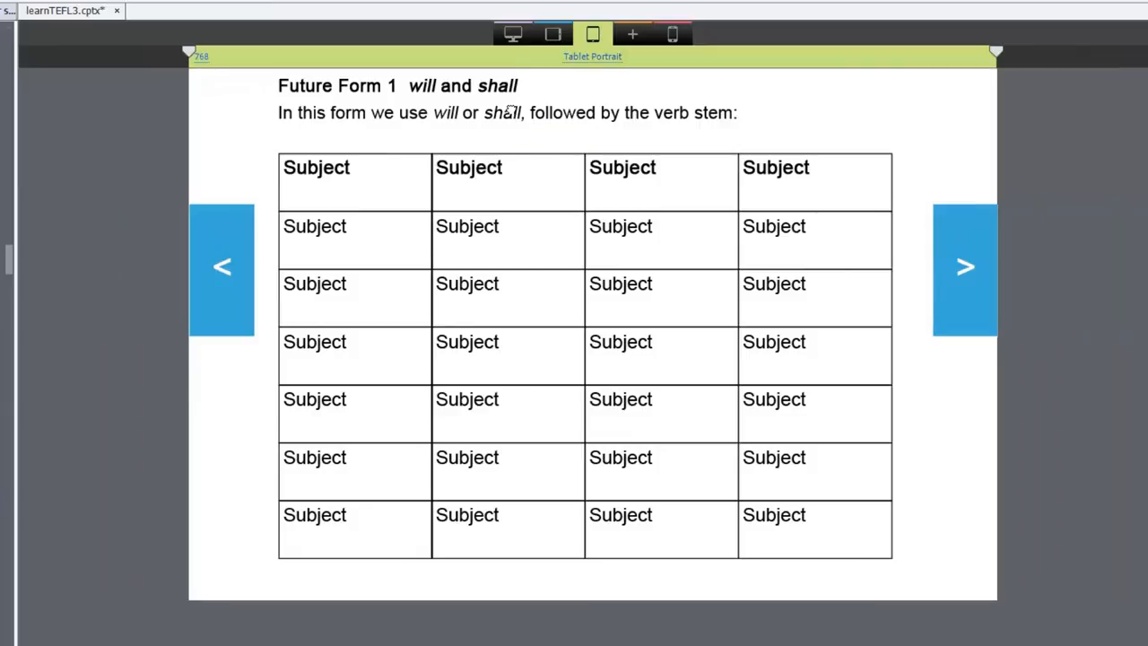
left_click(511, 117)
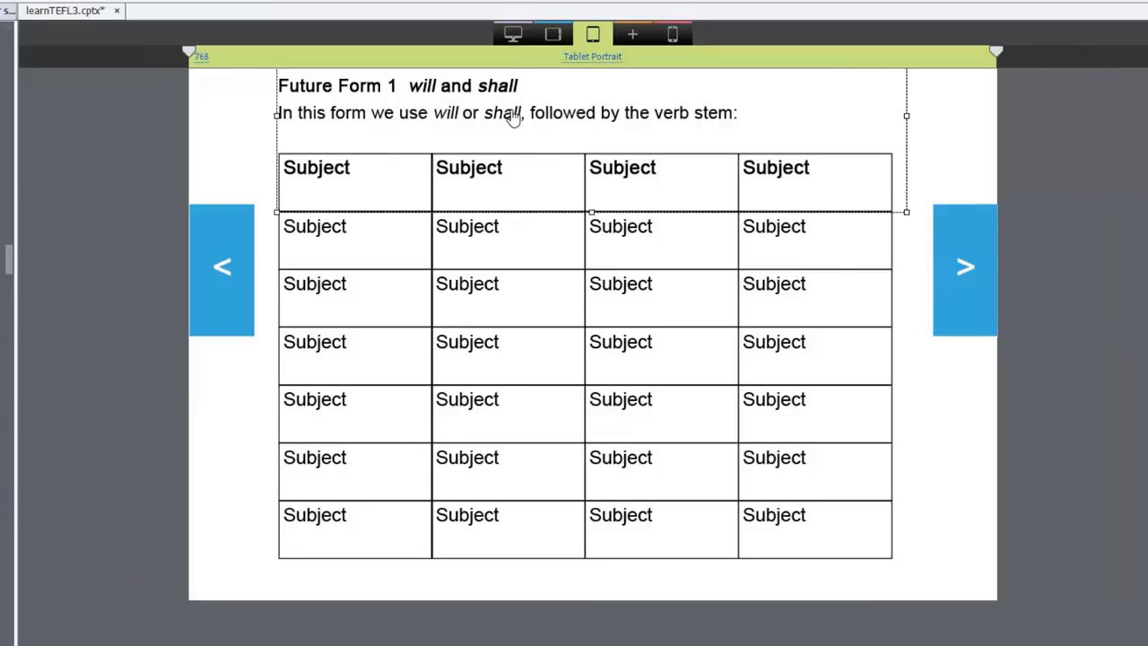
mouse_move(779, 536)
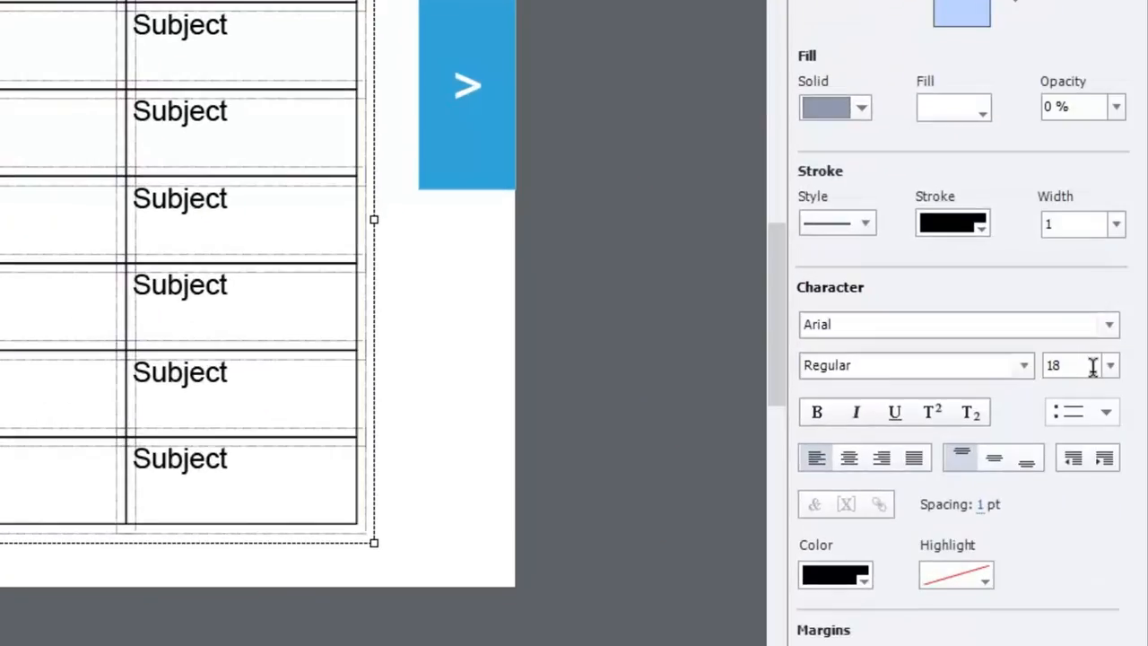
left_click(1110, 366)
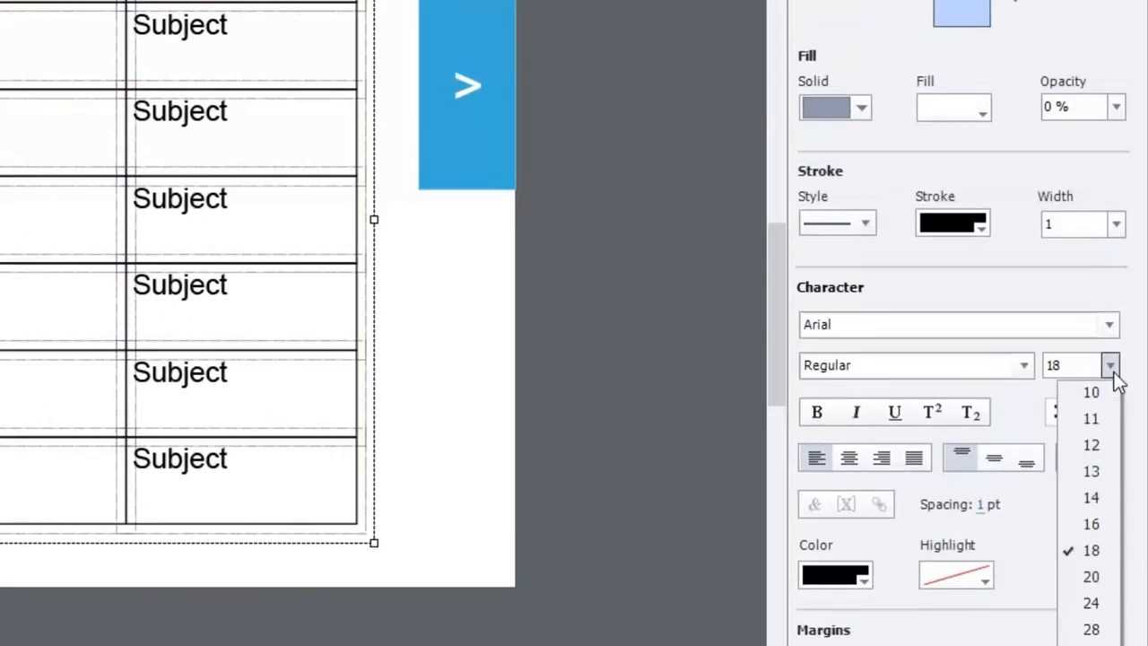
mouse_move(1091, 523)
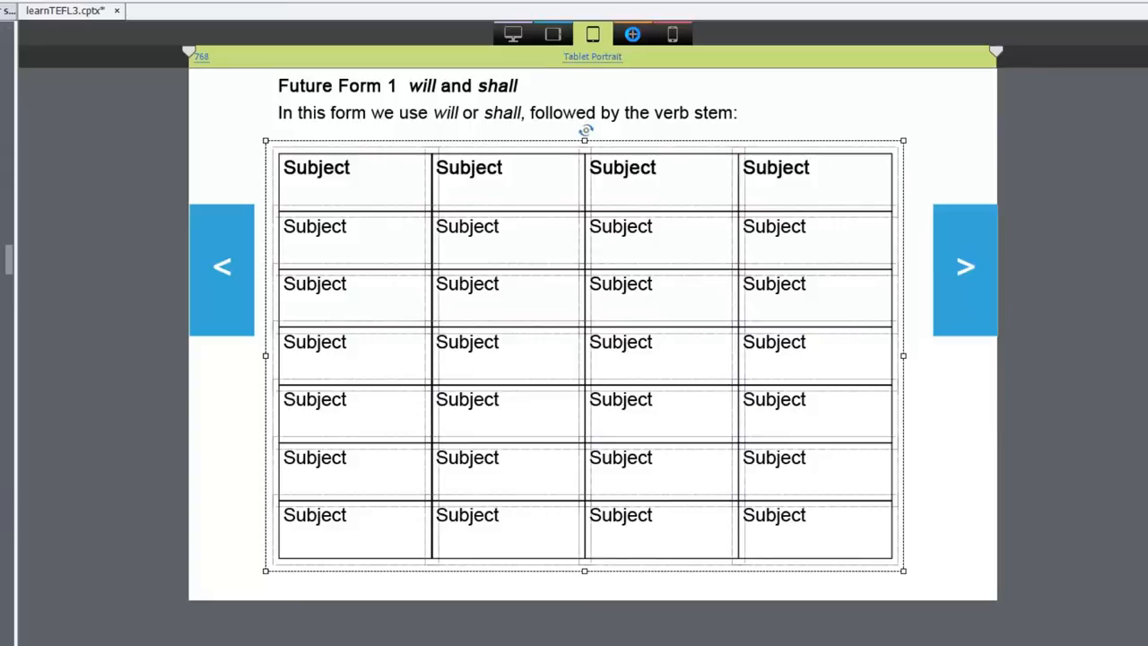
left_click(631, 34)
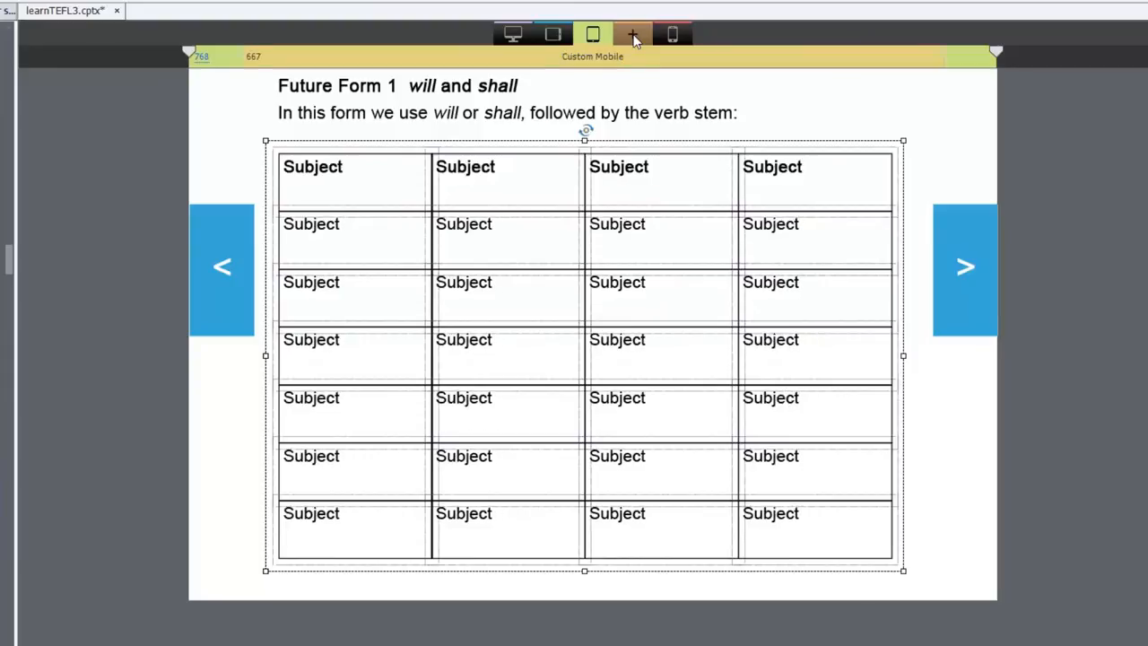
mouse_move(631, 34)
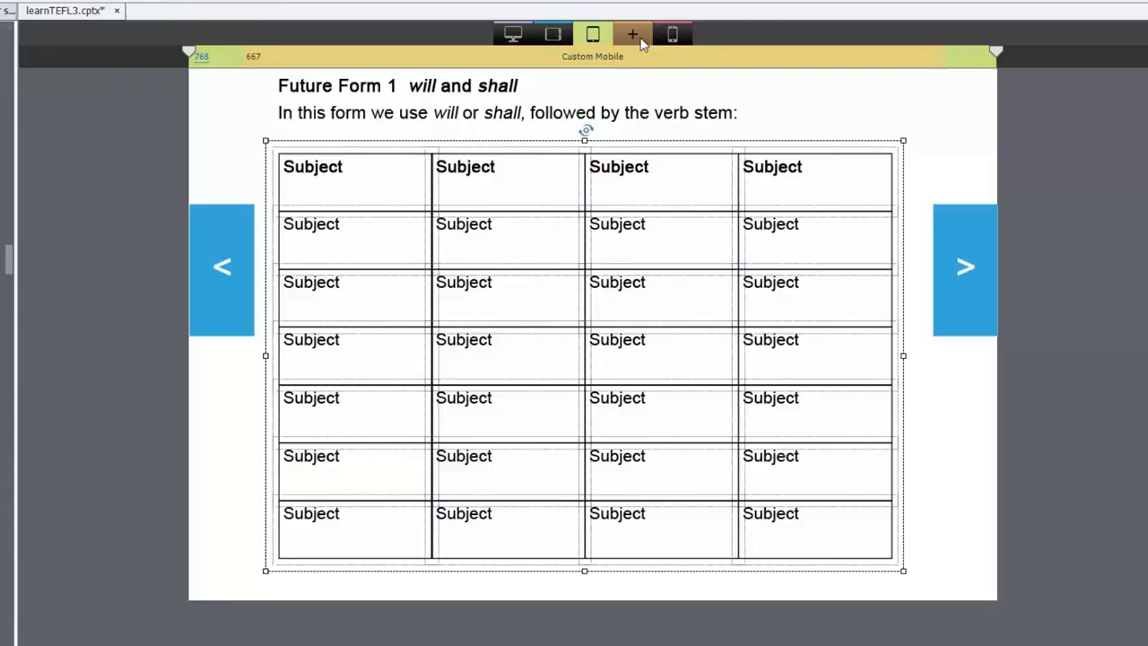
mouse_move(631, 34)
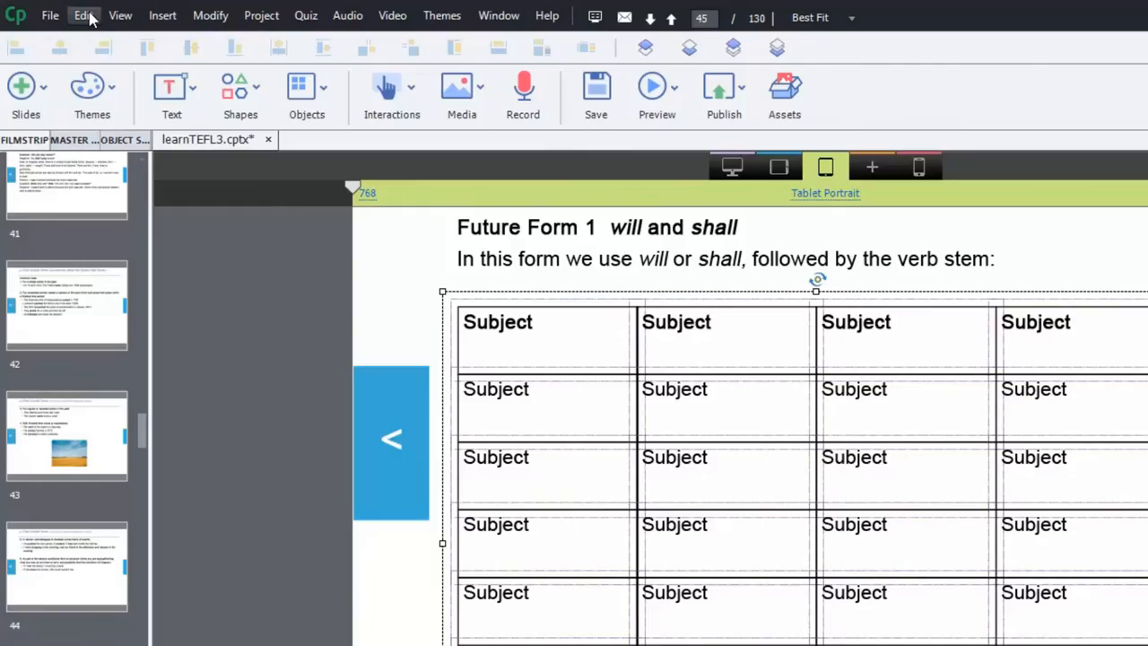
In Publish Settings, disallow phone landscape and set a portrait-only message to learners.
left_click(83, 15)
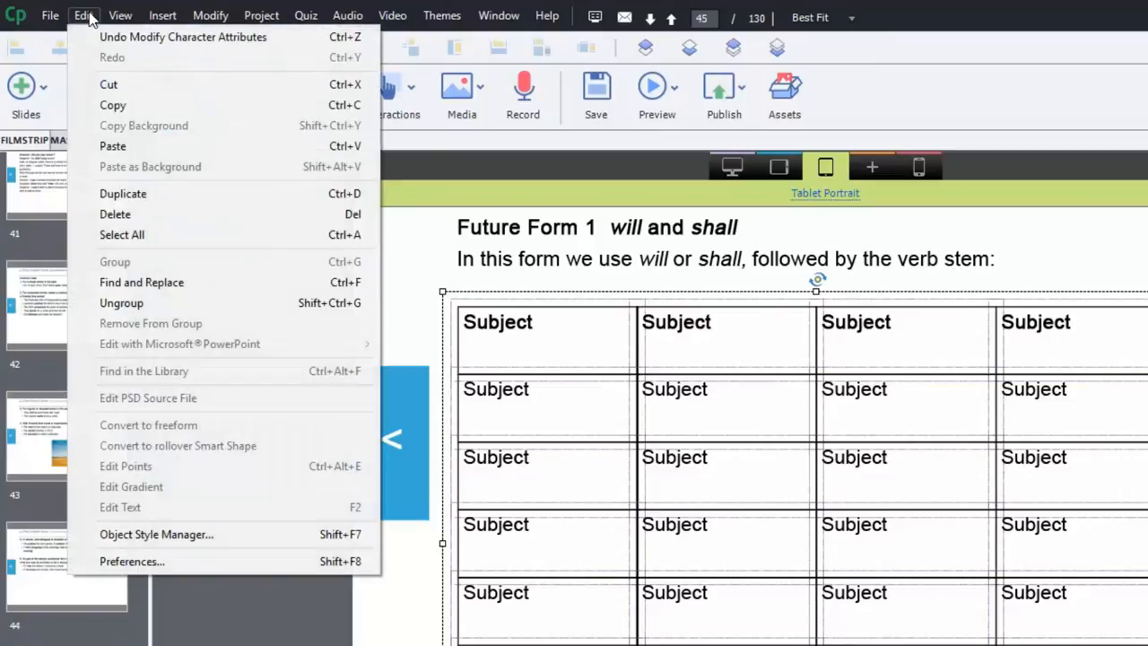
mouse_move(133, 559)
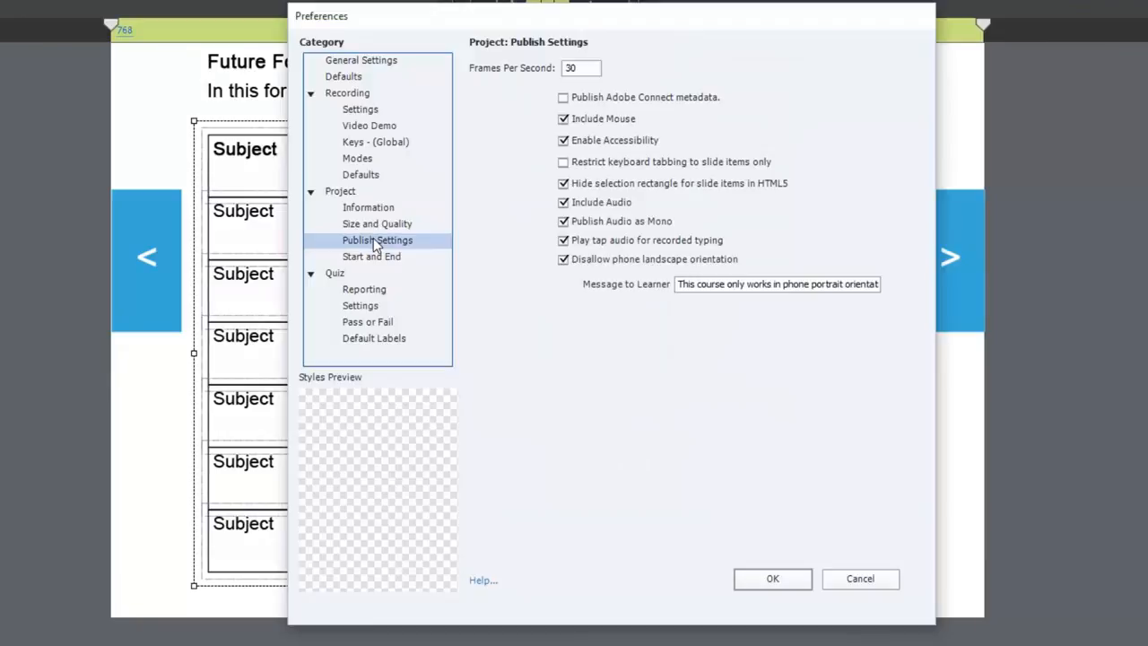
mouse_move(427, 253)
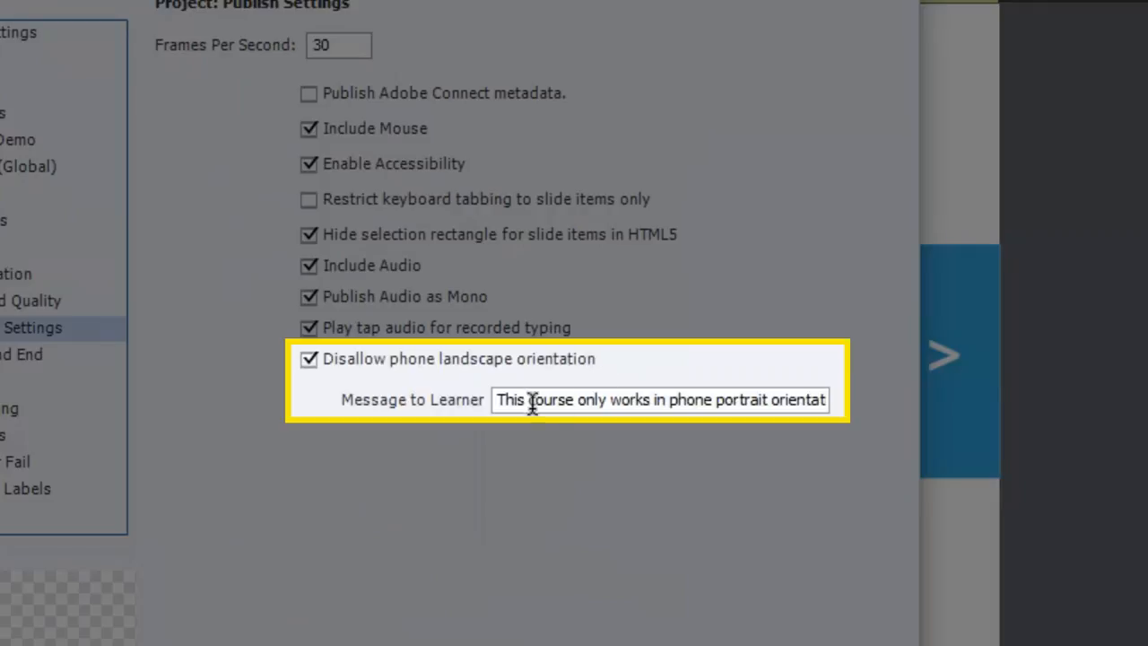
left_click(502, 398)
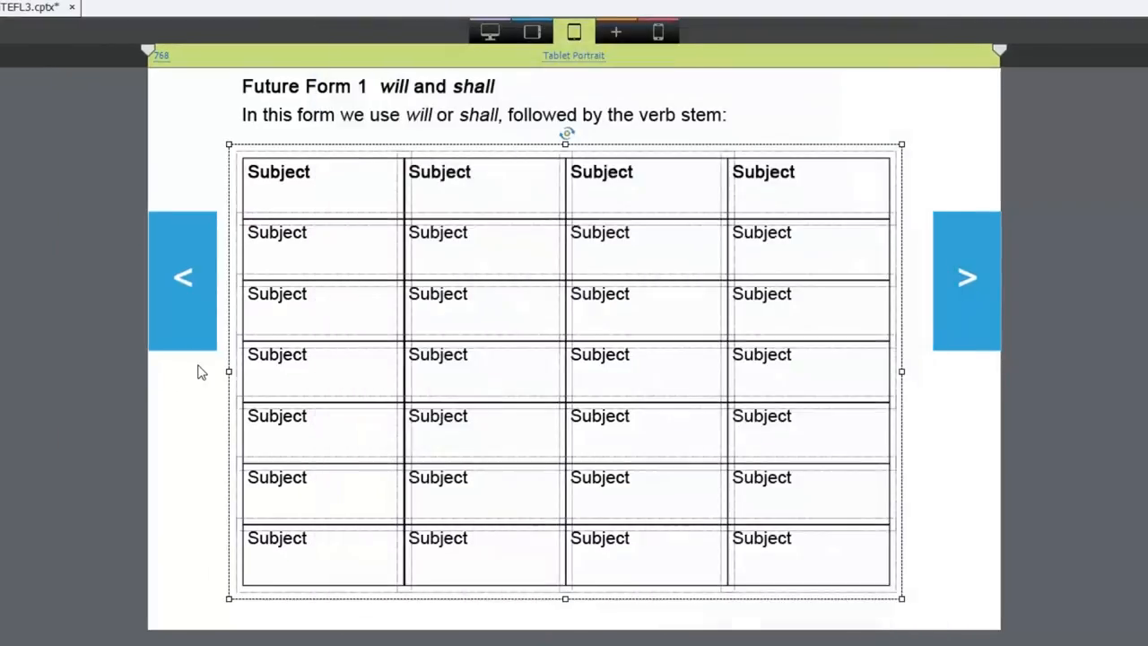
mouse_move(675, 72)
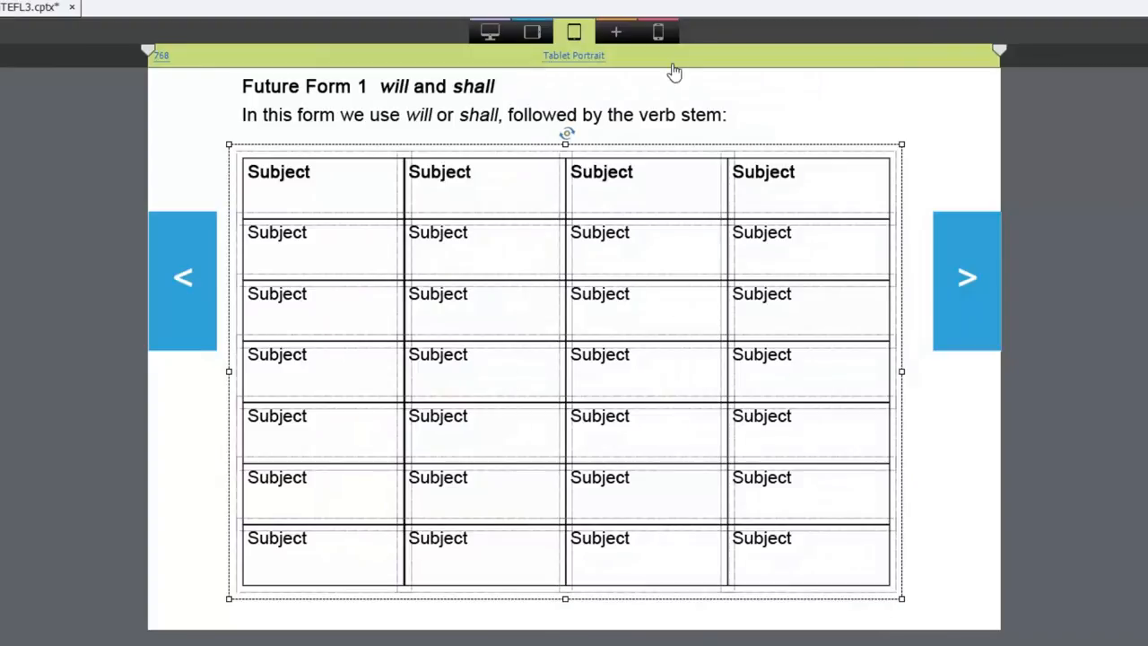
Set the table text to font size 10 at the Mobile Portrait breakpoint.
left_click(657, 32)
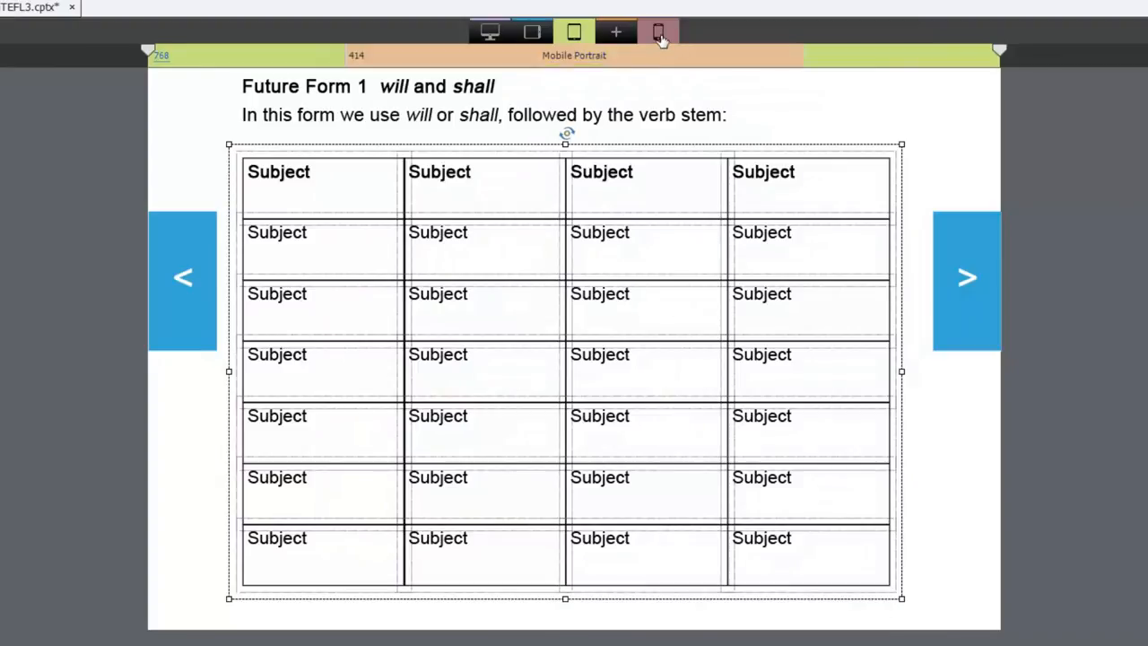
left_click(660, 32)
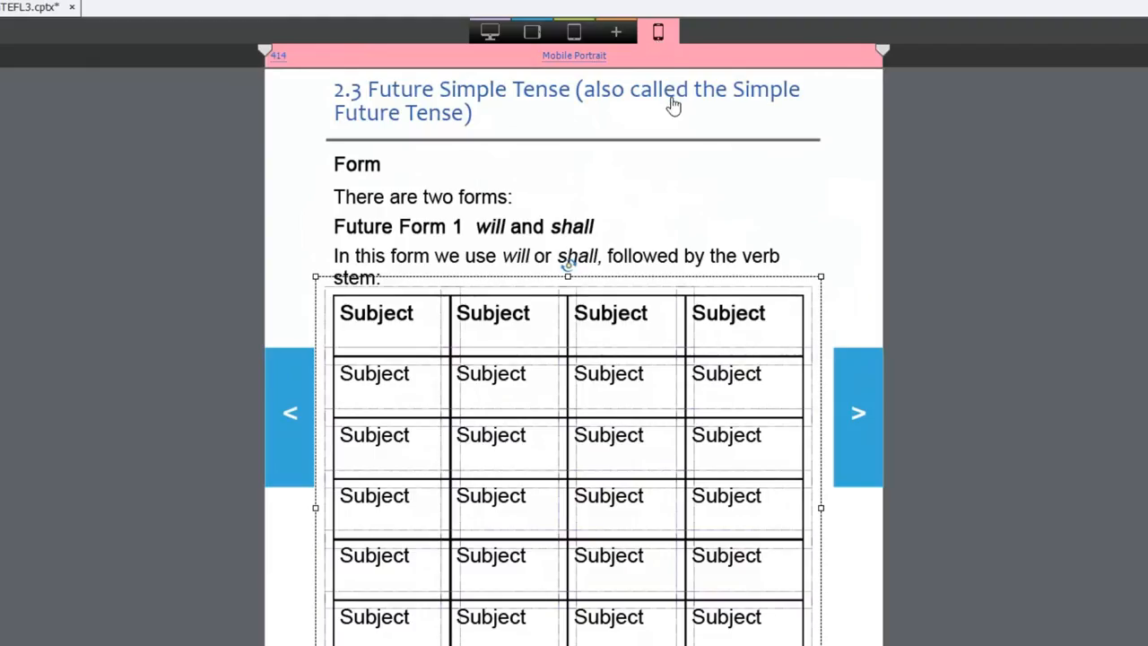
mouse_move(733, 336)
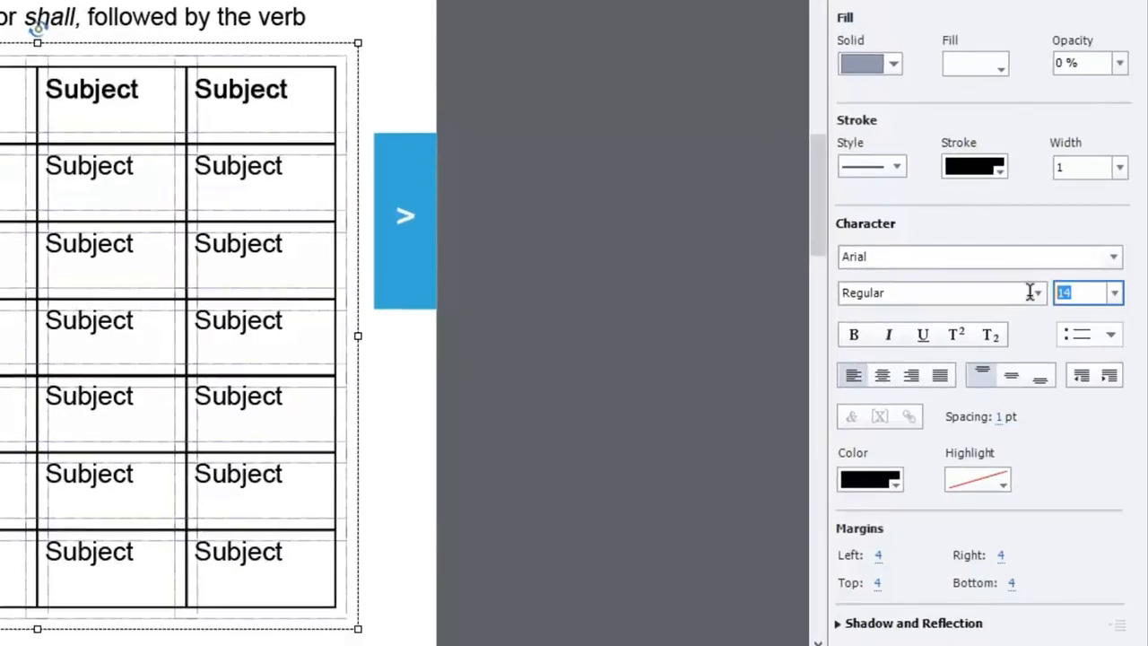
type("10")
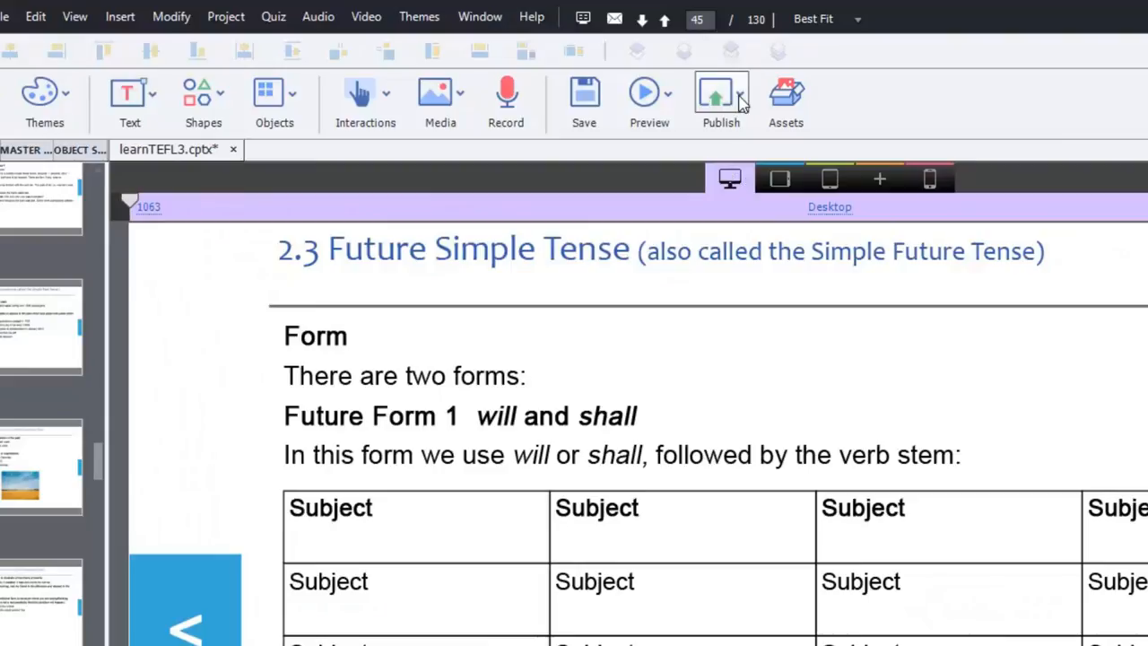
Preview the next 5 slides in the browser and check the table at 896 and 768 widths.
left_click(650, 99)
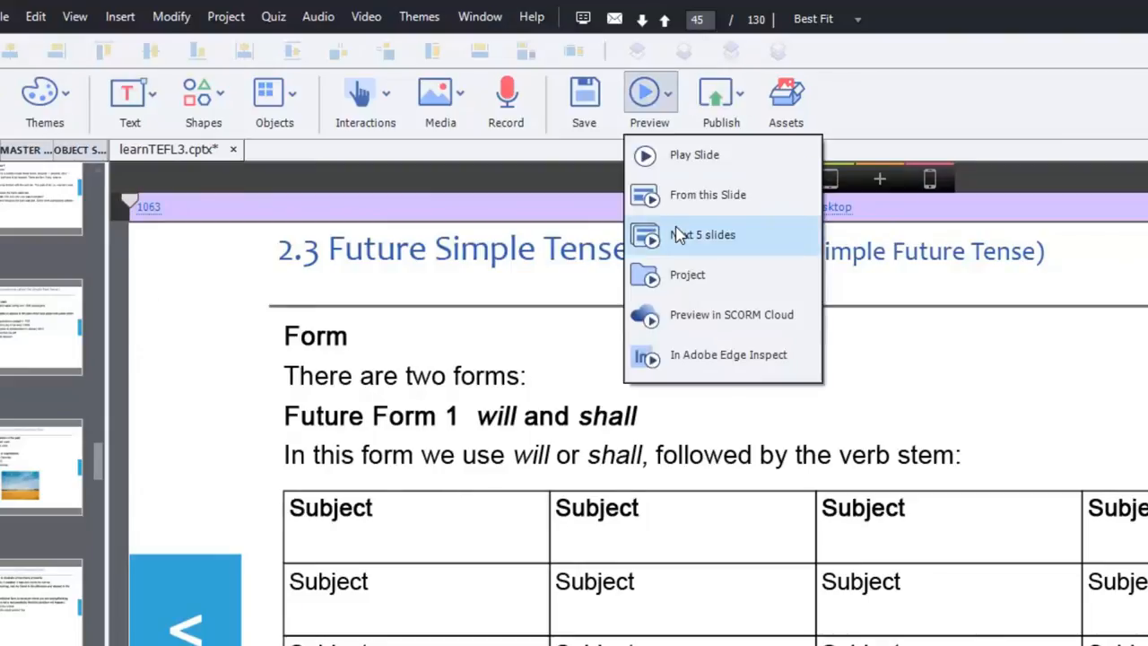
left_click(704, 233)
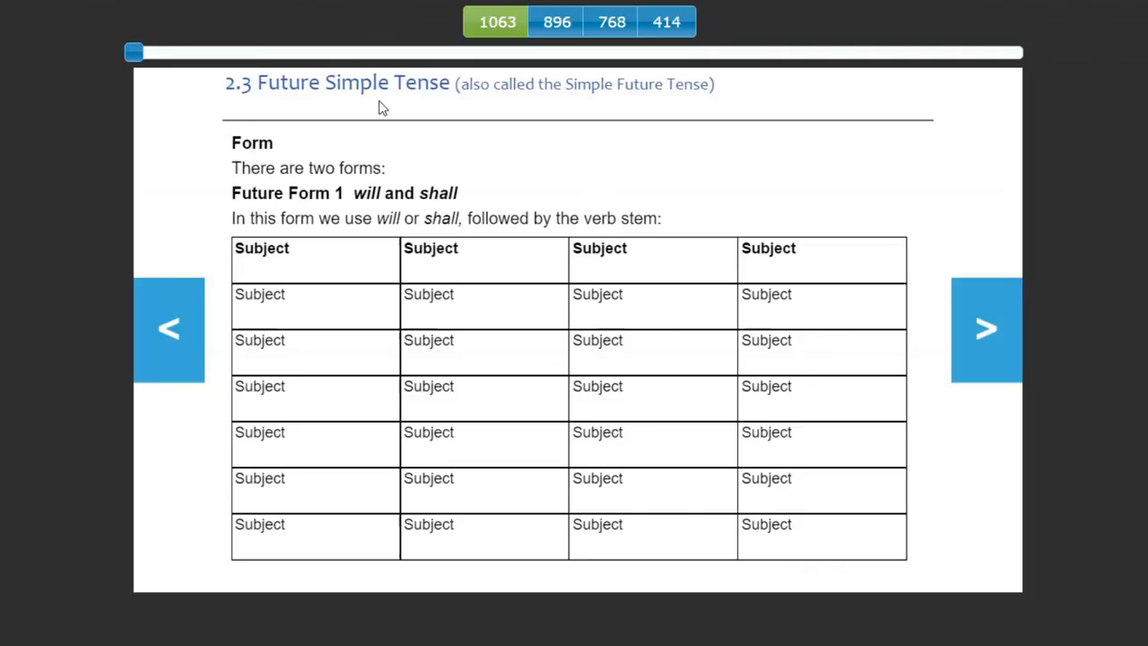
mouse_move(191, 47)
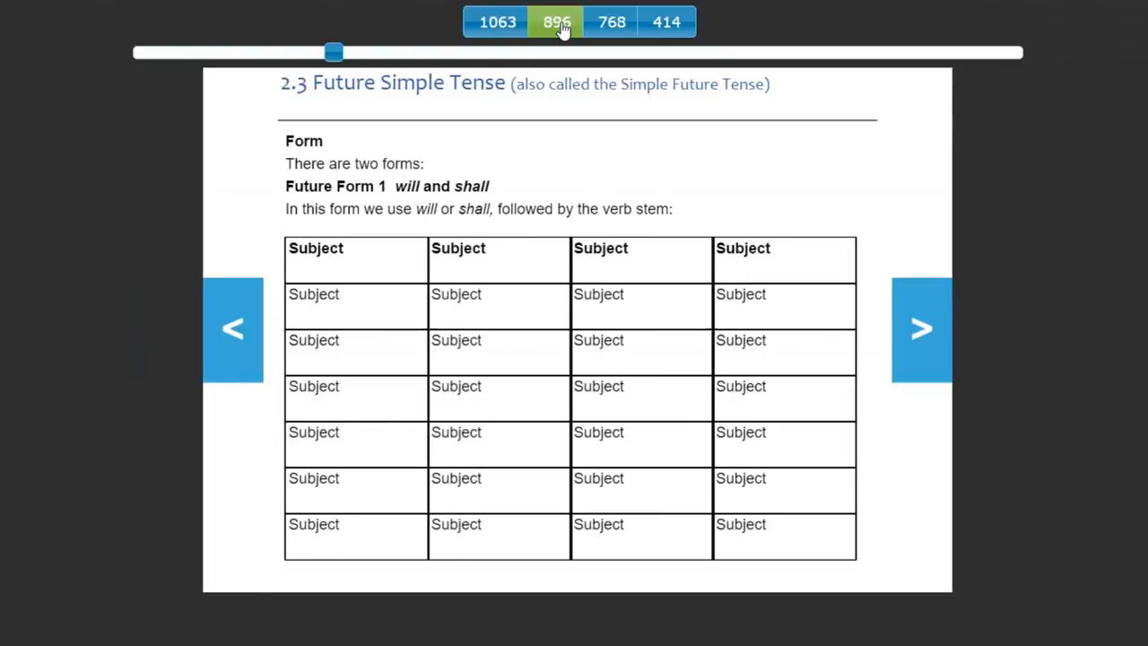
left_click(610, 21)
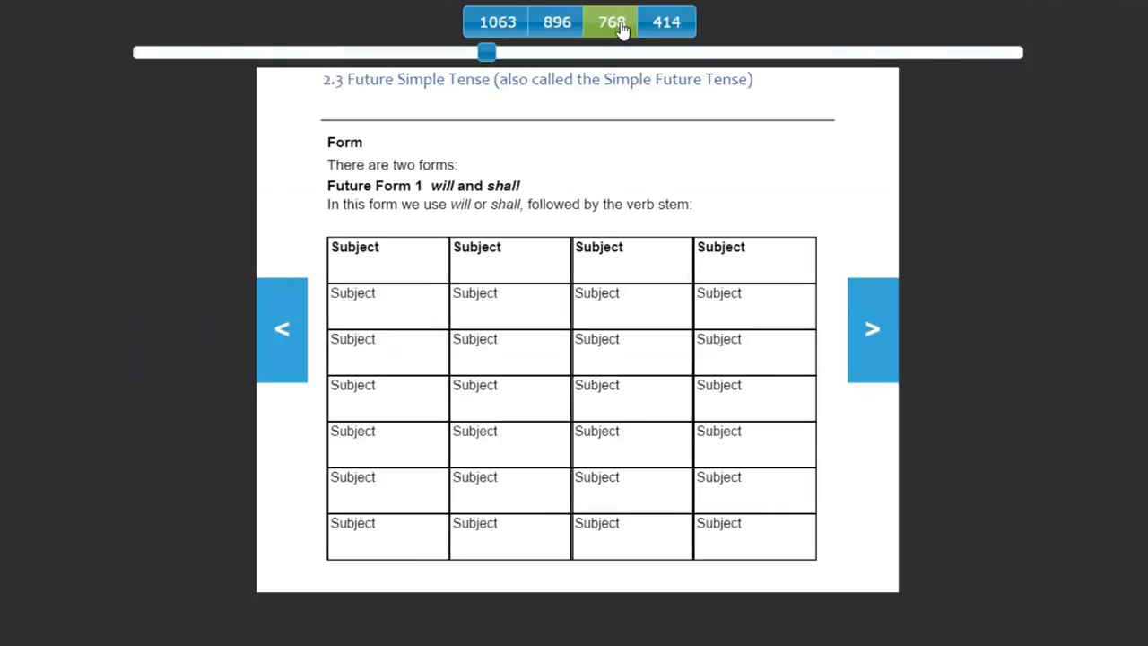
left_click(668, 21)
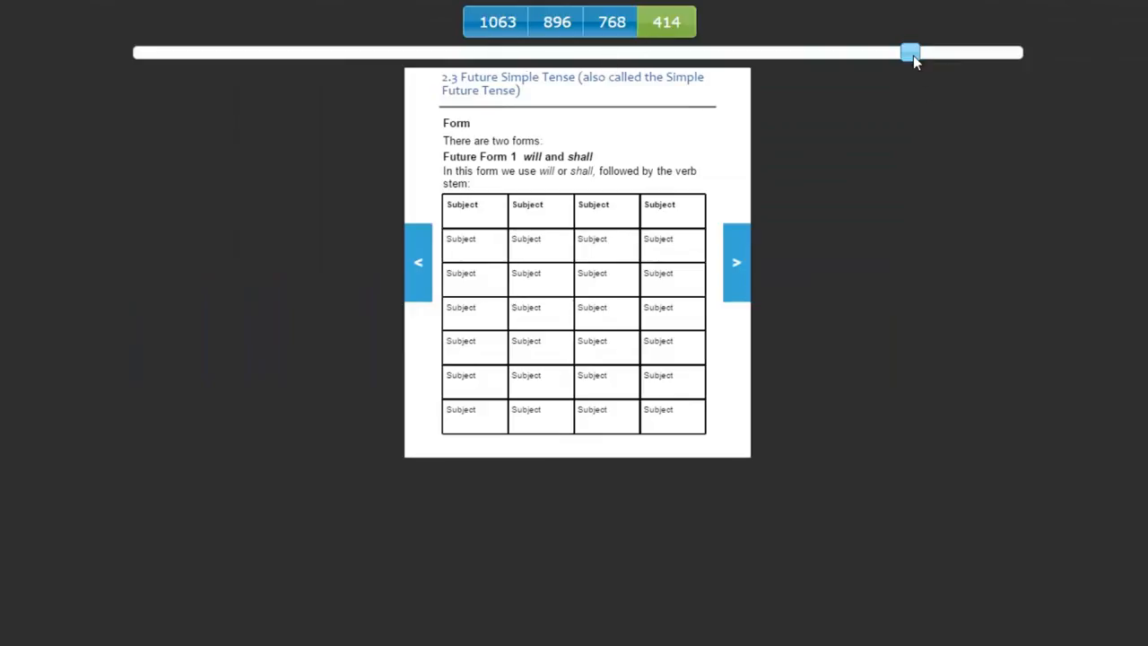
Check the preview at 414 mobile width, back at 1063 desktop width, then 896 again.
left_click_drag(911, 52, 778, 52)
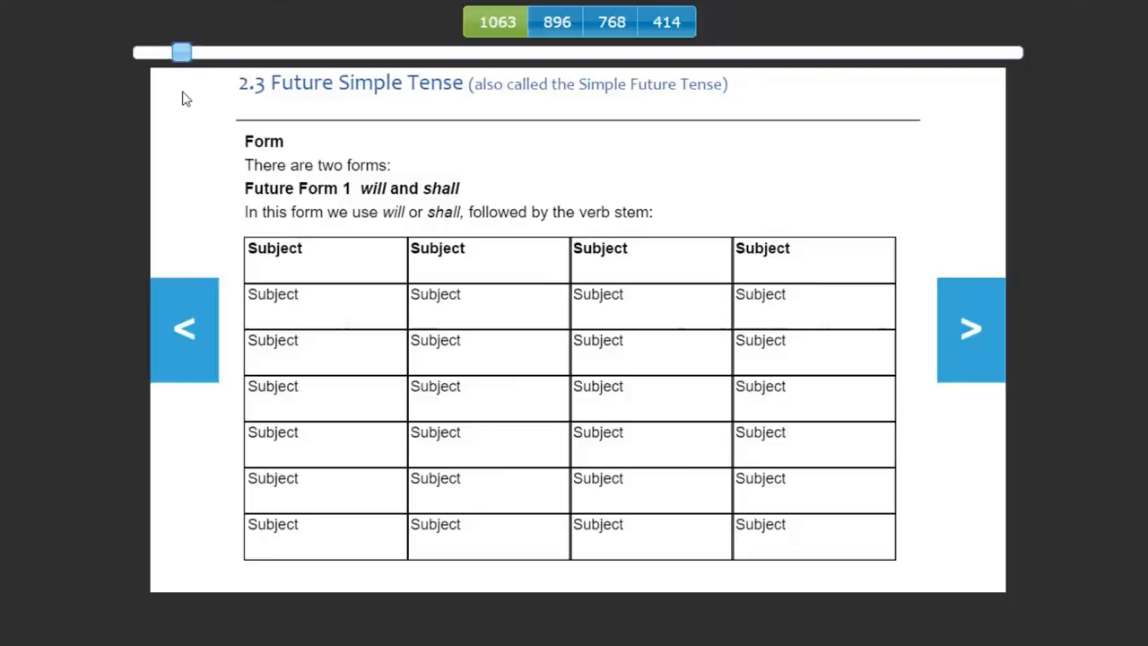
left_click_drag(182, 52, 126, 52)
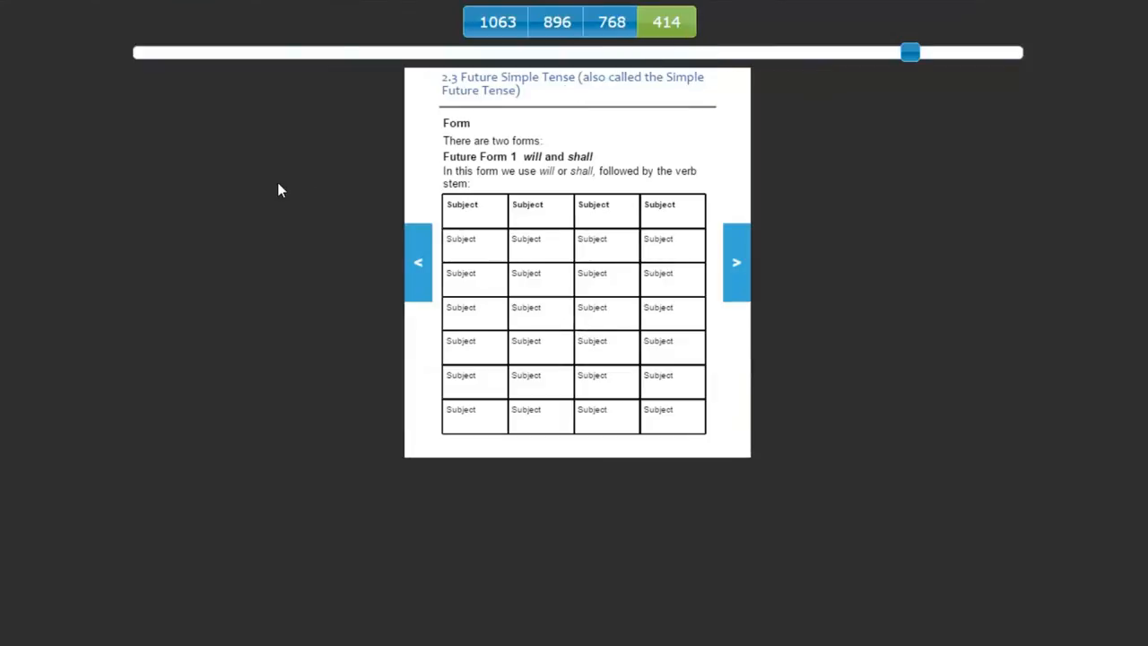
left_click(556, 21)
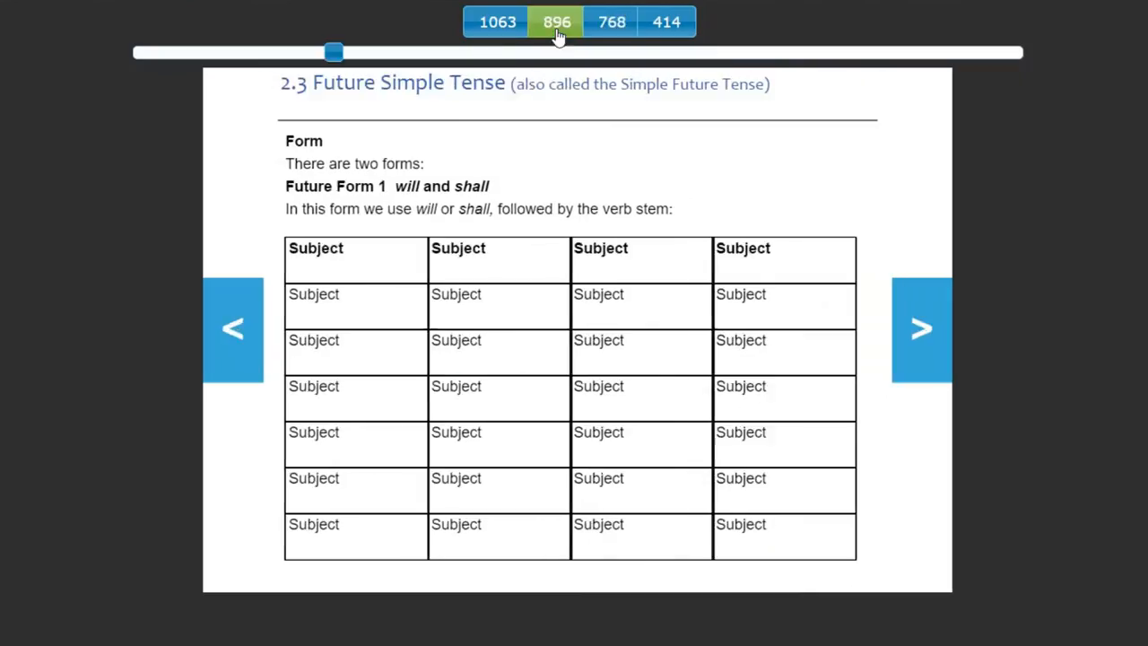